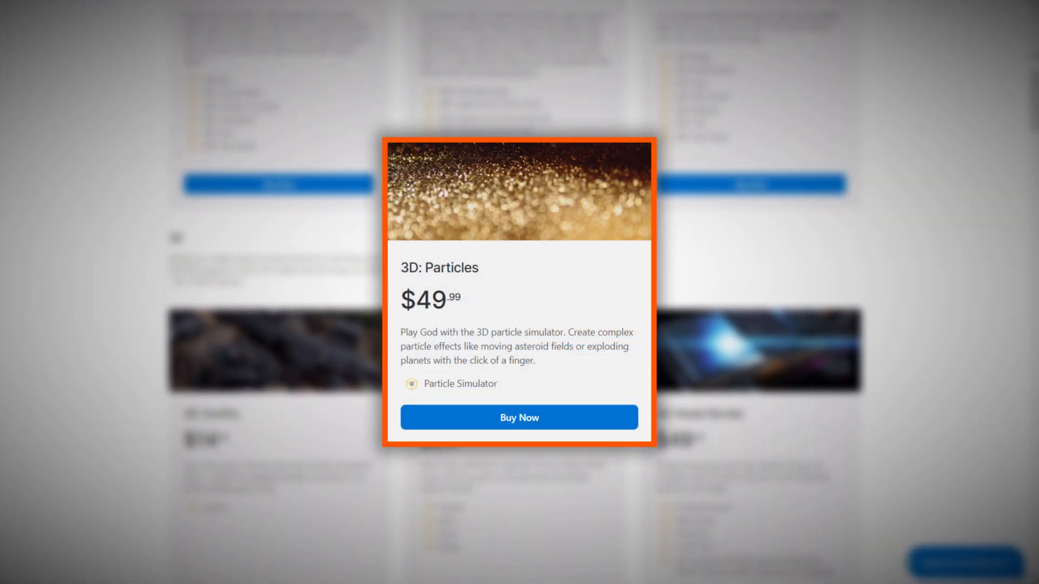
Scroll down the add-on page before switching to the Fire Effect composite shot
scroll("down", 3)
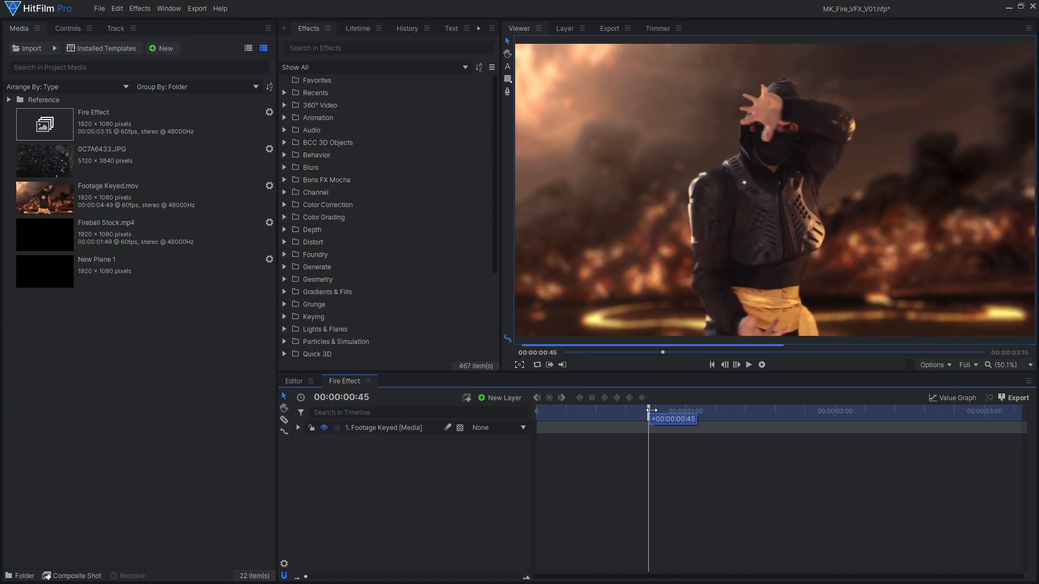
Create a point layer and keyframe its position onto the fighter's hand in the viewer
left_click(504, 398)
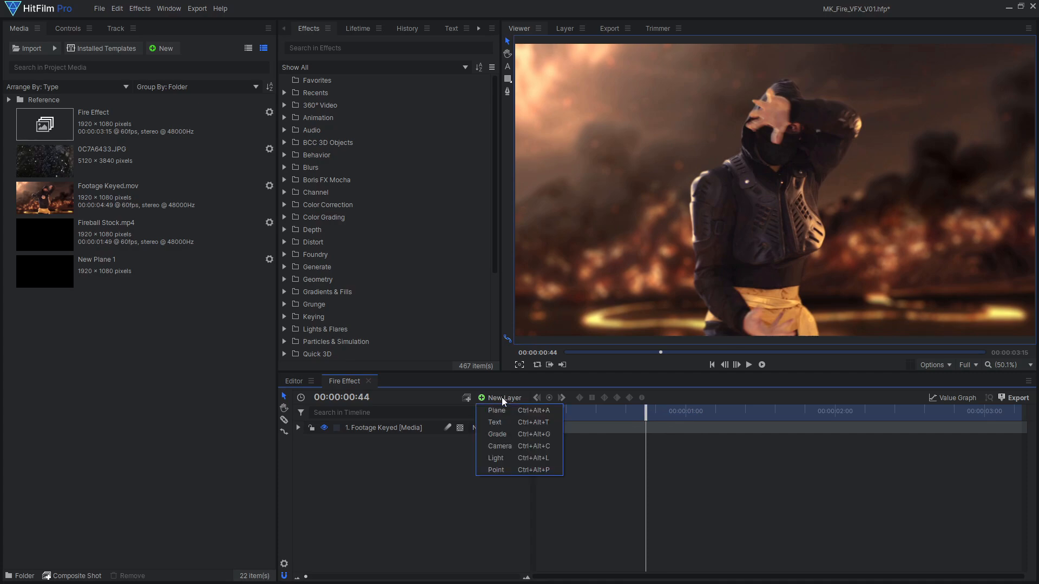
left_click(496, 469)
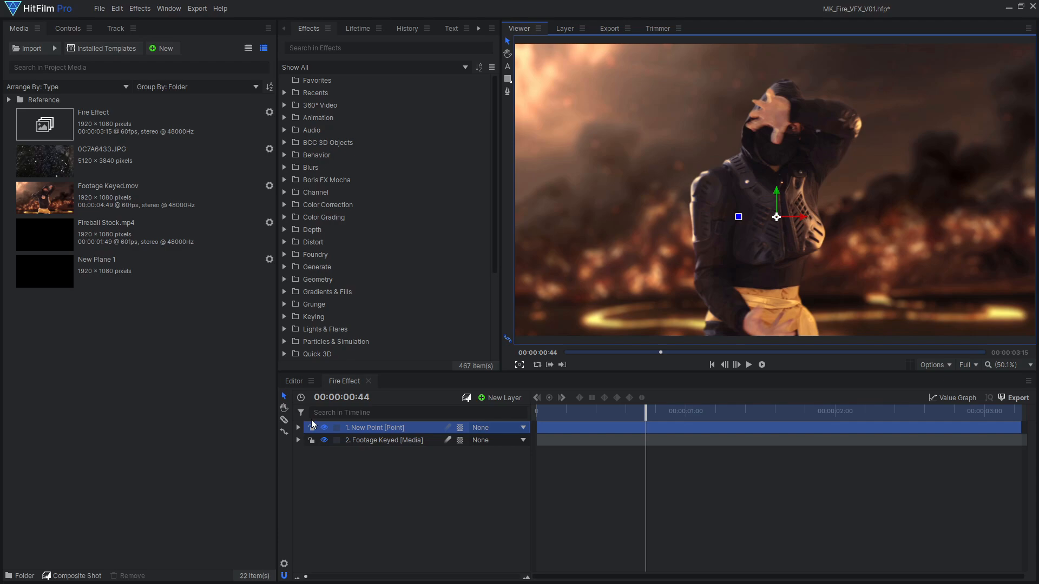
left_click(298, 427)
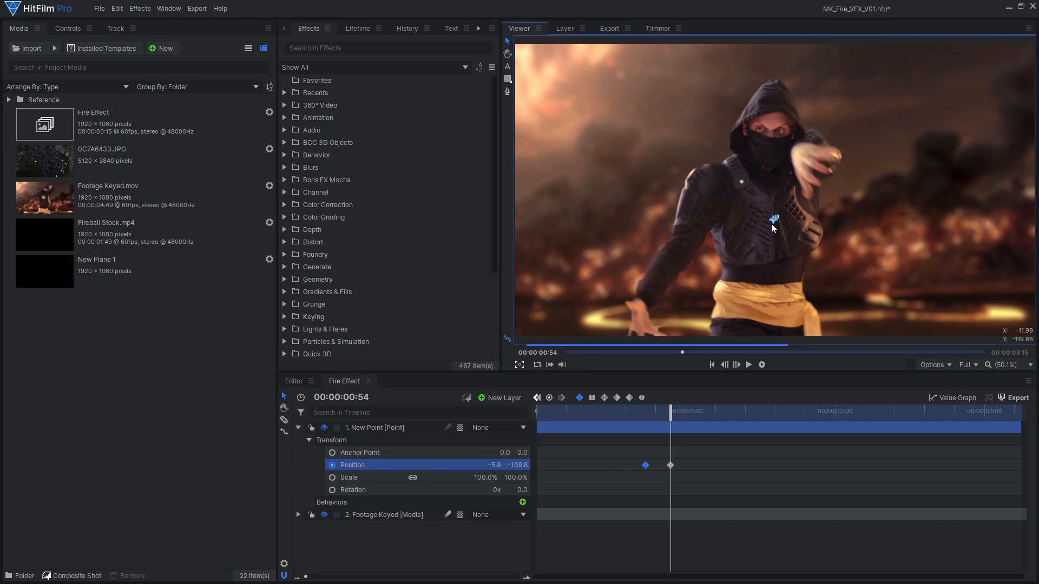
left_click_drag(774, 218, 728, 238)
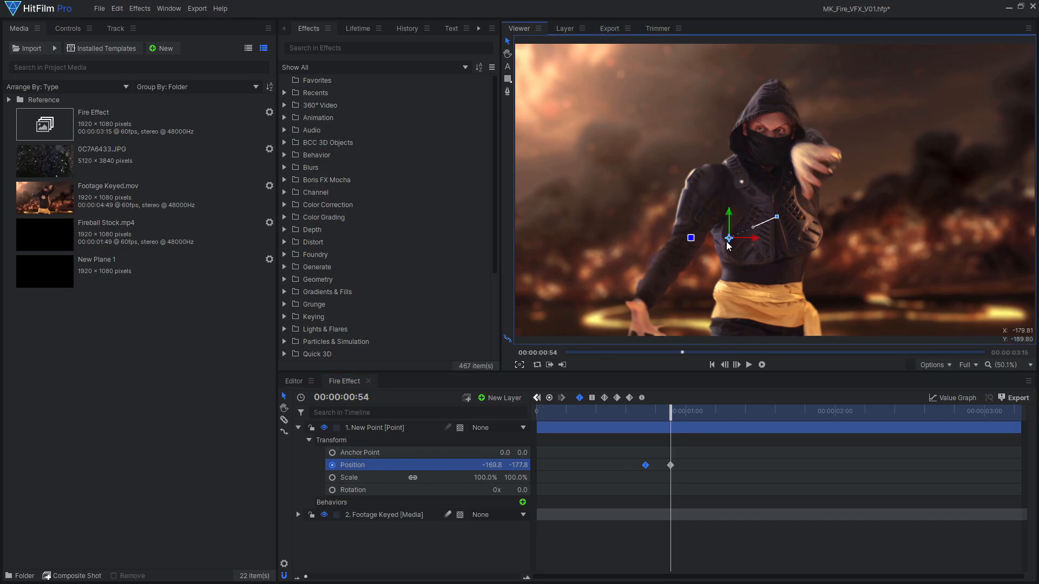
left_click_drag(683, 411, 747, 411)
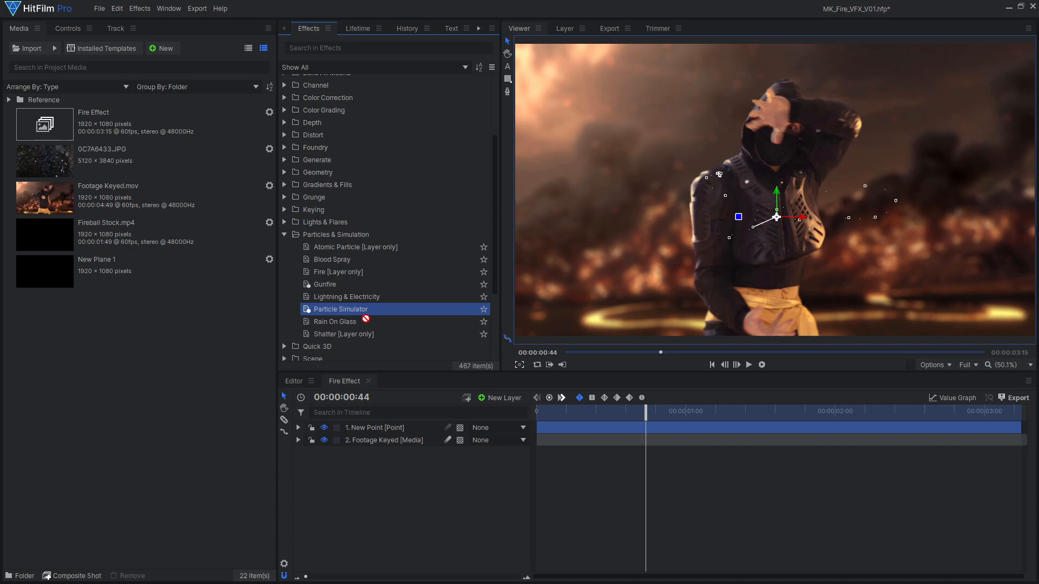
Add a Particle Simulator with a Circle emitter attached to the 2. New Point layer
double_click(340, 309)
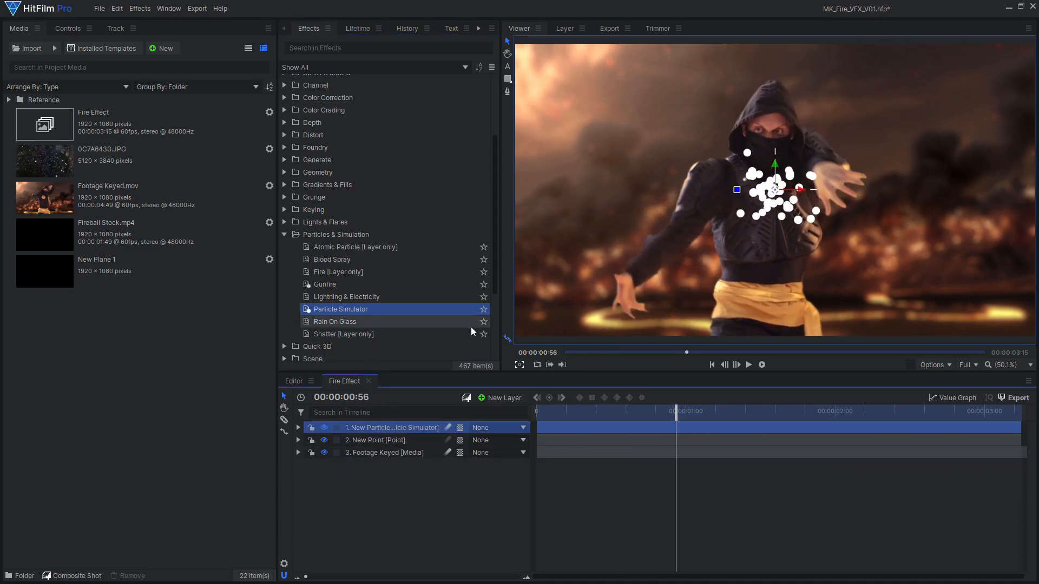
left_click(67, 29)
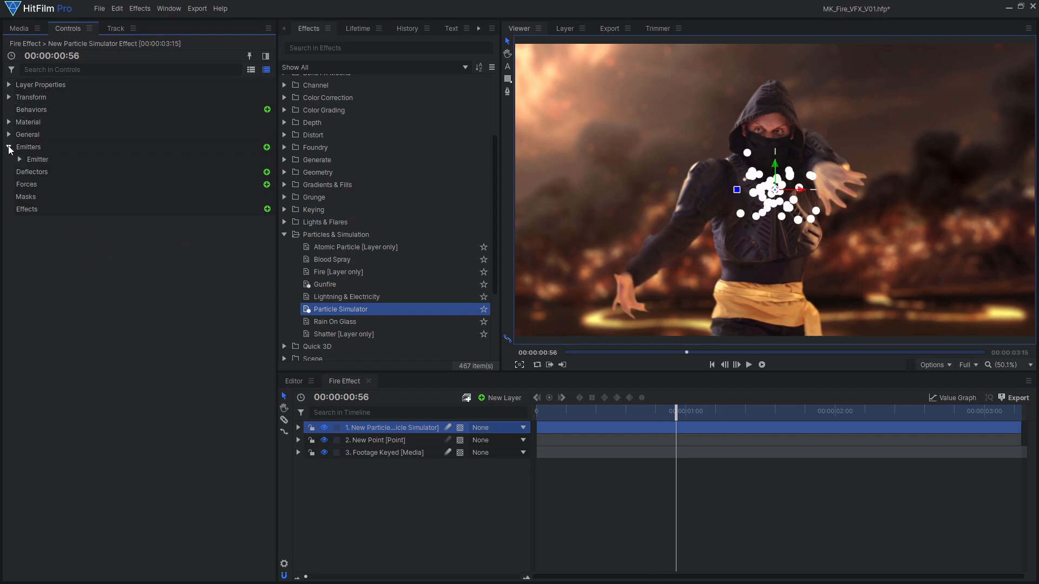
left_click(19, 159)
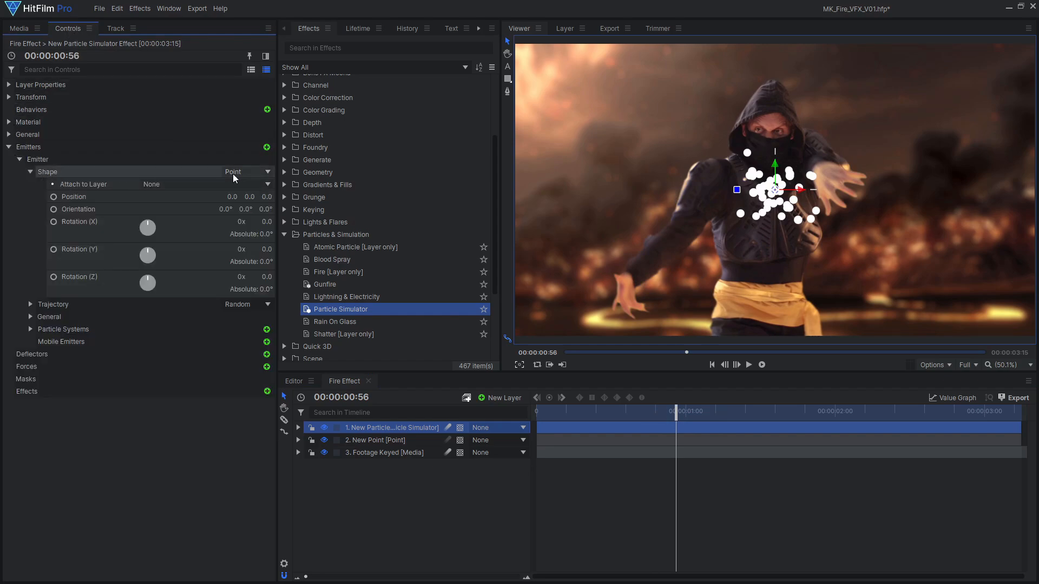
left_click(246, 171)
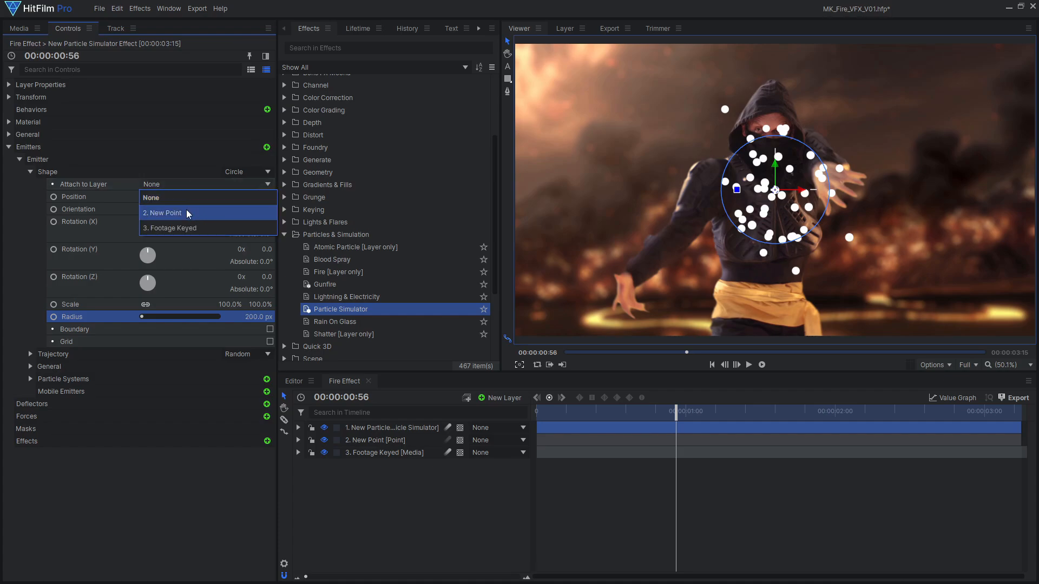
left_click(162, 214)
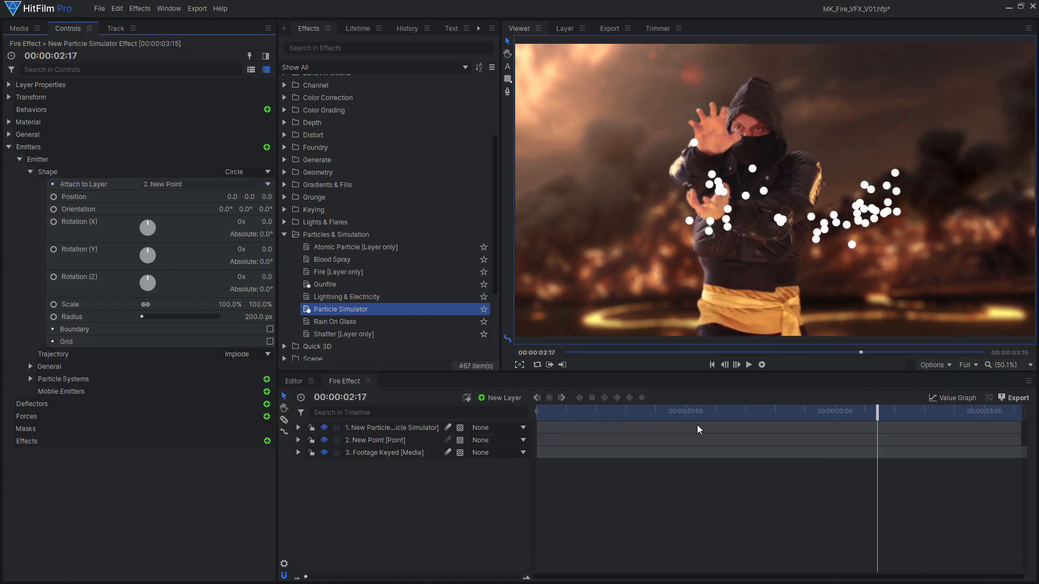
Set Implode trajectory, 0.2 s life, speed 500 and 200 particles per second, previewing the result
left_click_drag(878, 411, 985, 411)
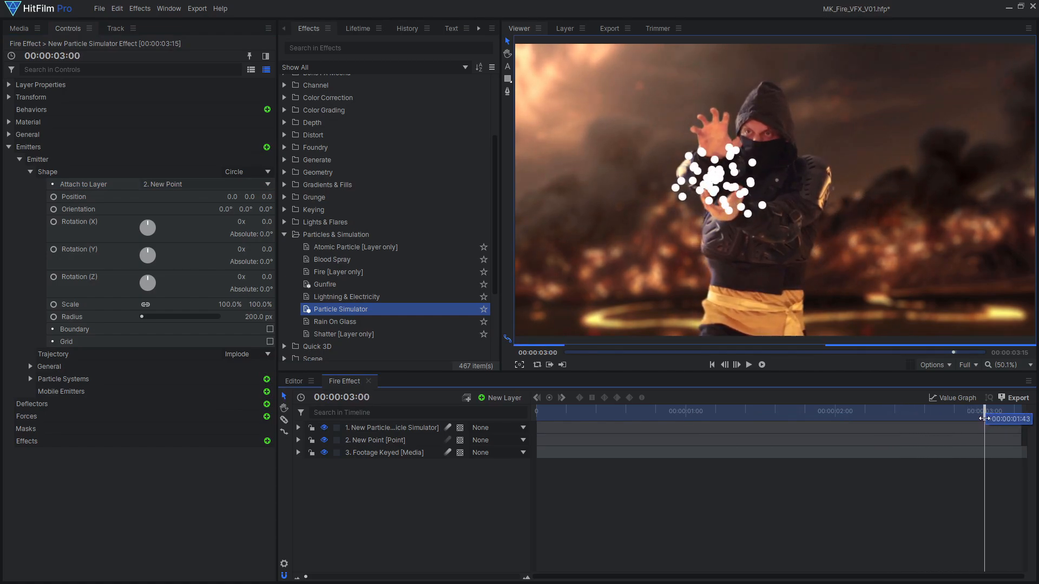
left_click_drag(985, 418, 978, 419)
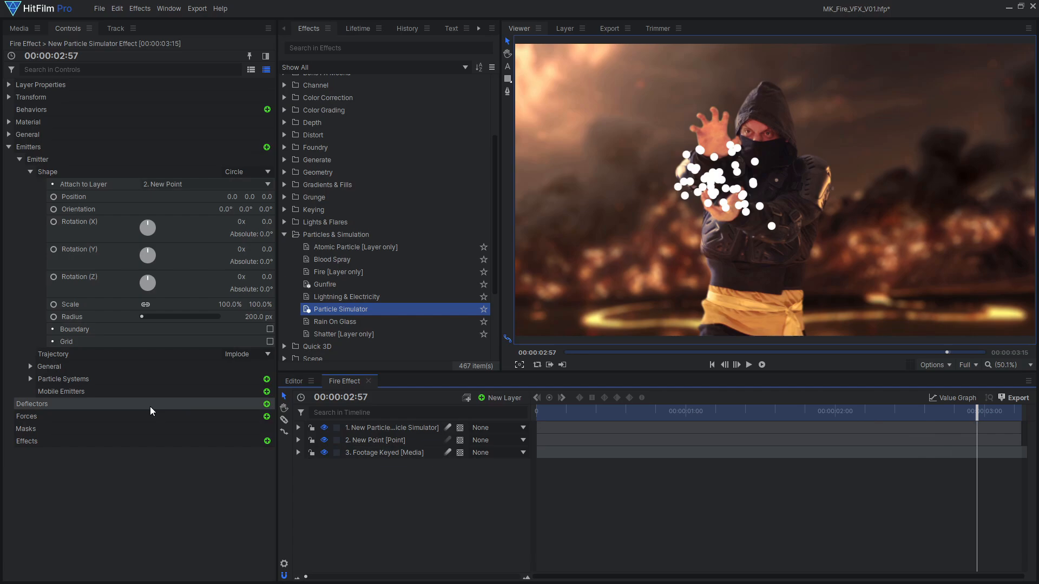
left_click(30, 379)
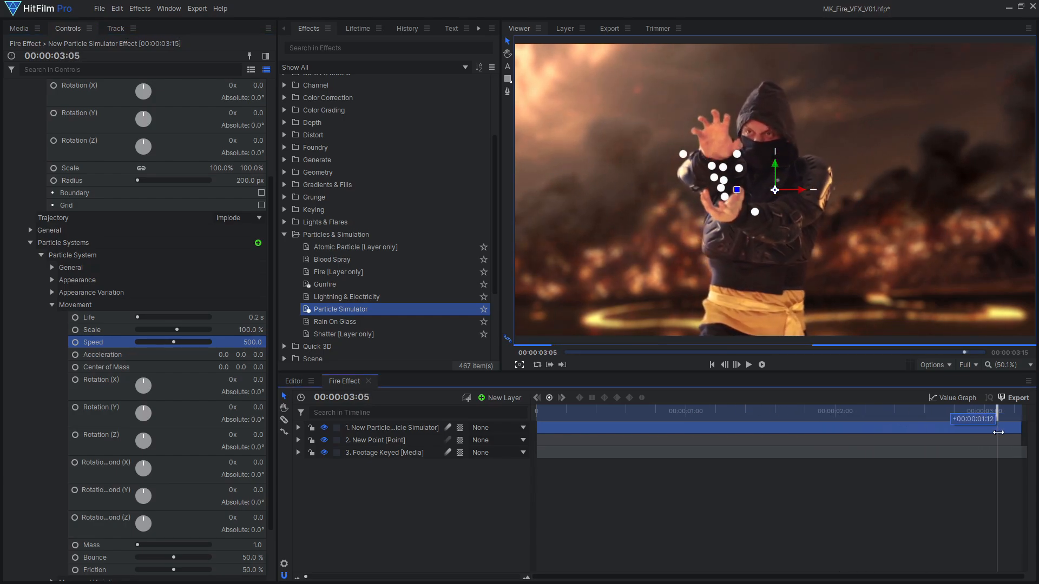
left_click_drag(1000, 417, 987, 417)
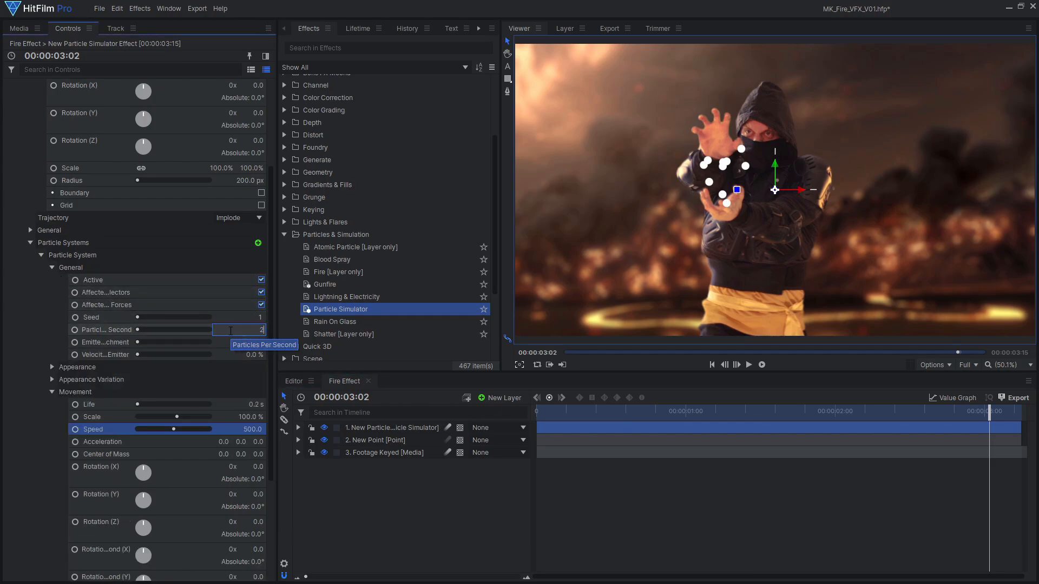
type("200.0")
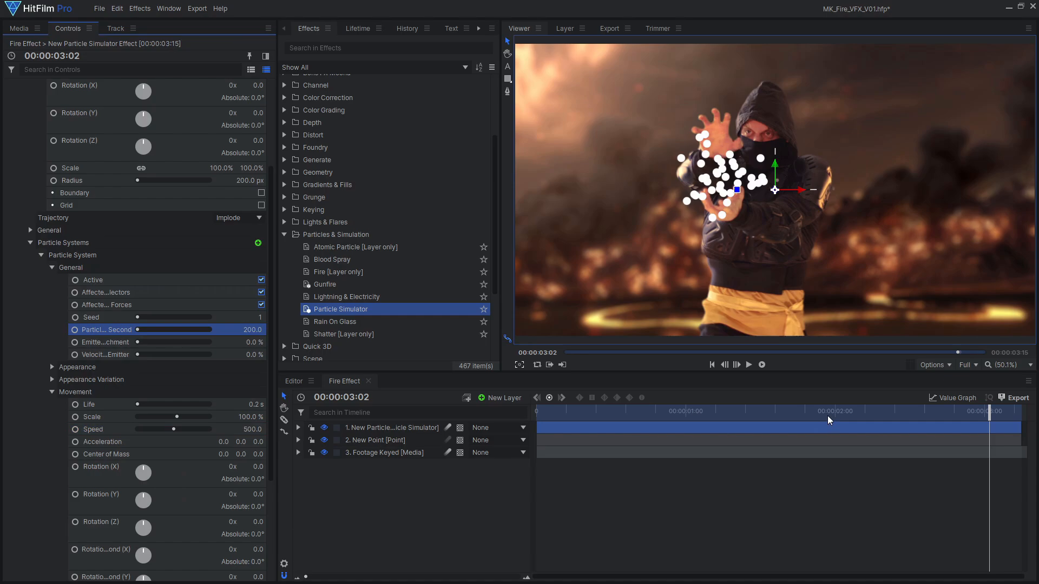
left_click_drag(990, 412, 851, 411)
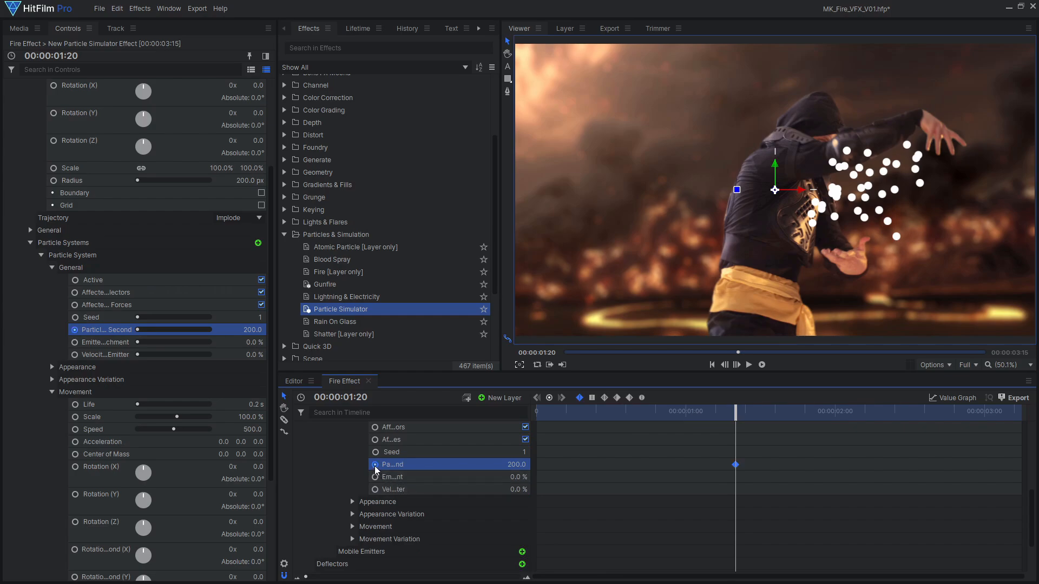
Keyframe Particles Per Second at 0 near the start so the rate ramps up to 200
left_click_drag(735, 411, 651, 412)
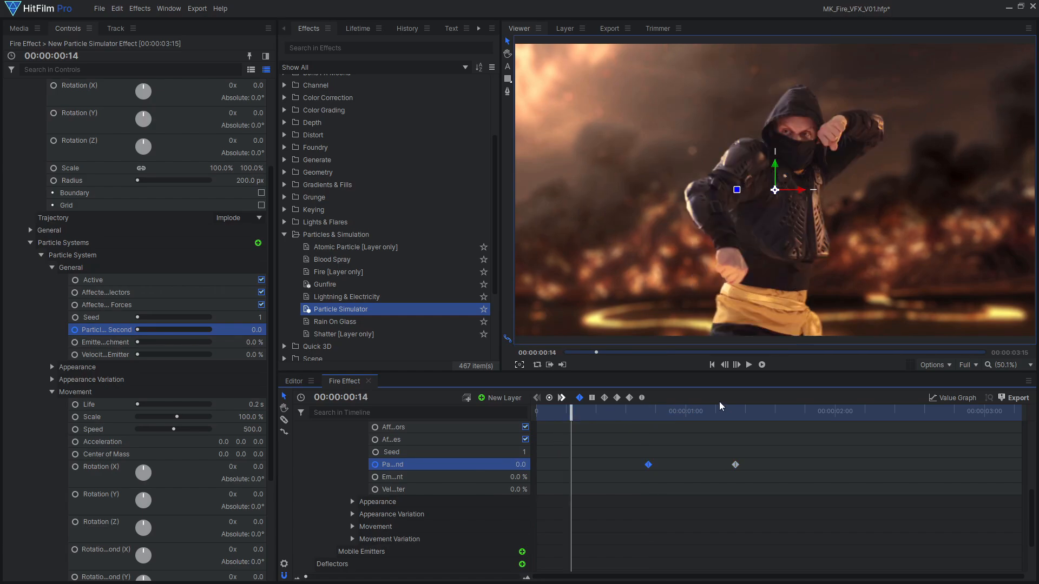
left_click(749, 365)
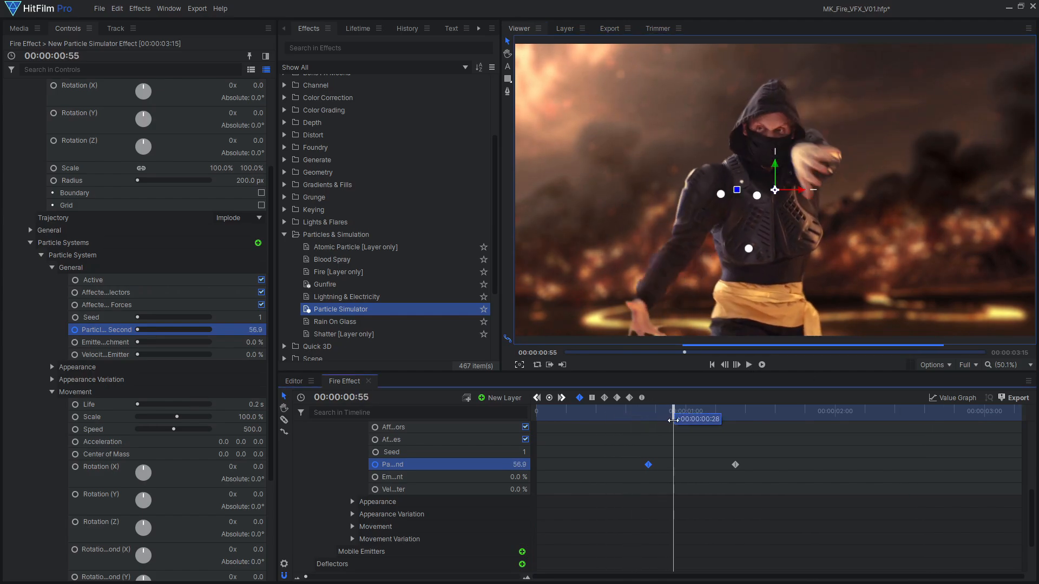
left_click_drag(674, 418, 831, 419)
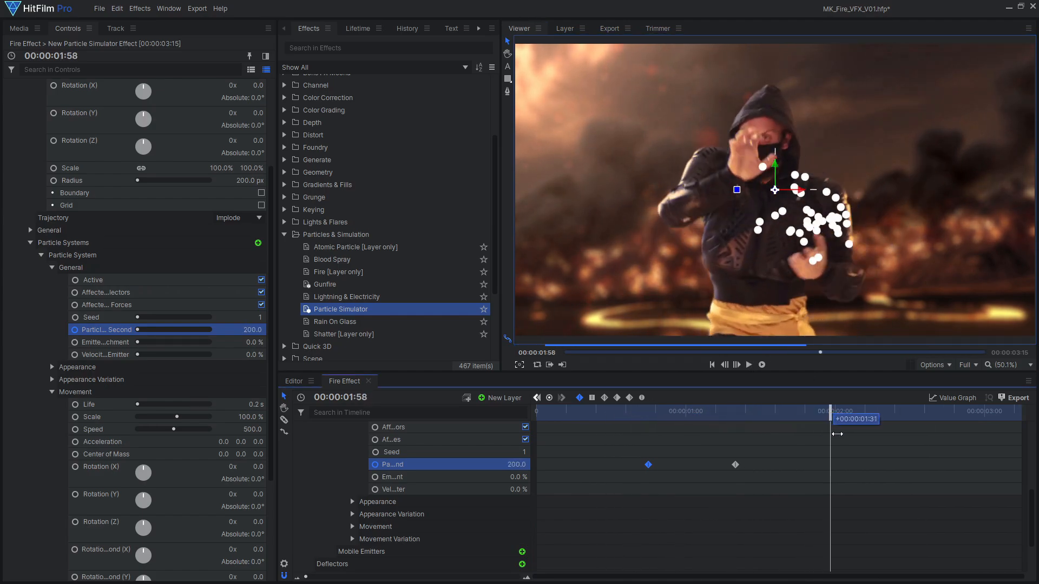
Give the particles the built-in Fire Ferocity 3 texture with an orange color
left_click_drag(830, 411, 926, 411)
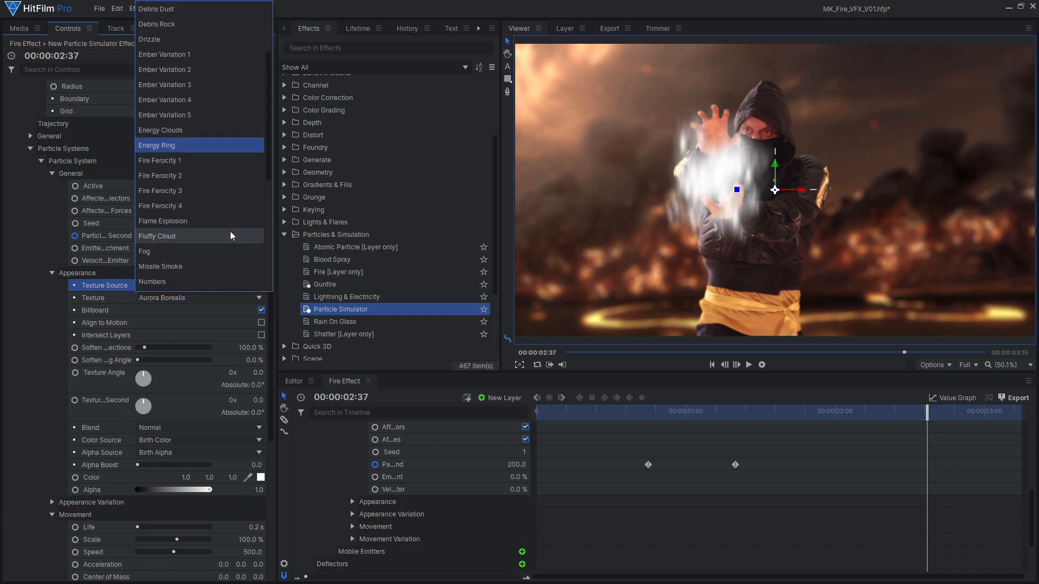
left_click(159, 190)
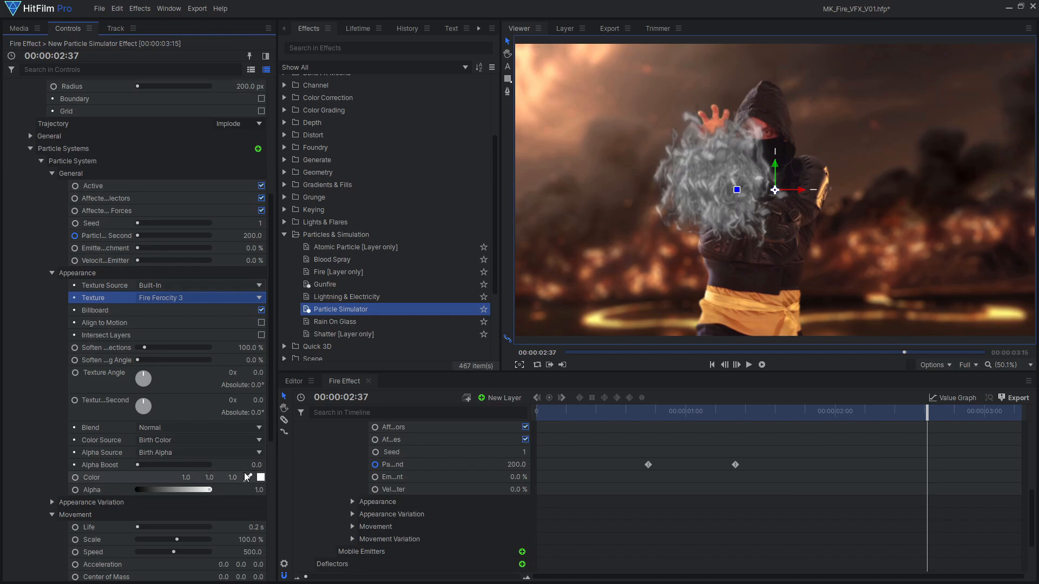
left_click(260, 477)
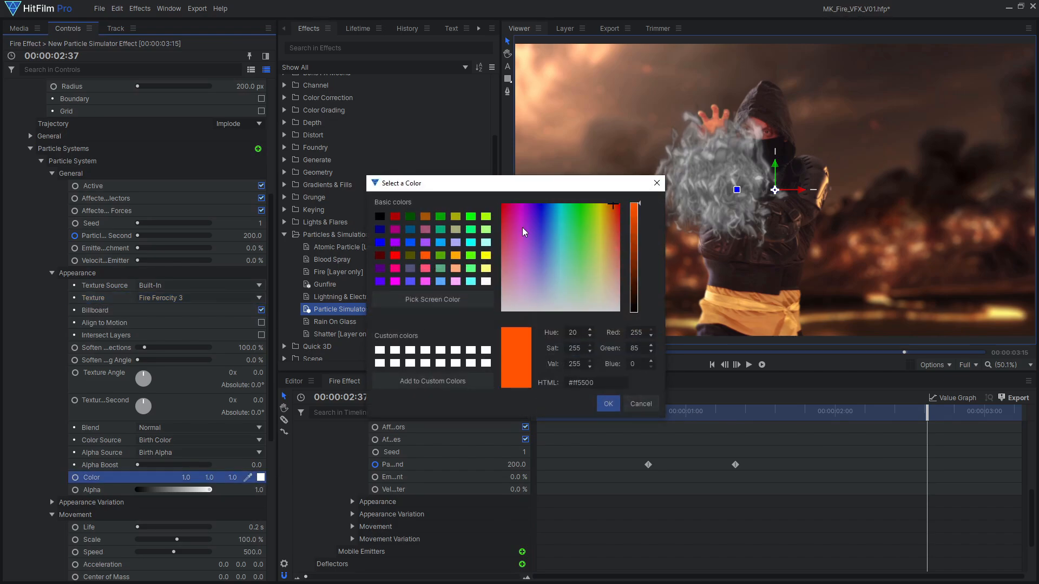
left_click(613, 216)
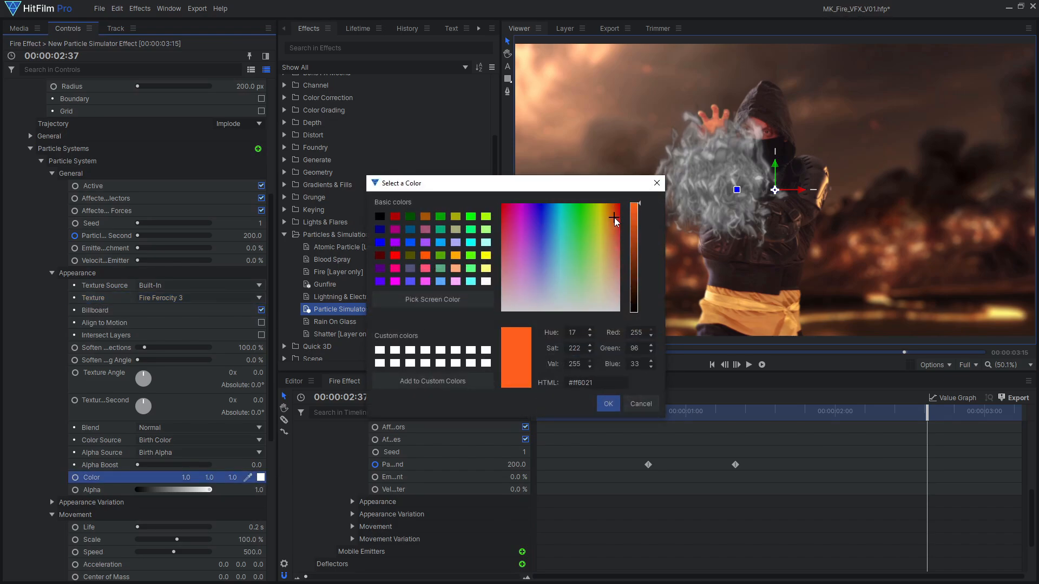
left_click(609, 404)
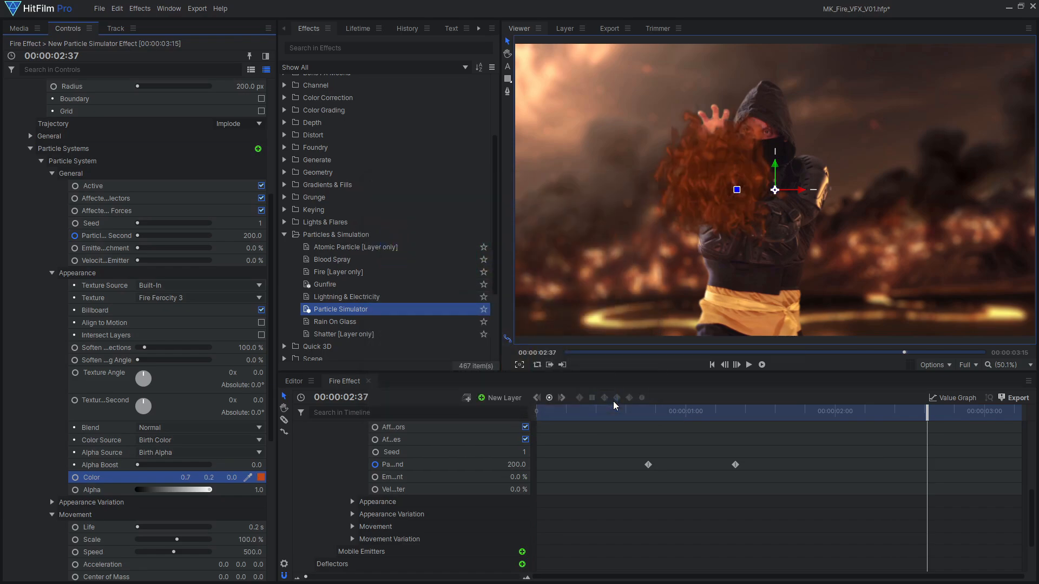
mouse_move(523, 384)
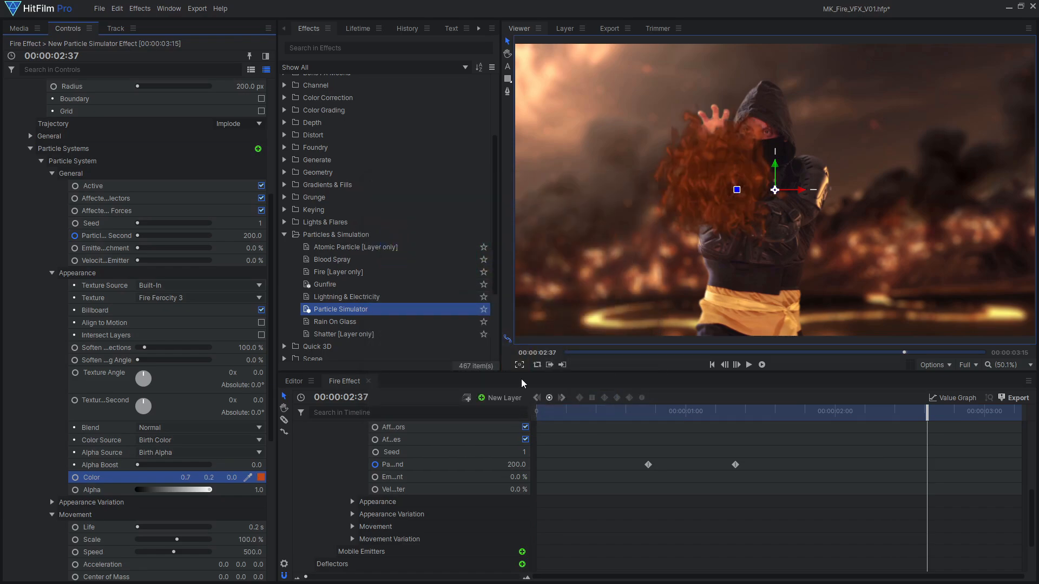
scroll("down", 3)
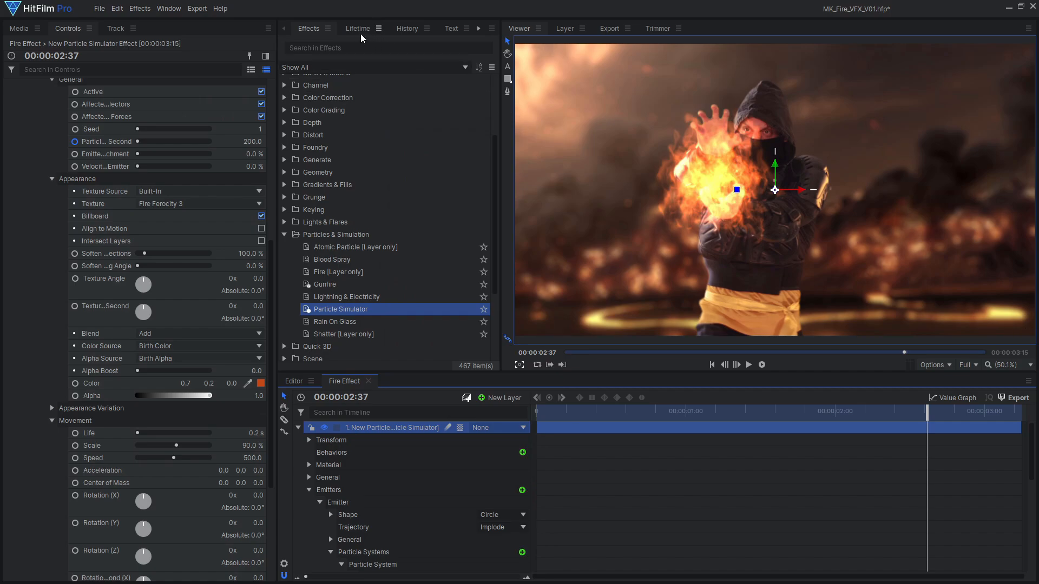
Set an Alpha lifetime gradient so the fire particles fade over their life
left_click(358, 28)
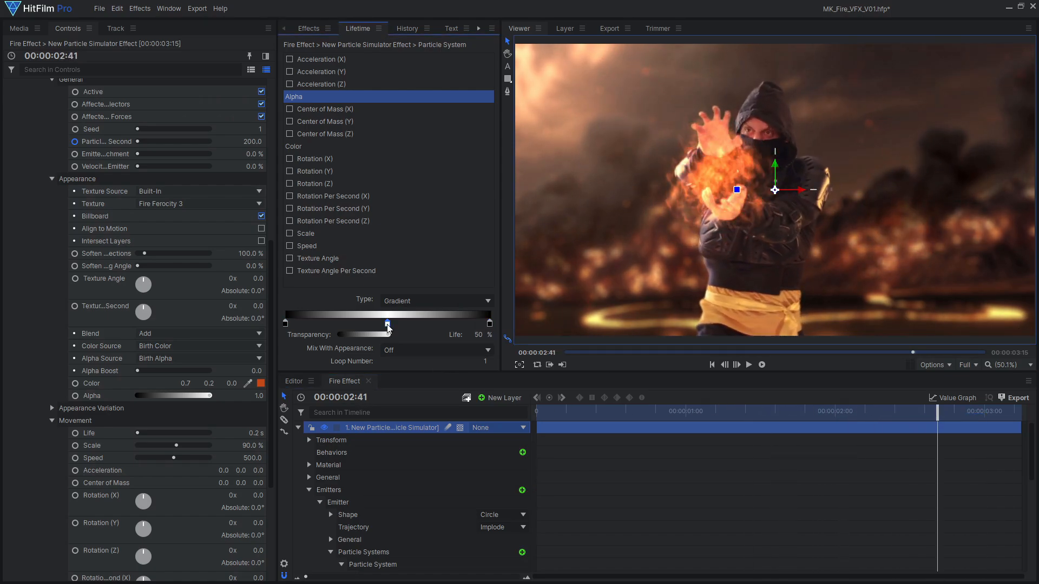
left_click_drag(388, 324, 386, 335)
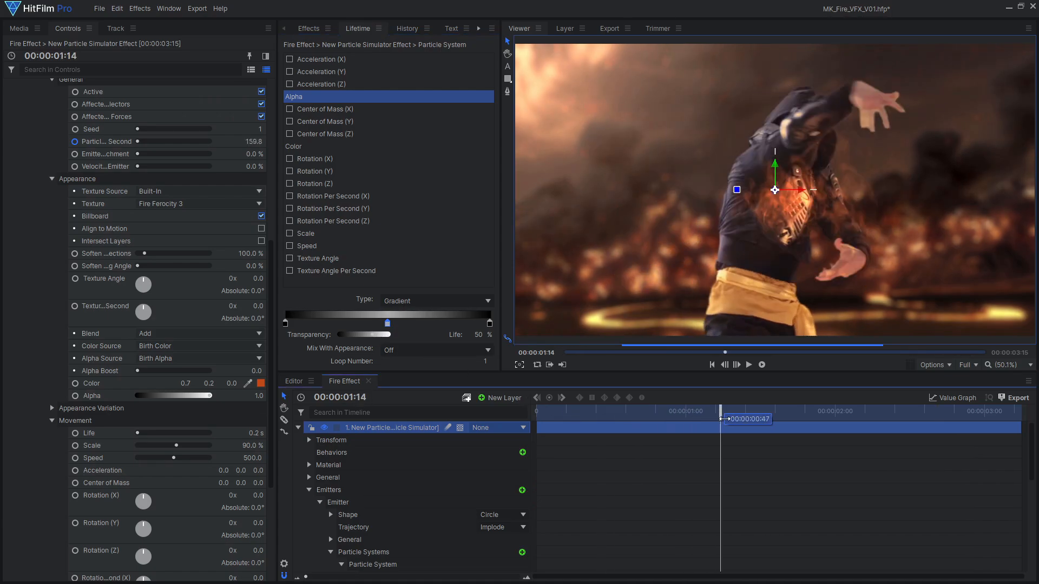
left_click(942, 428)
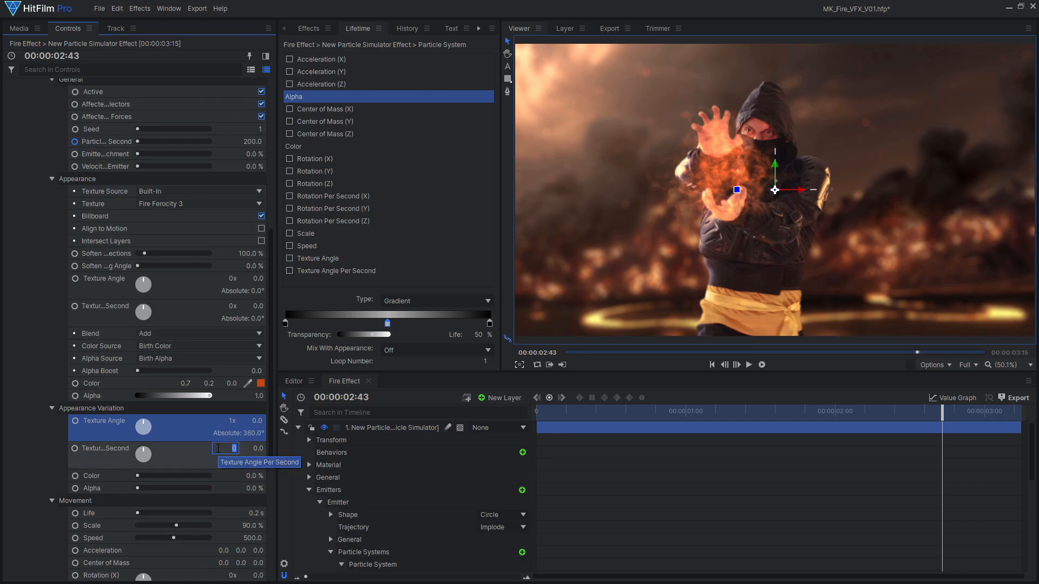
left_click_drag(940, 412, 795, 411)
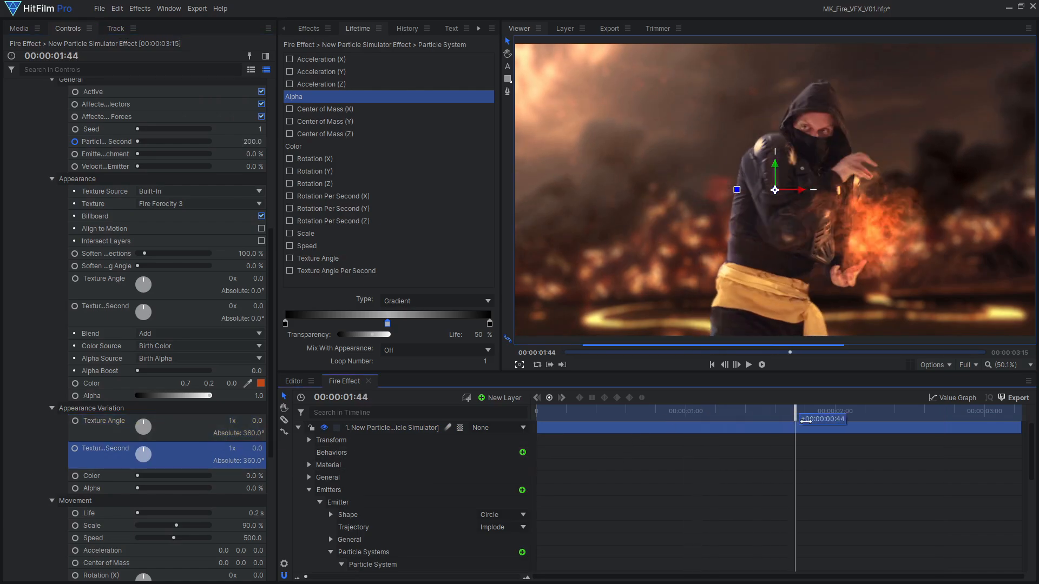
left_click_drag(794, 411, 983, 411)
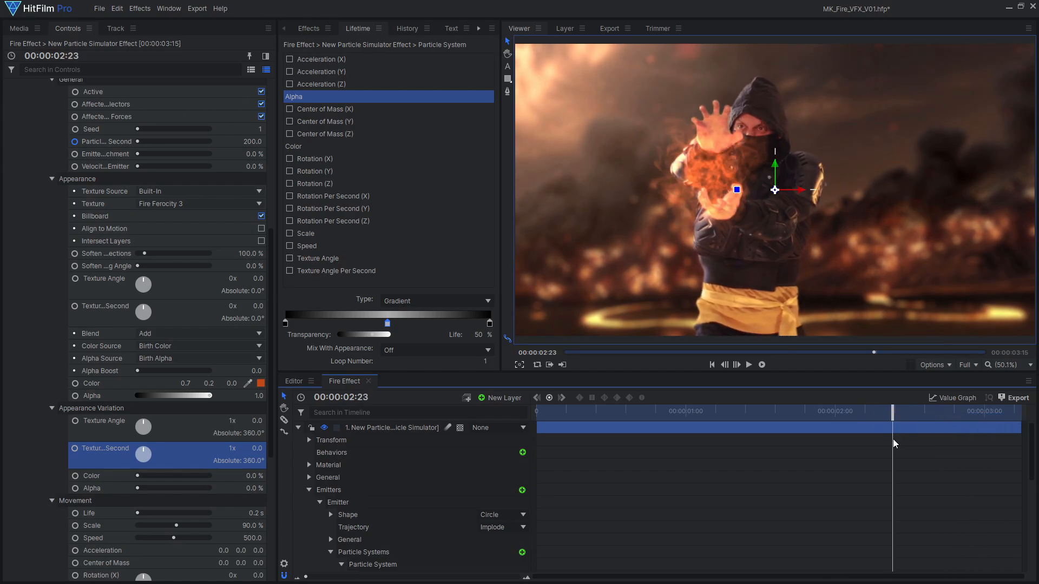
scroll("down", 3)
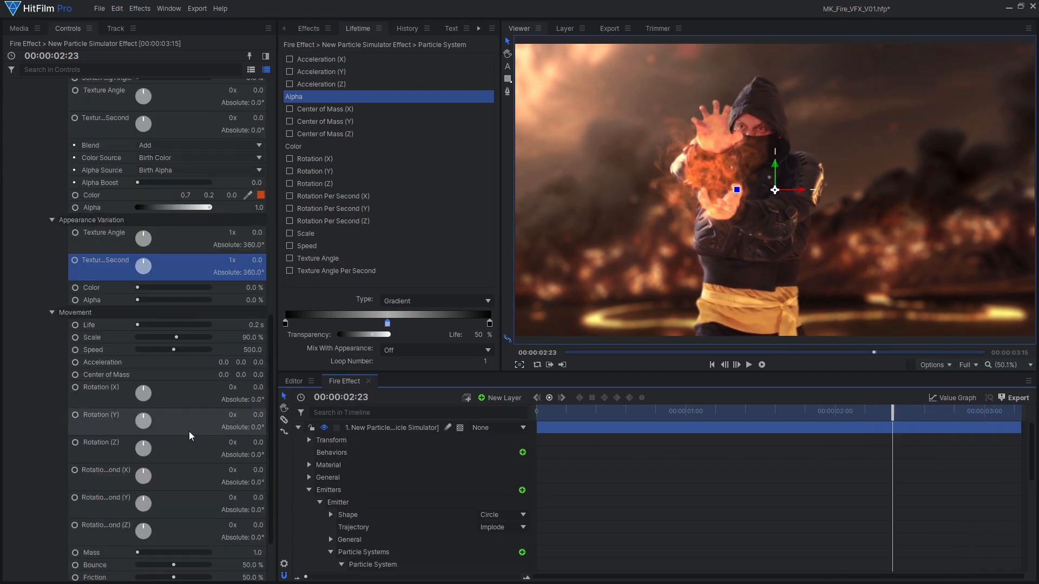
scroll("down", 3)
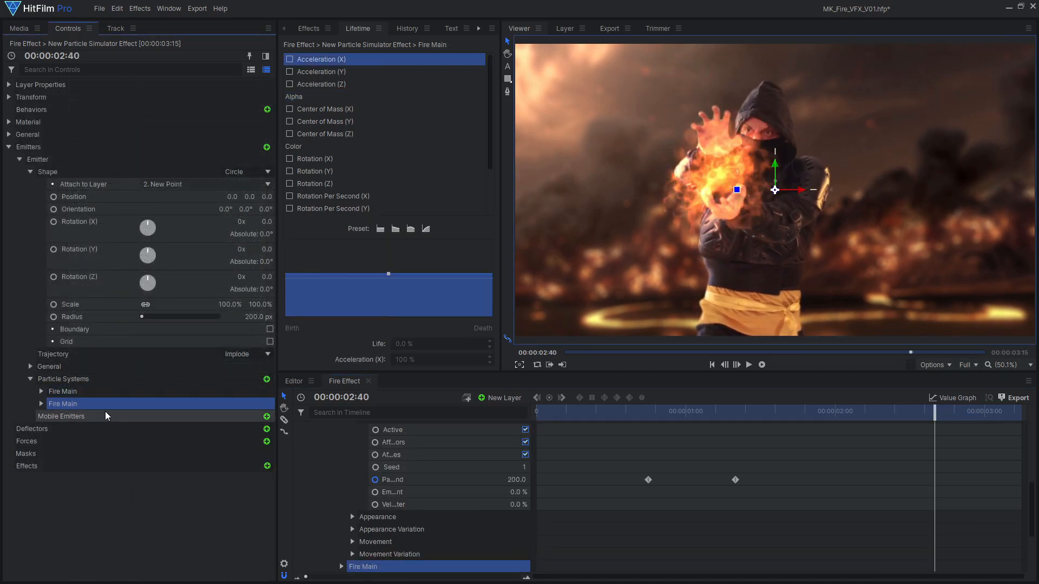
Rename the duplicate to Fire Extra and give it Fire Ferocity 2, 60% scale and an orange color
double_click(63, 403)
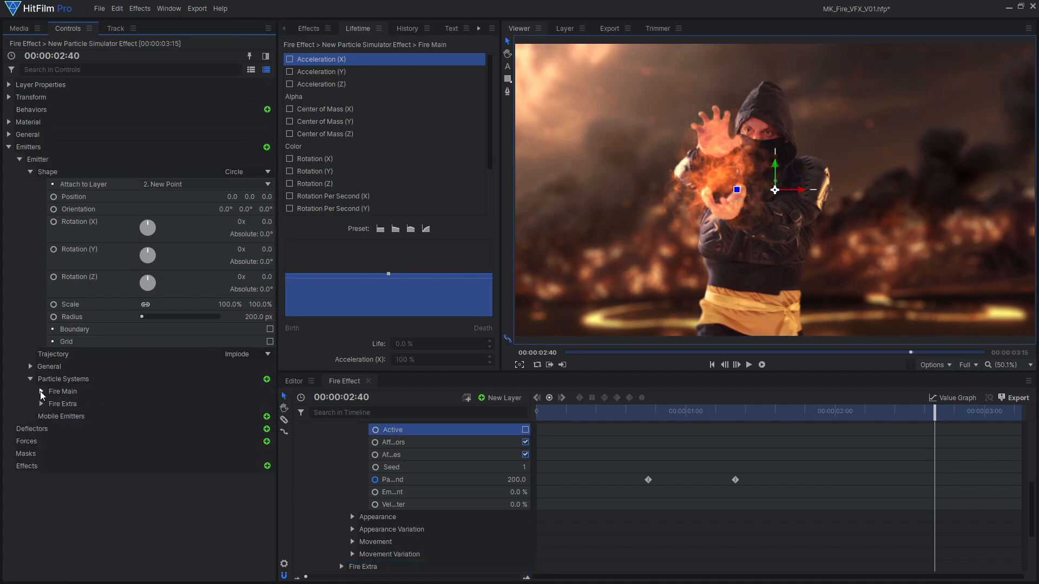
left_click(42, 404)
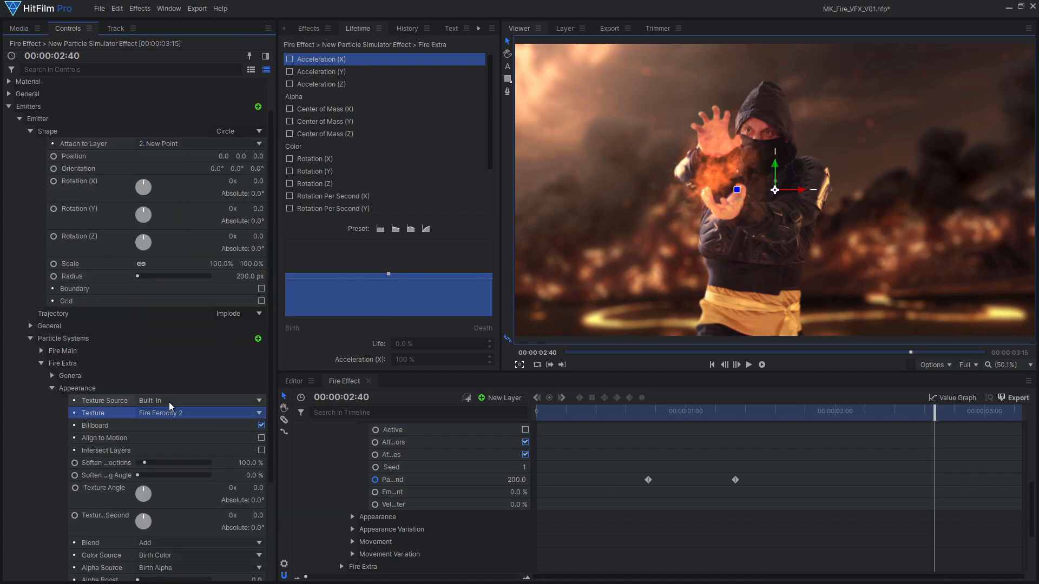
scroll("down", 3)
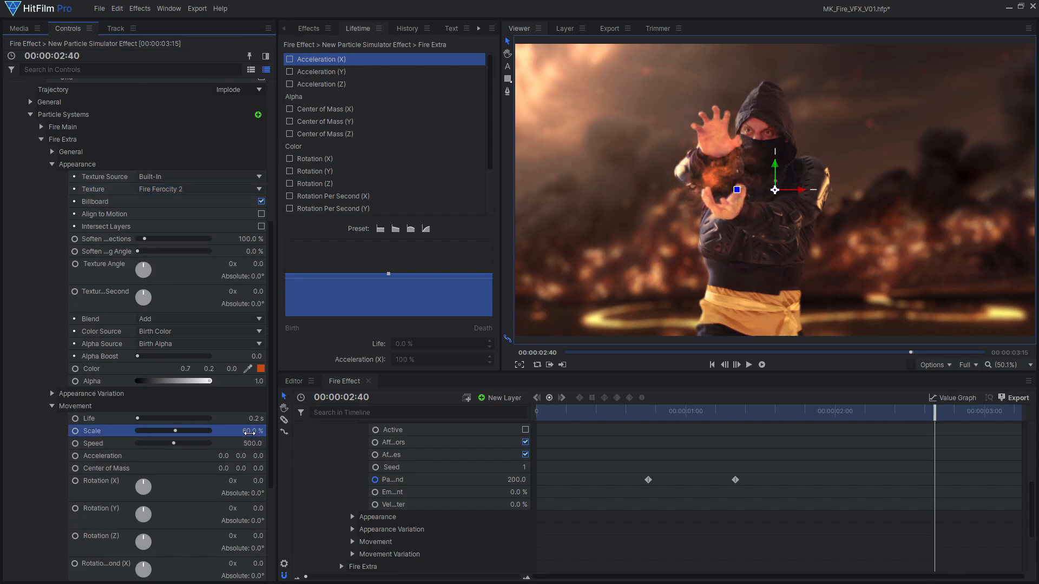
left_click(261, 368)
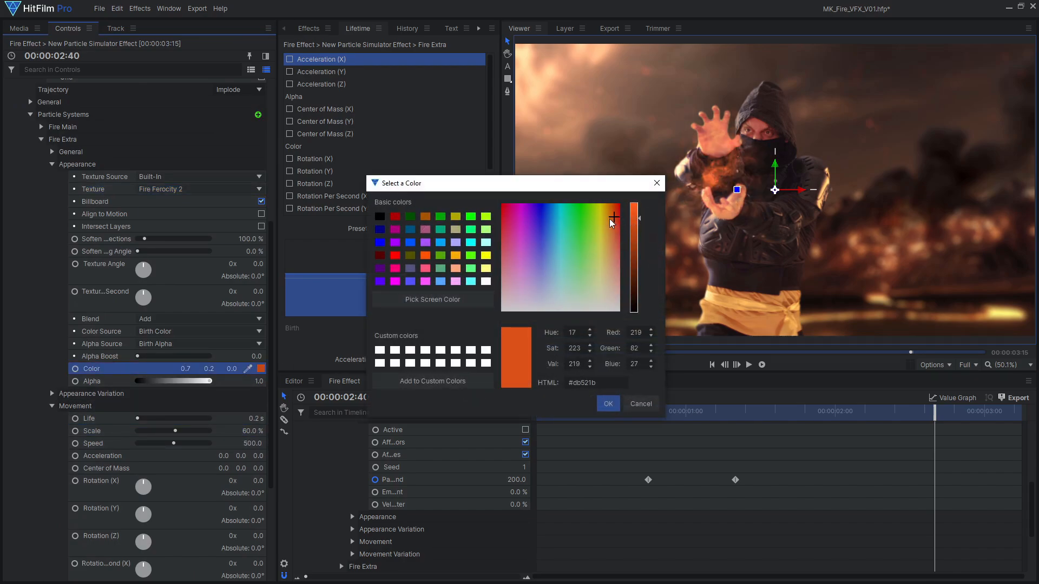
left_click(608, 404)
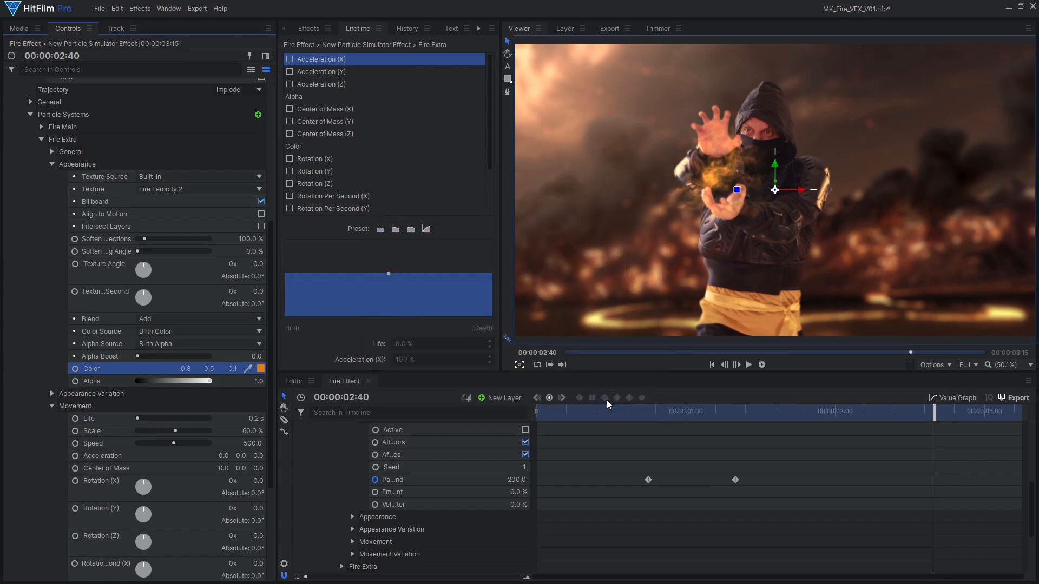
Adjust Fire Extra's Alpha lifetime gradient and re-enable Fire Main
left_click(294, 96)
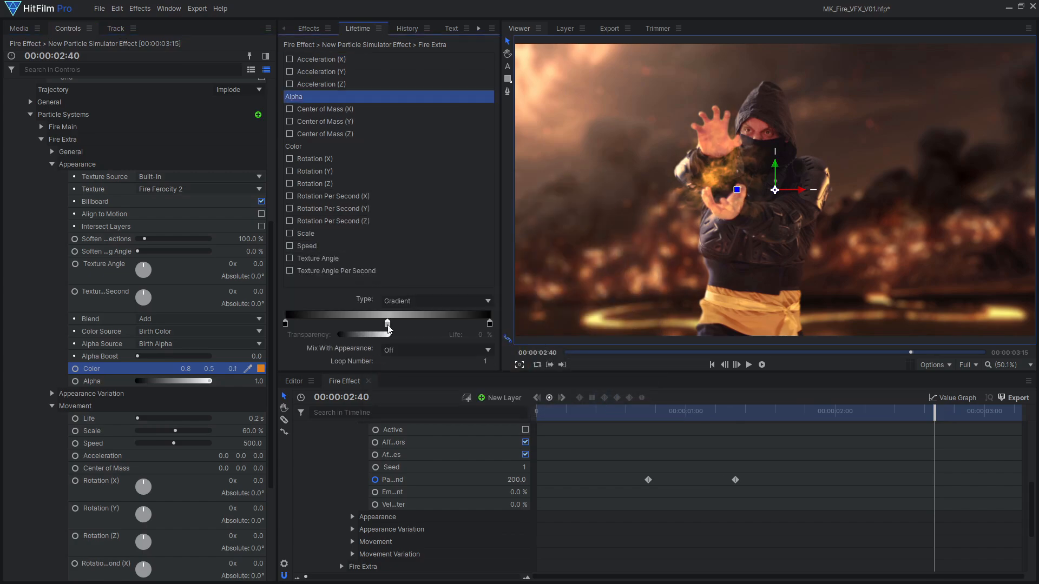
left_click_drag(387, 324, 365, 335)
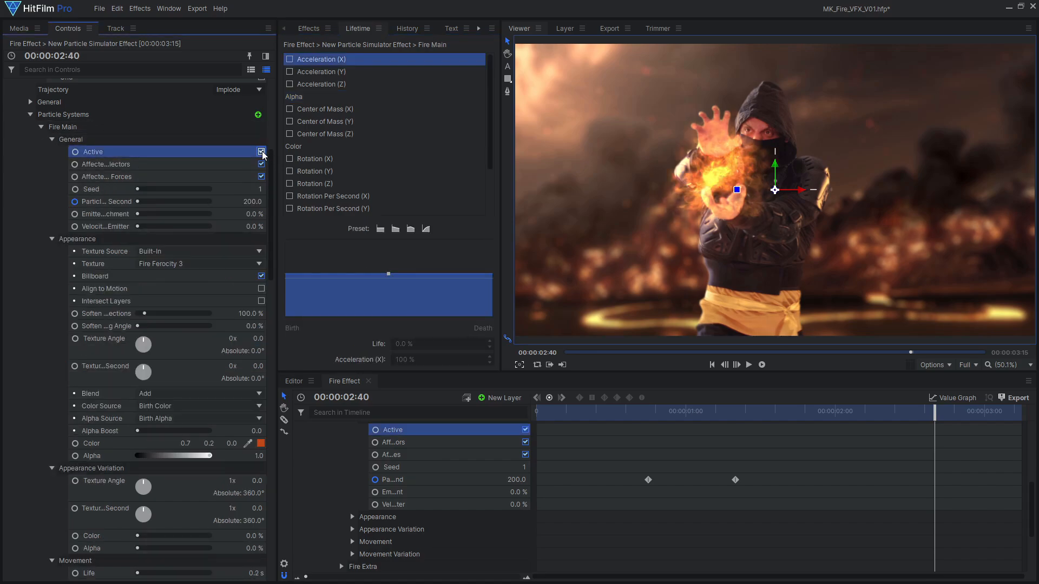
left_click(710, 412)
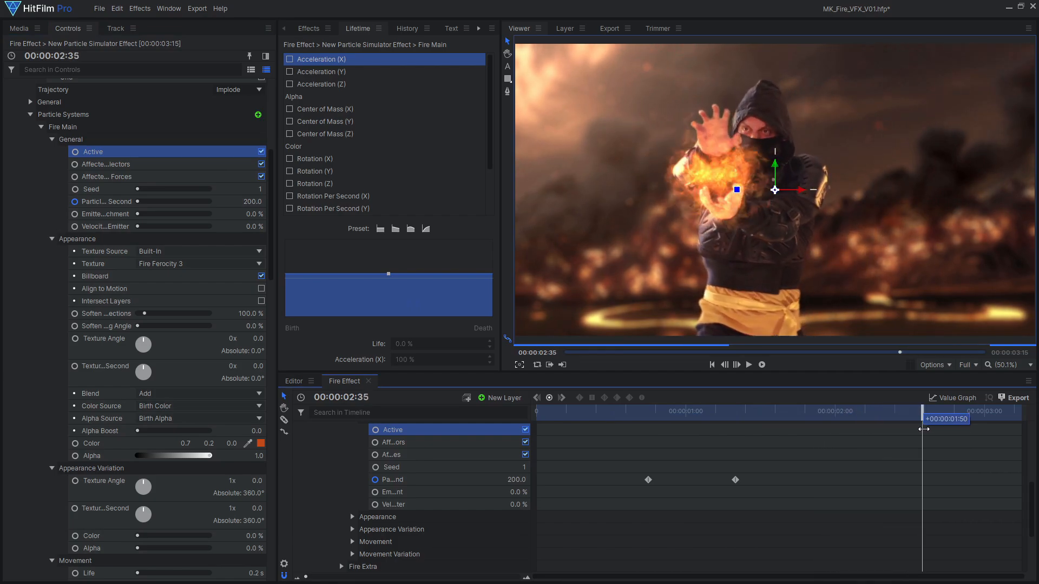
Duplicate Fire Extra into Sparks with Ember Variation 1, 2000 per second, 30% scale and Alpha Boost 10
right_click(63, 404)
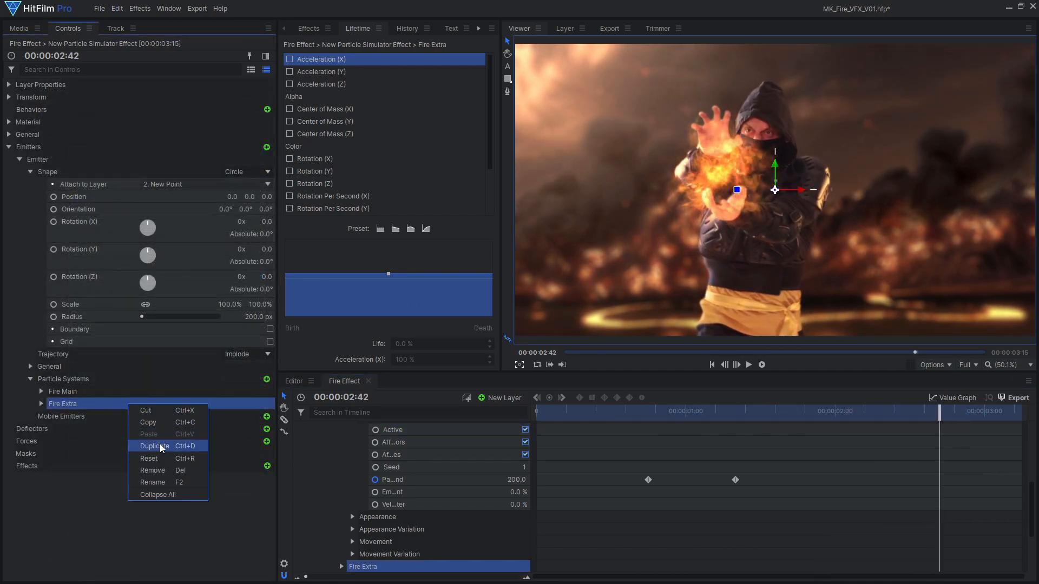
left_click(156, 446)
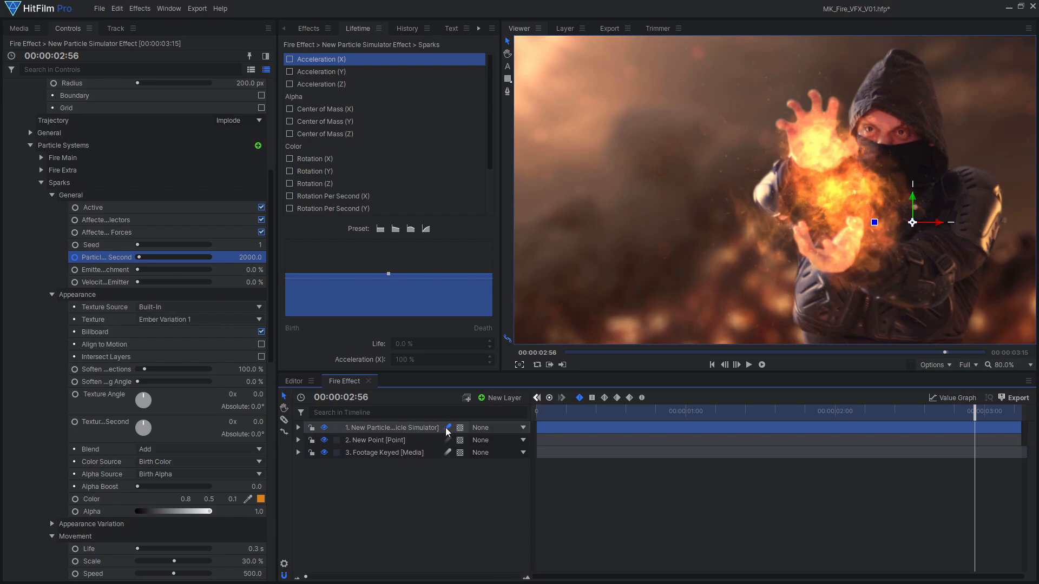
left_click_drag(119, 486, 143, 486)
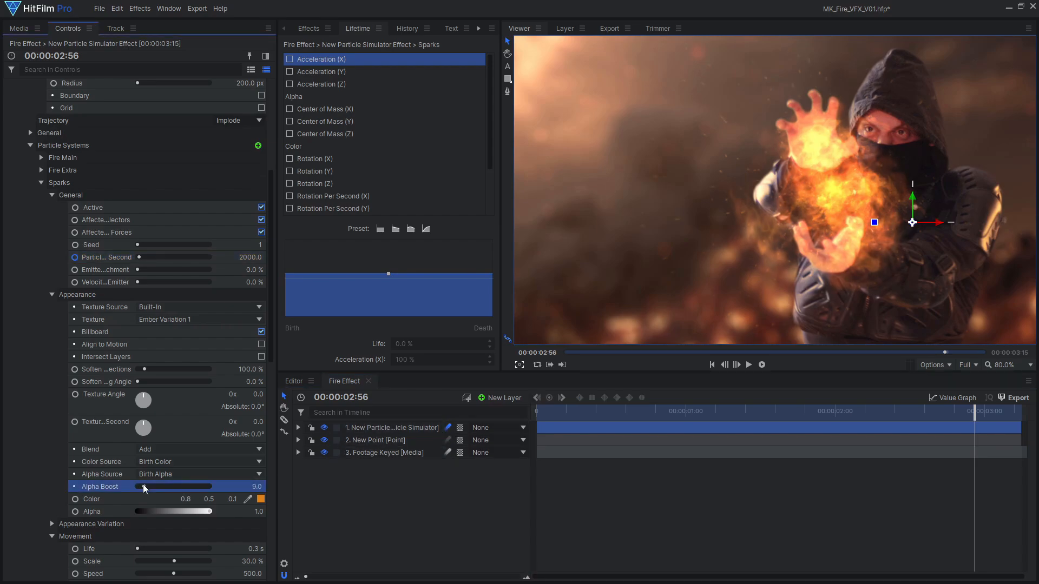
left_click_drag(144, 486, 161, 486)
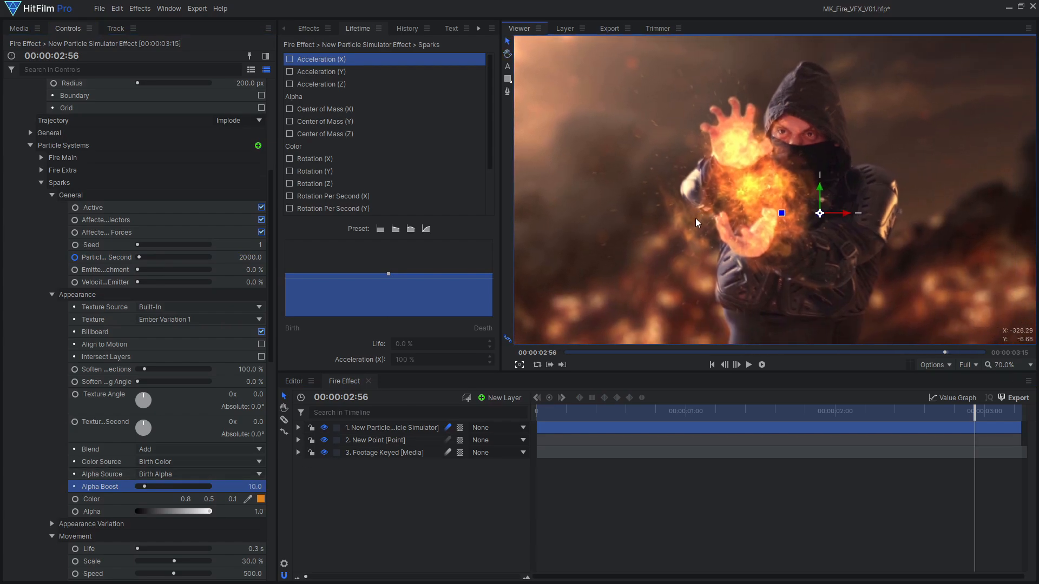
left_click_drag(974, 411, 948, 411)
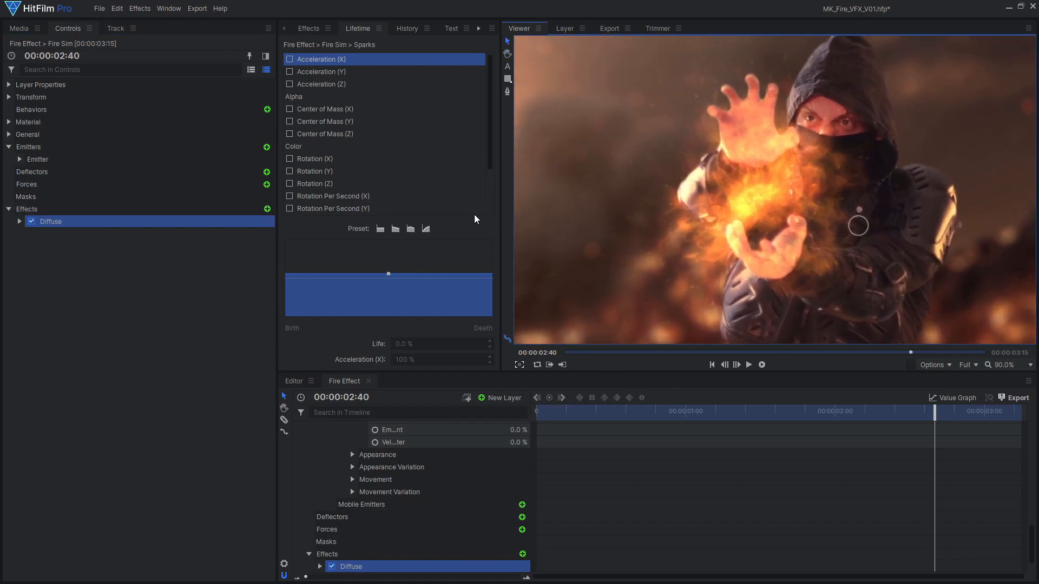
Set Fire Sim's Diffuse to radius 20, opacity 0.20 and add two Glow effects
left_click(20, 221)
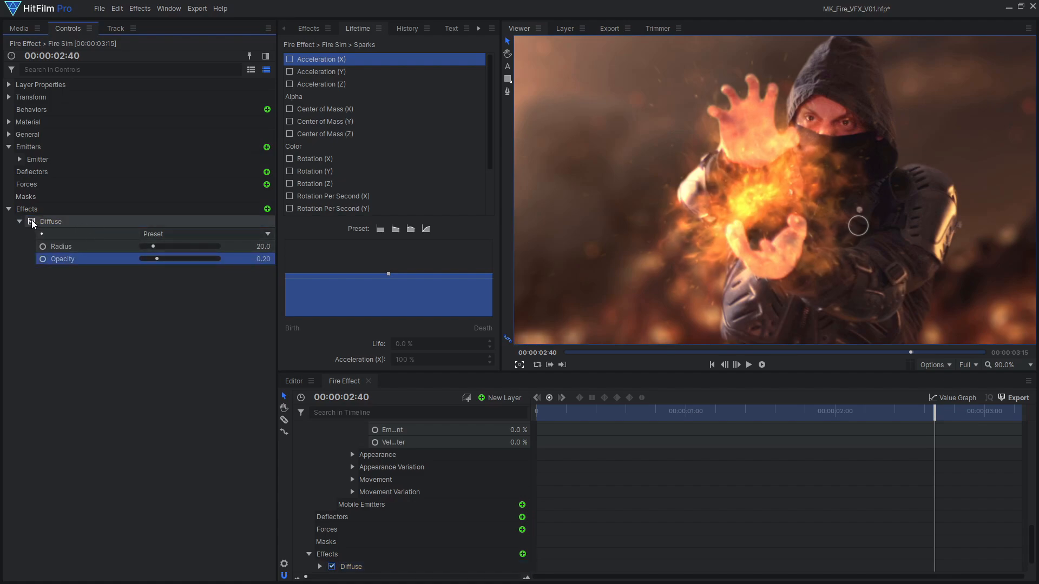
left_click(266, 209)
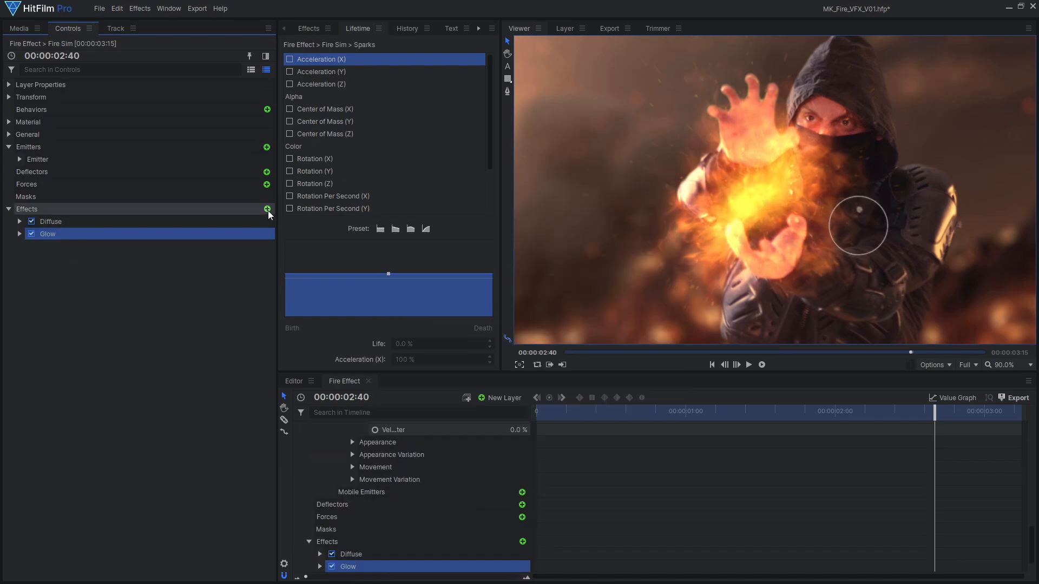
left_click(20, 233)
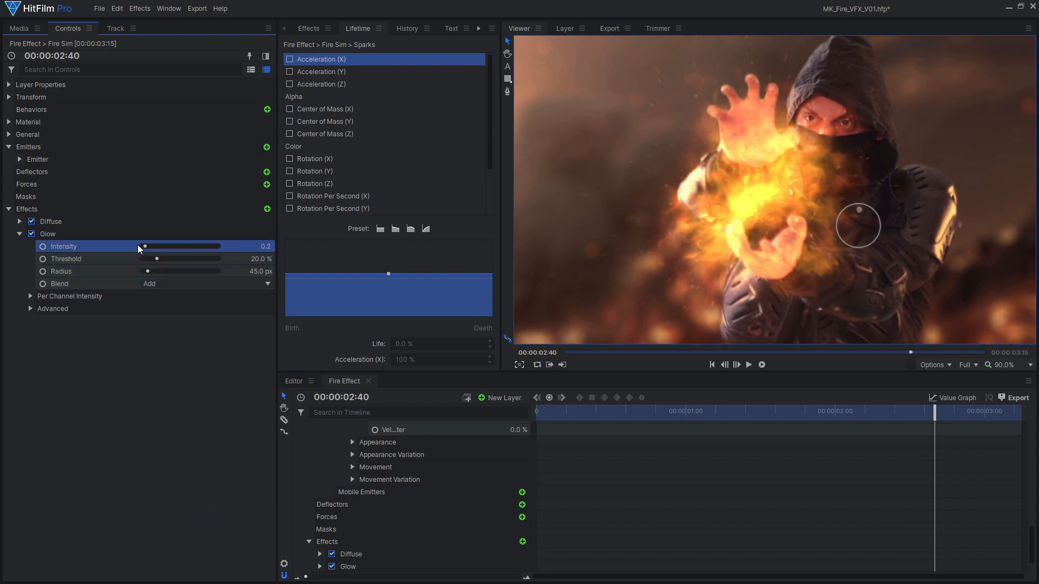
left_click(19, 234)
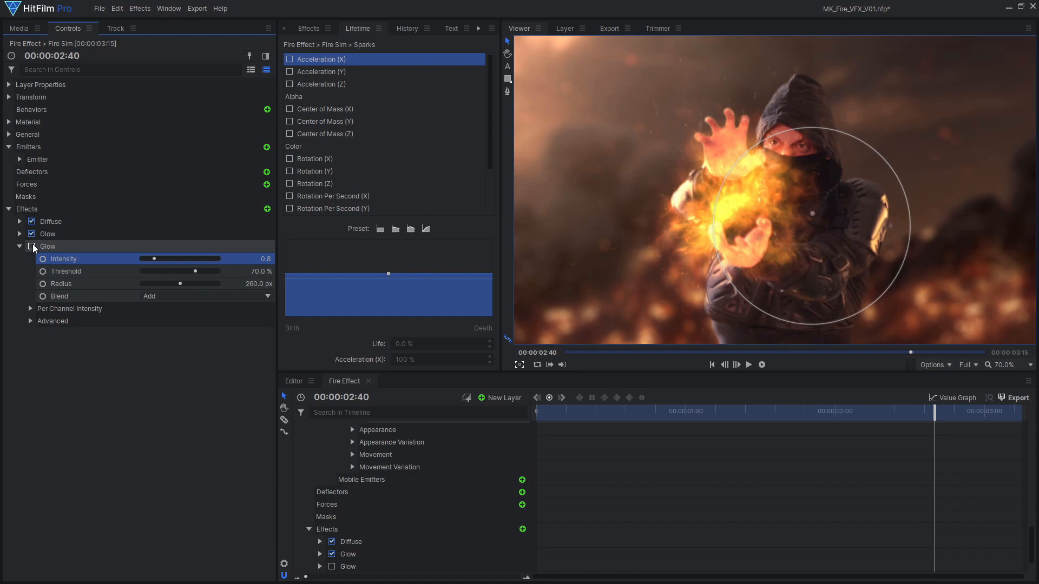
Enable the second Glow (intensity 0.8, threshold 70%, radius 260) with Per Channel Green 0.70, then add Heat Distortion
left_click(32, 247)
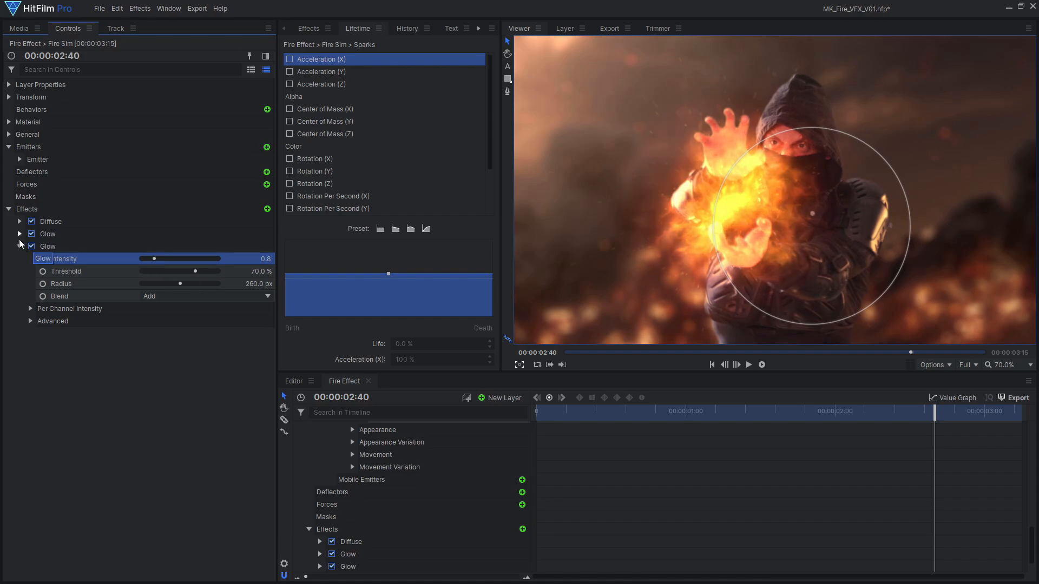
left_click(20, 234)
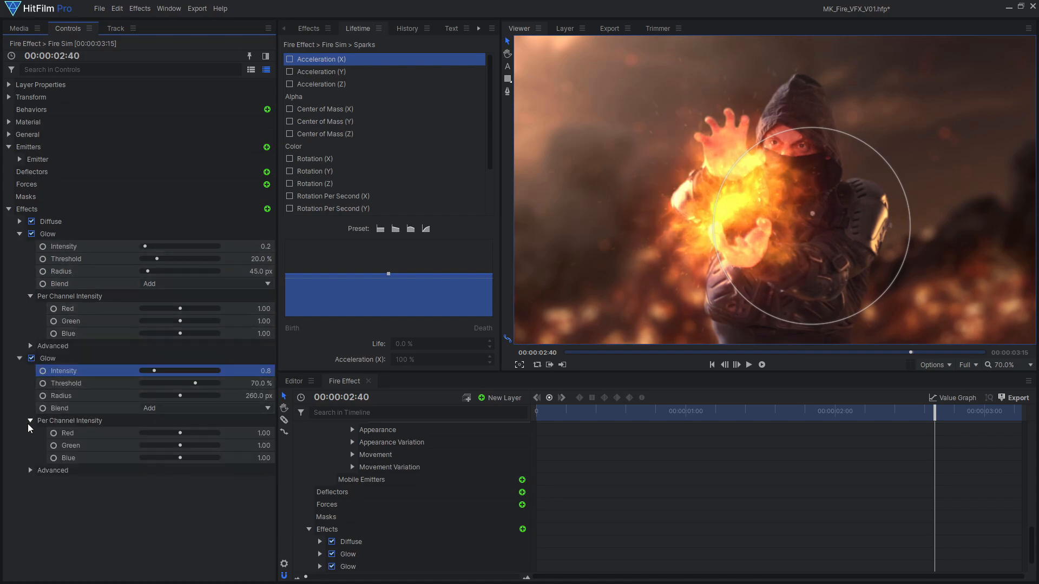
left_click_drag(171, 444, 143, 445)
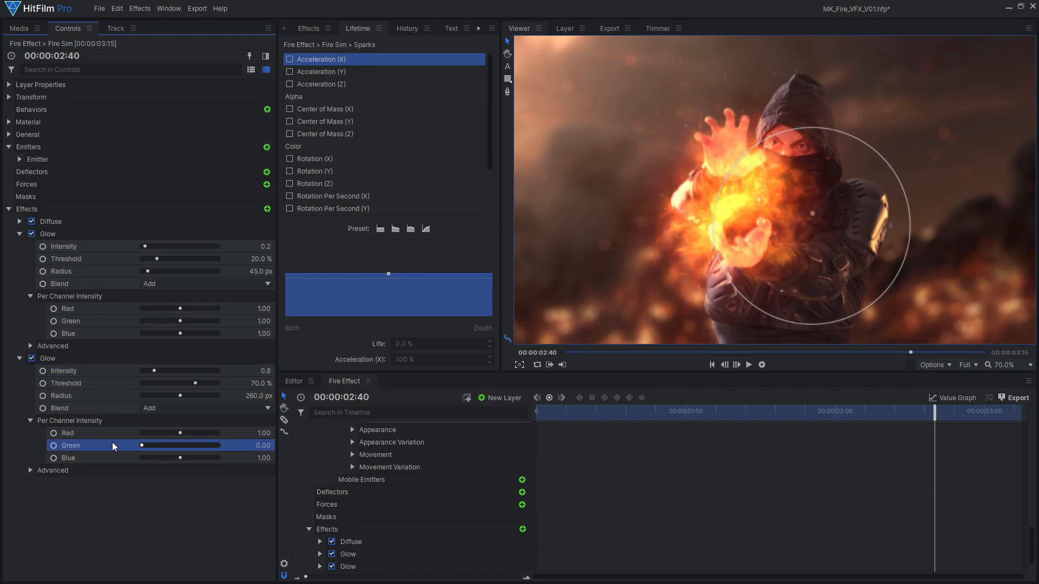
left_click_drag(143, 445, 168, 445)
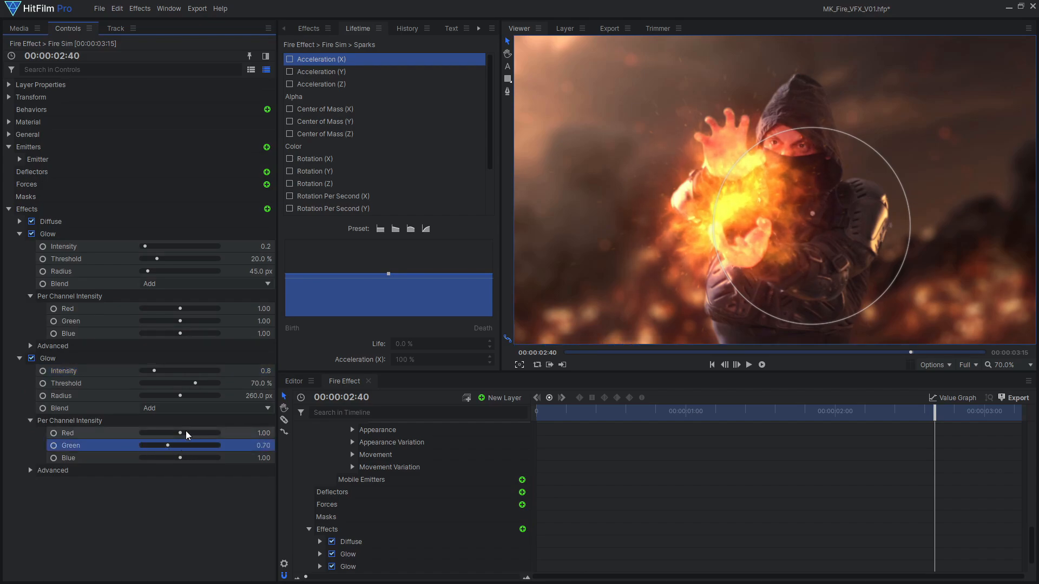
left_click_drag(178, 308, 132, 320)
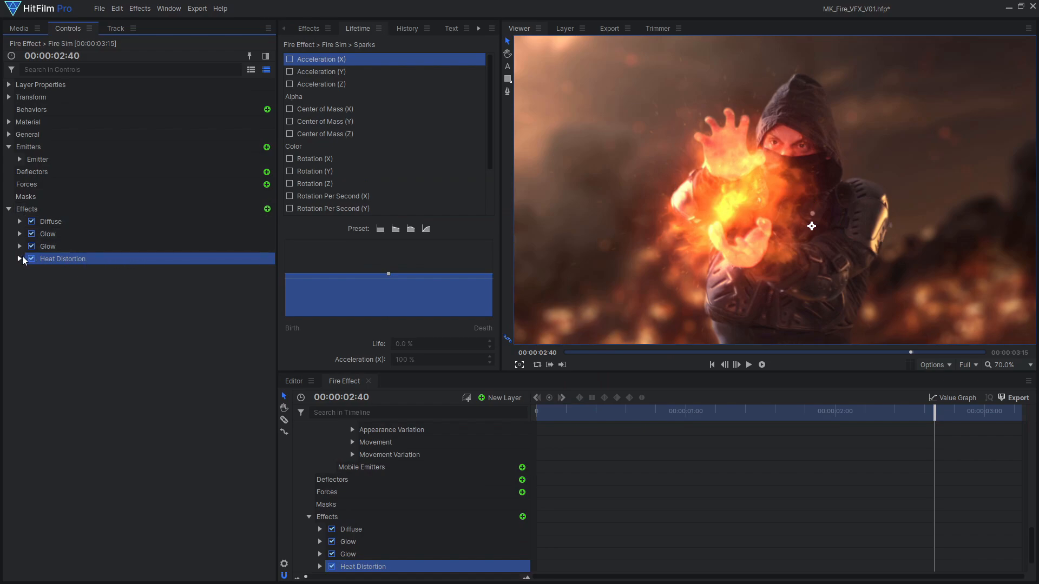
Collapse the effects and duplicate the Fire Sim layer into a Fire Sim[2] copy above it
left_click(20, 258)
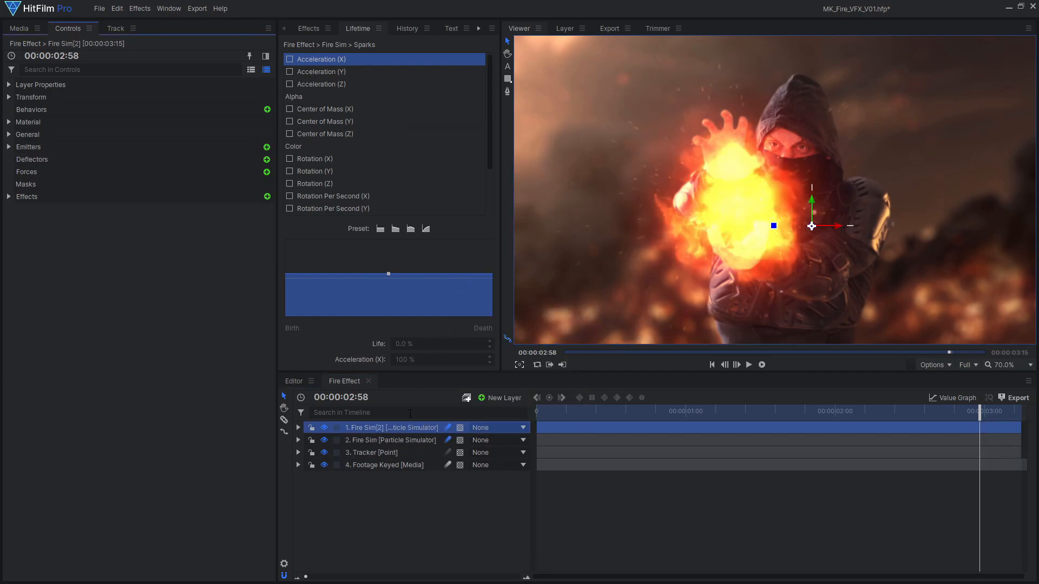
Rename the duplicate layer 'Fire Shoot' and hide the original Fire Sim layer
double_click(390, 428)
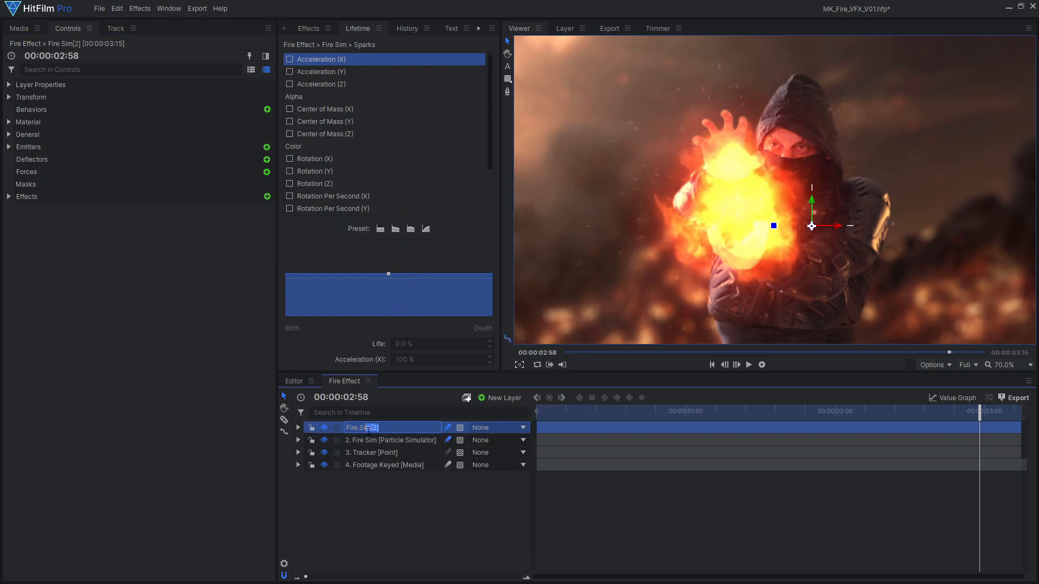
type("Fire Shoot [...icle Simulator")
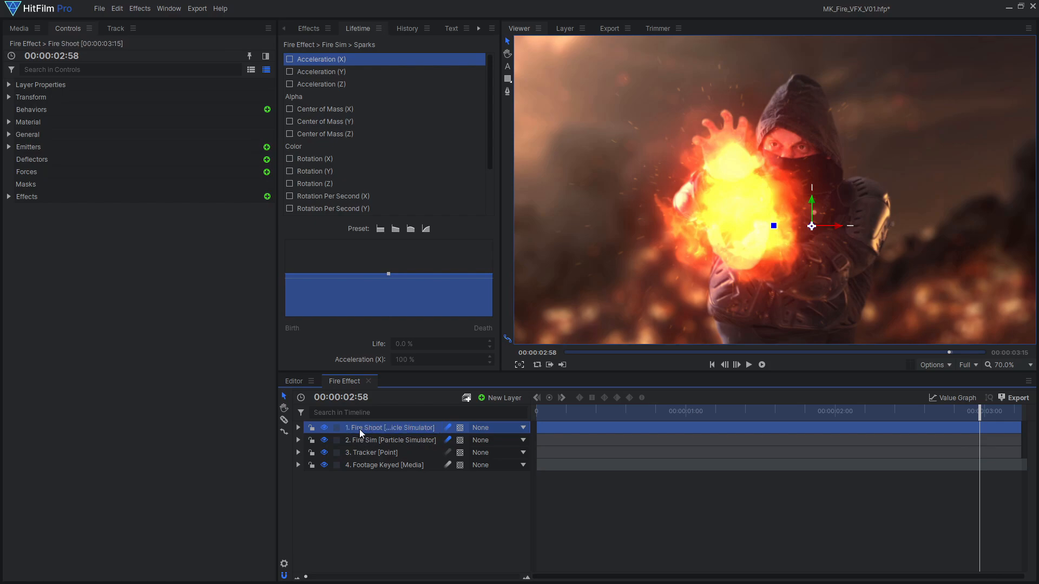
left_click(325, 439)
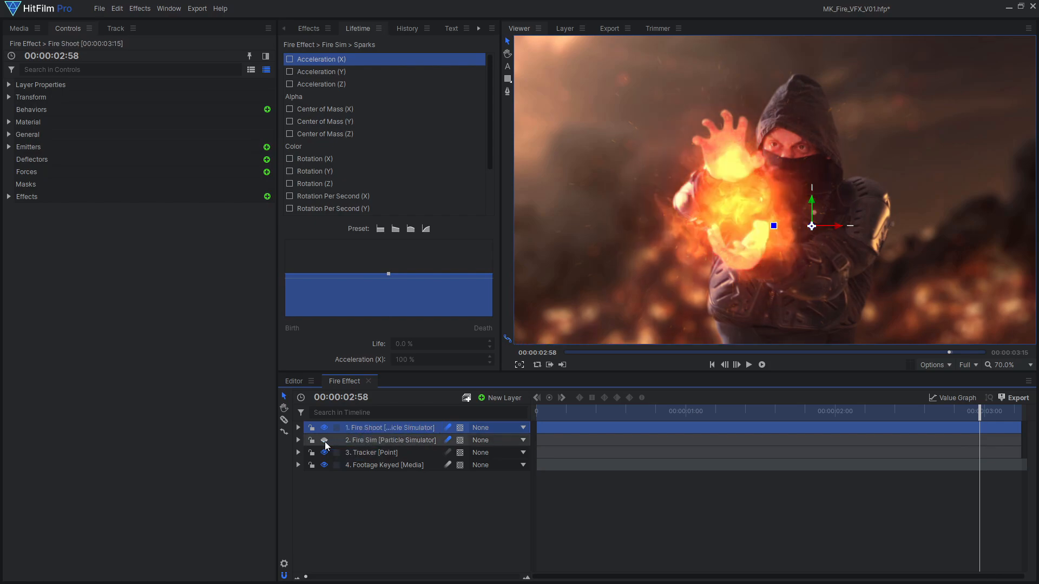
left_click(9, 147)
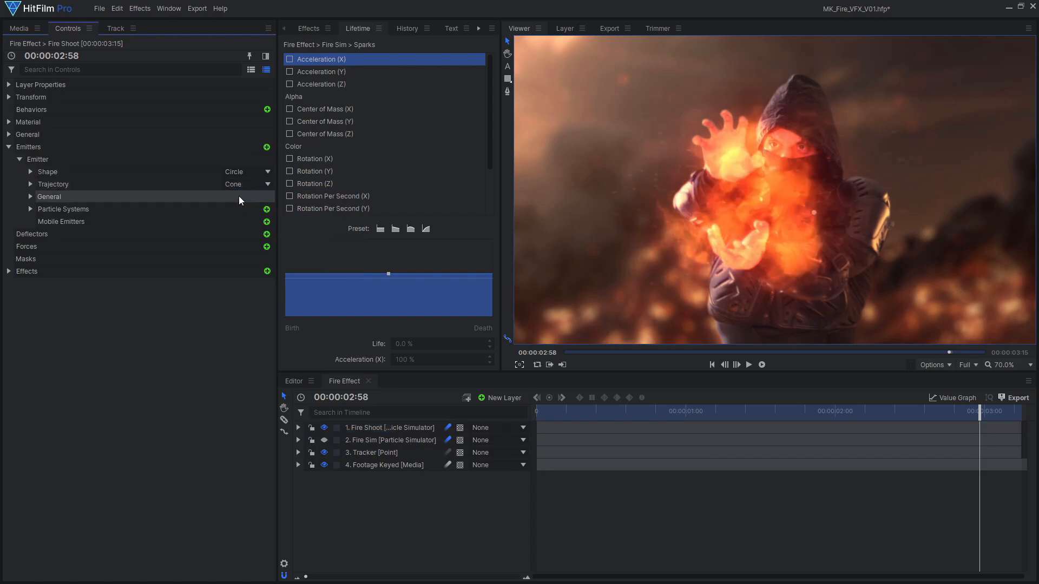
Set Fire Shoot's emitter trajectory to Cone with radius 4
left_click(32, 184)
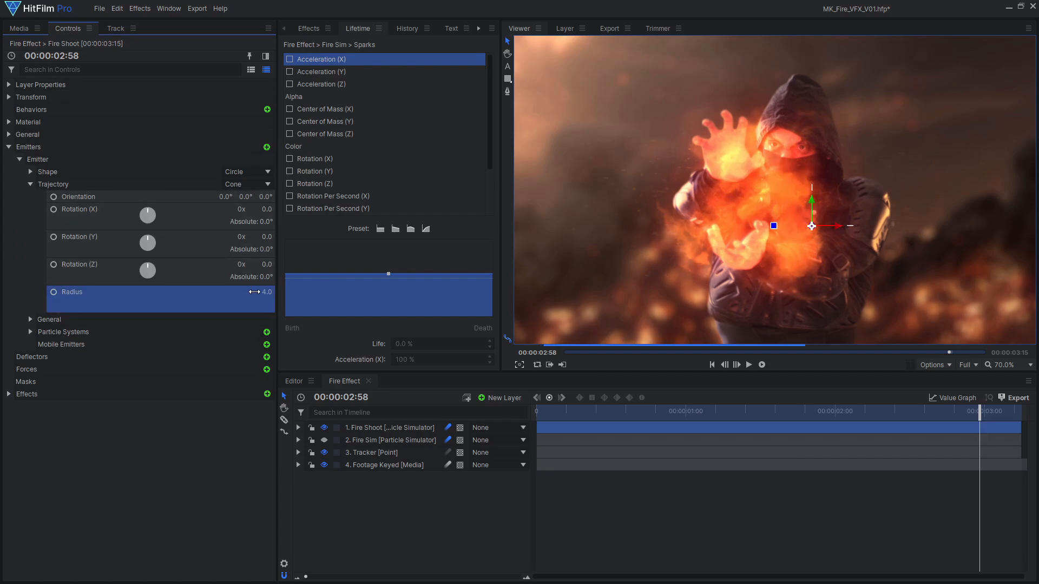
left_click_drag(979, 412, 916, 411)
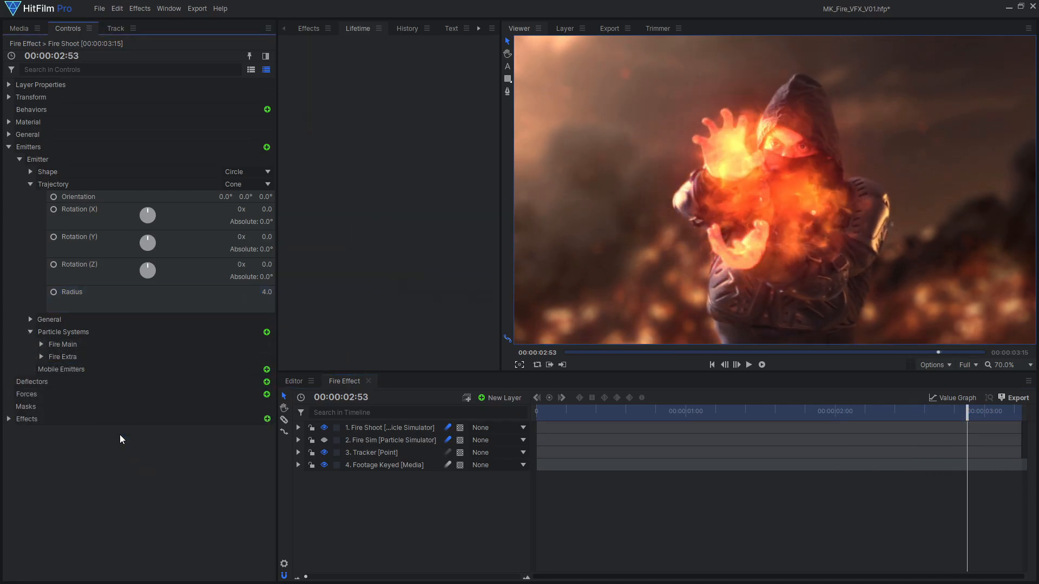
Rotate the Fire Shoot emitter to 15° X and 120° Y
left_click(41, 344)
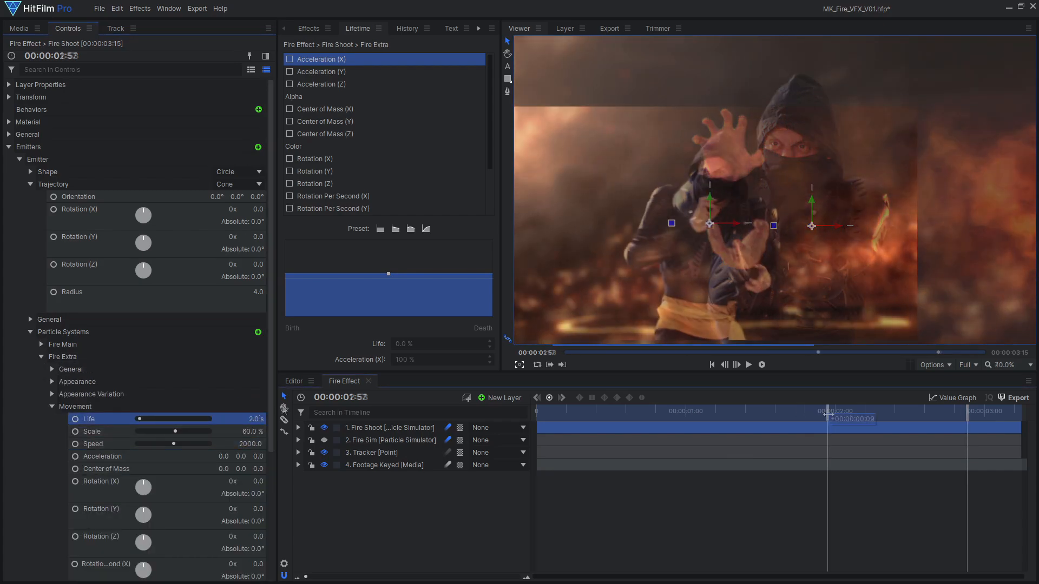
left_click(961, 427)
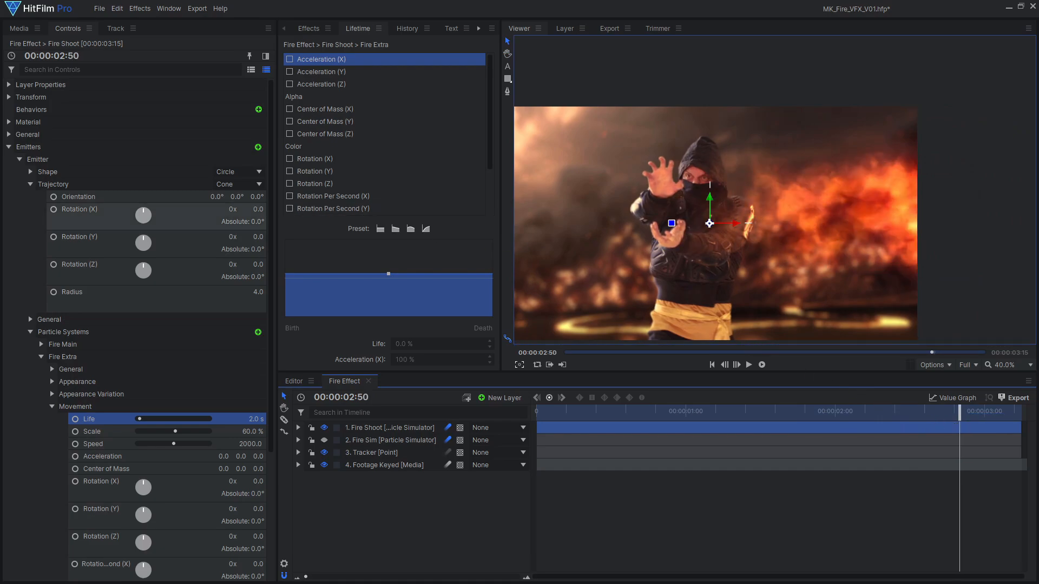
left_click_drag(143, 215, 153, 212)
type("p")
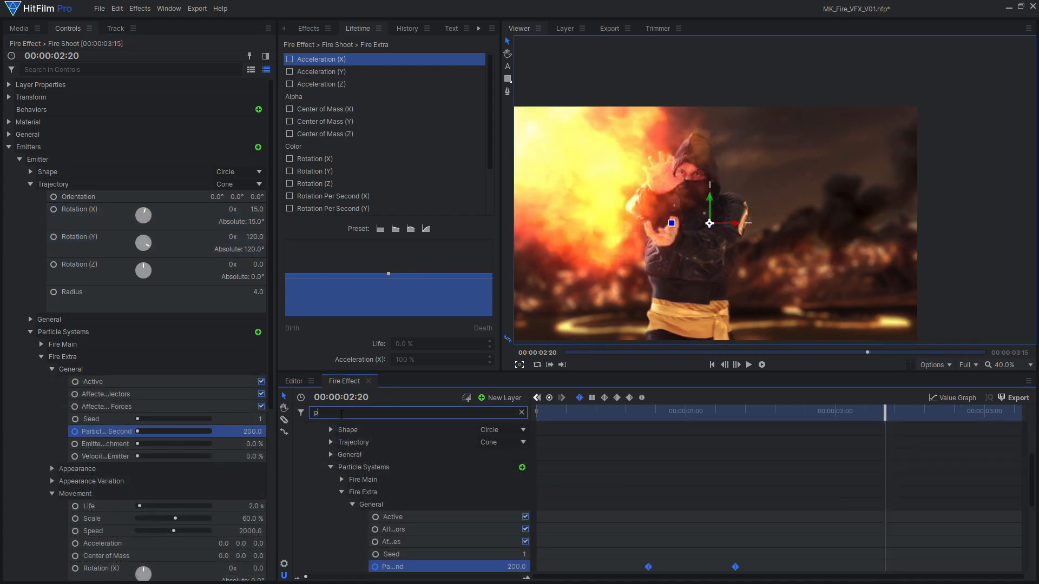
Filter the timeline by 'particles' and keyframe Particles Per Second for Fire Main and Fire Extra
type("articles")
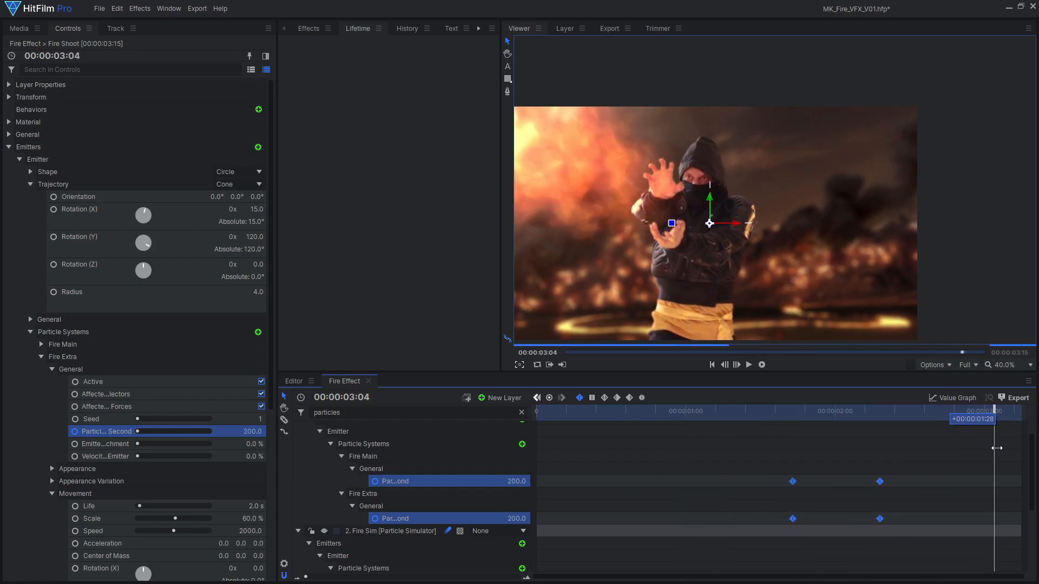
left_click(749, 365)
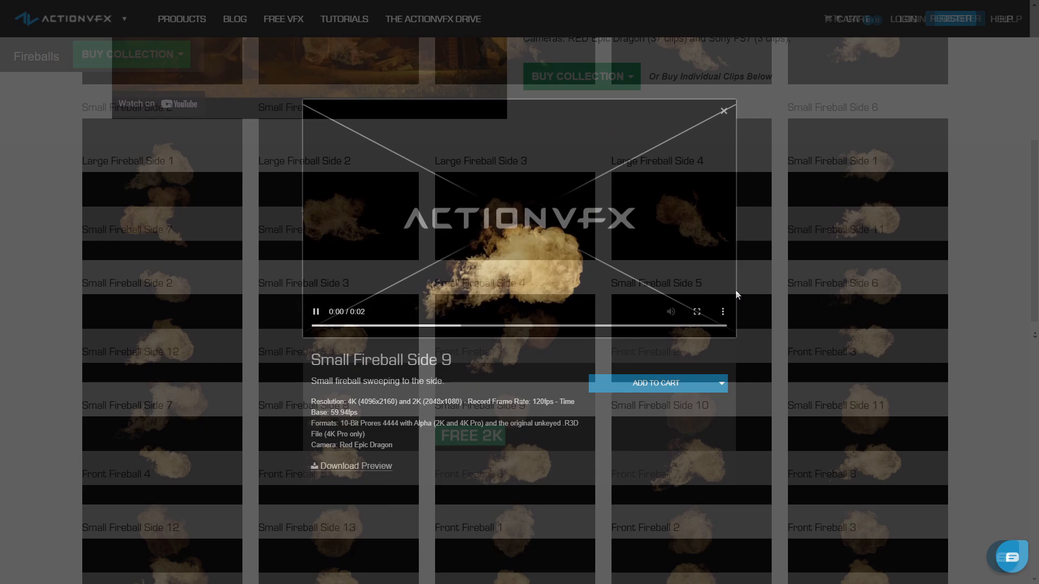
Preview the Small Fireball Side 9 clip in the ActionVFX Fireballs collection
left_click(720, 383)
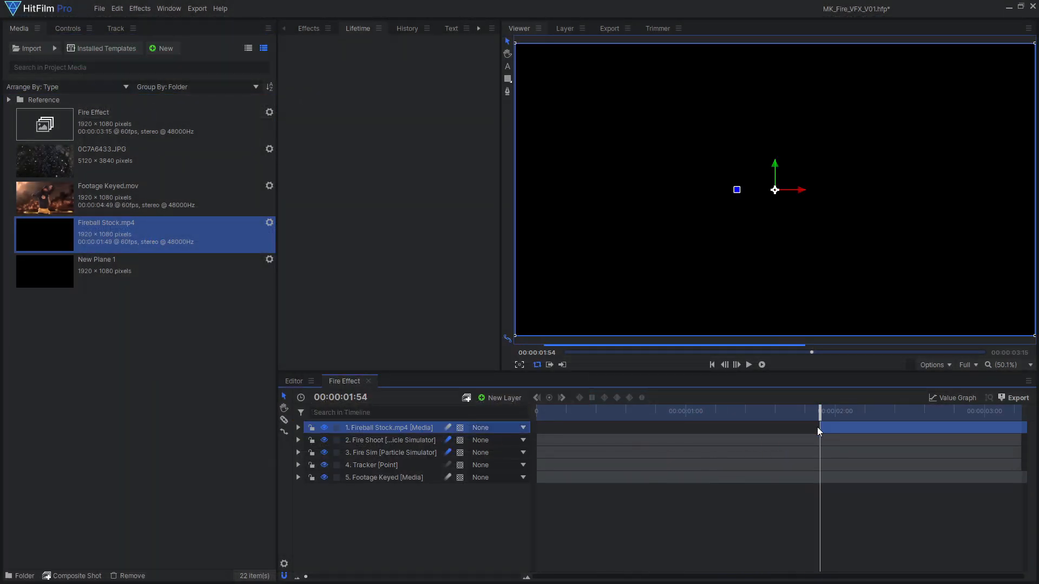
Add Fireball Stock.mp4 and set it to position -910, 610, scale -155% and rotation -2.5° at the fighter's hand
right_click(390, 428)
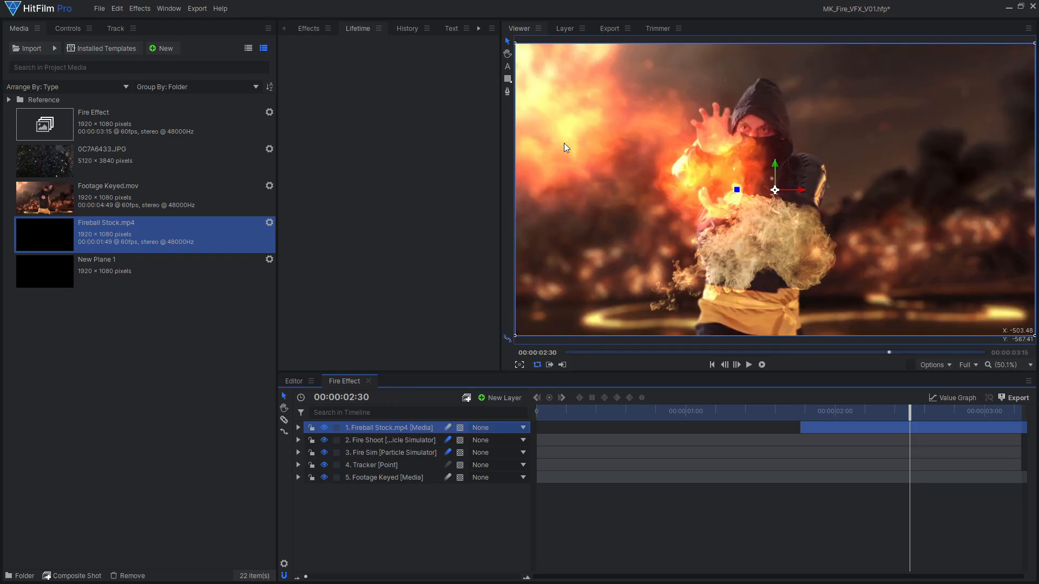
left_click(67, 28)
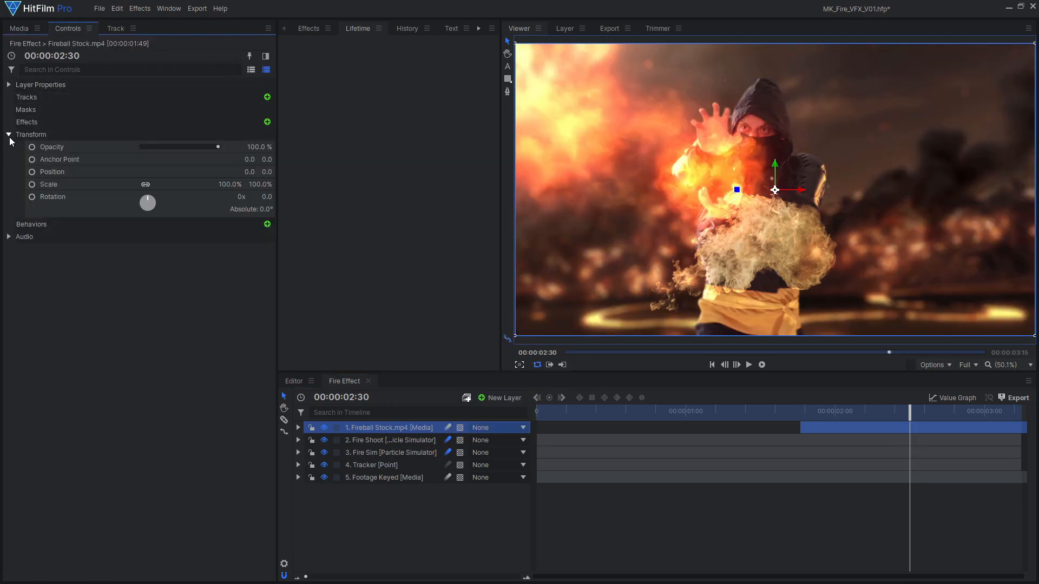
left_click_drag(737, 190, 753, 136)
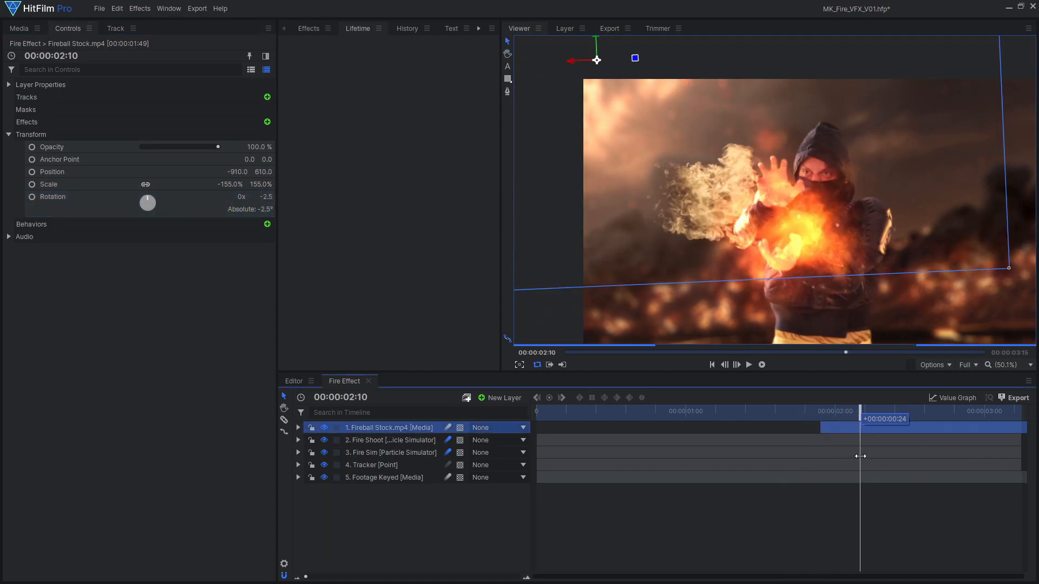
left_click_drag(860, 456, 881, 463)
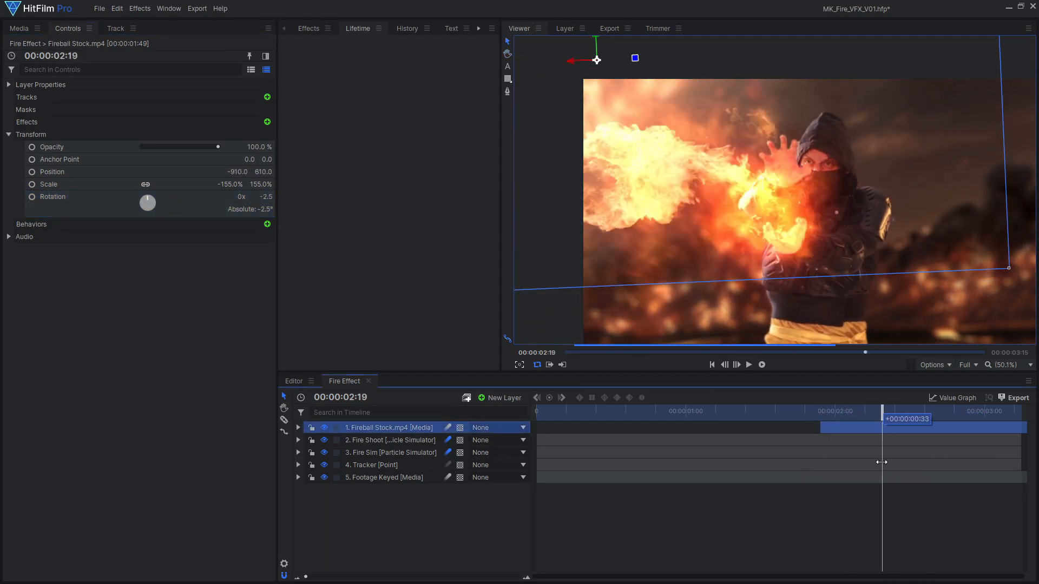
Copy Fire Shoot's Diffuse and two Glow effects
left_click(389, 439)
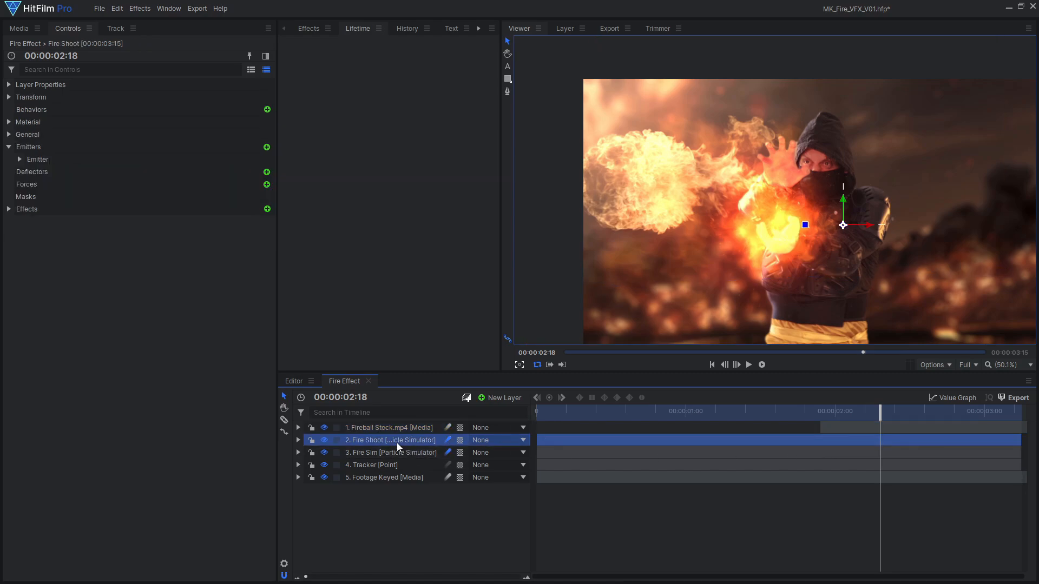
left_click(8, 209)
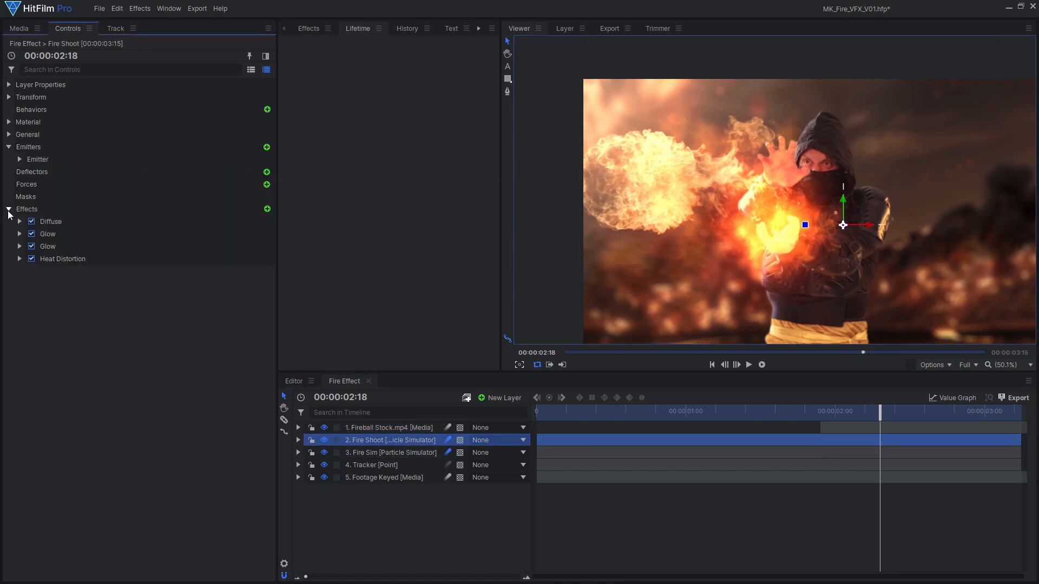
right_click(50, 220)
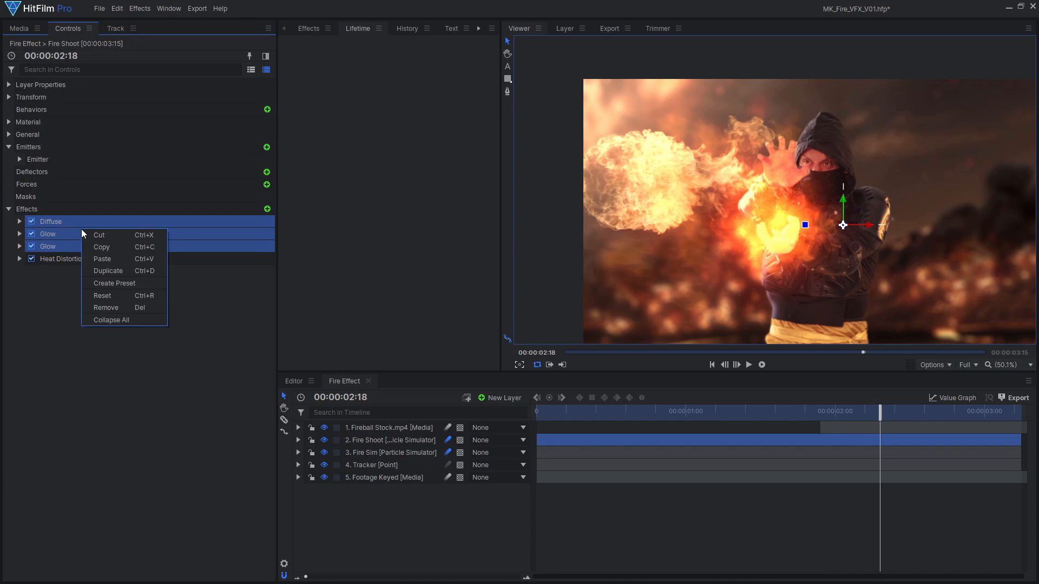
Paste the copied Diffuse and Glow effects onto the Fireball Stock layer
left_click(383, 428)
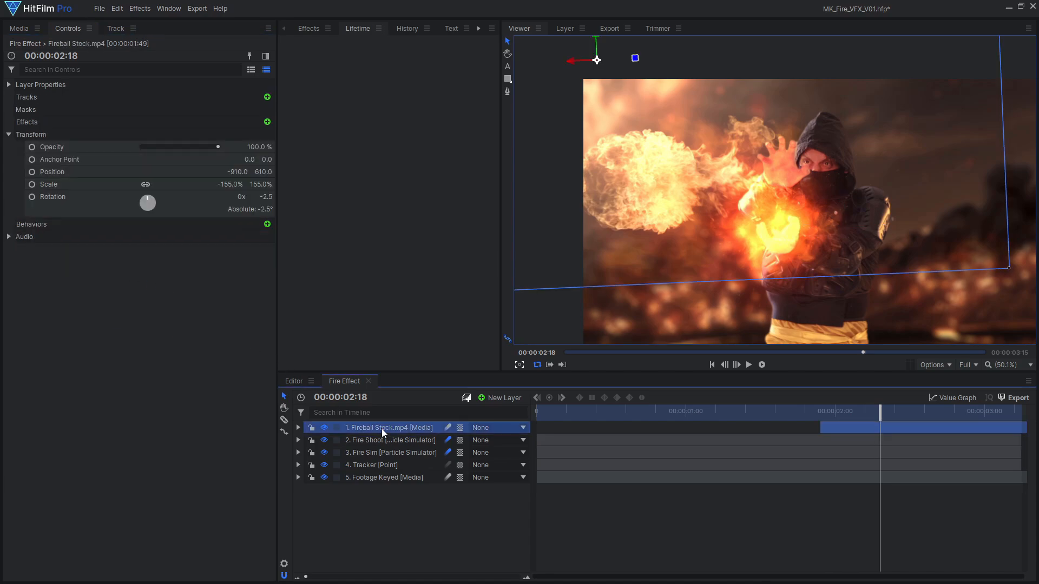
left_click(298, 428)
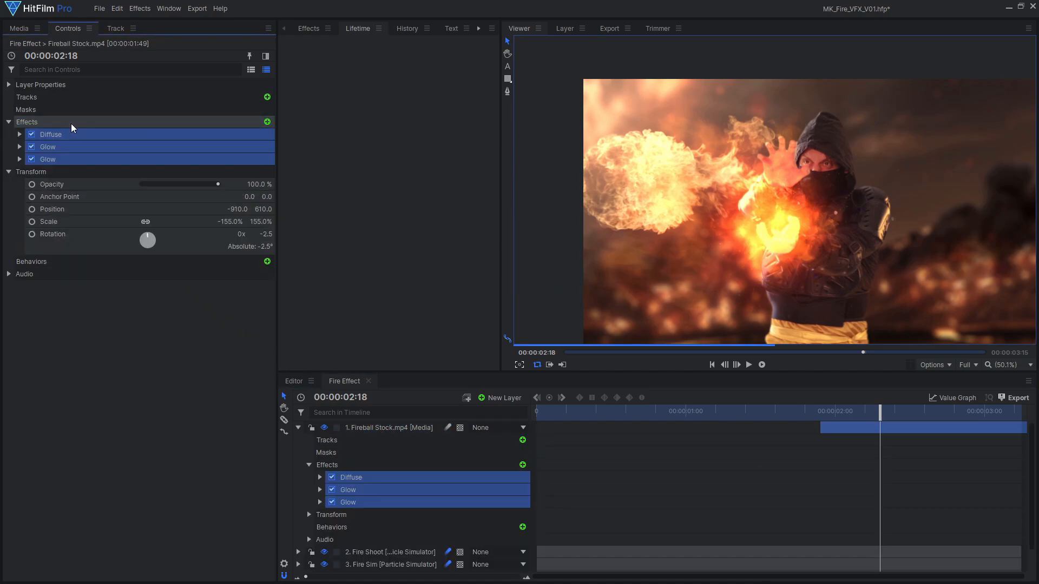
left_click(1005, 365)
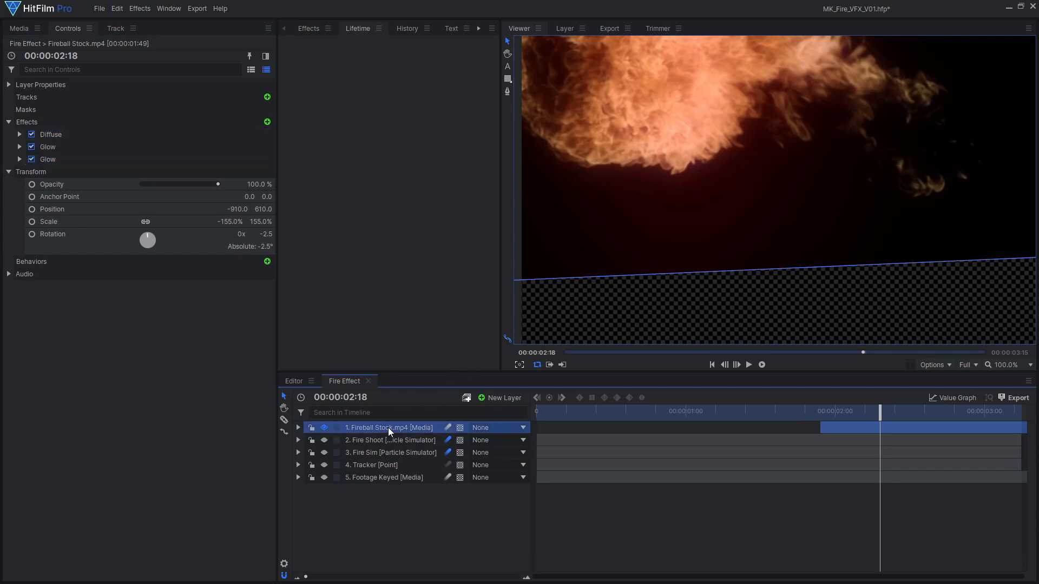
Make the Fireball Stock layer its own composite shot, check it, and return to Fire Effect
right_click(390, 428)
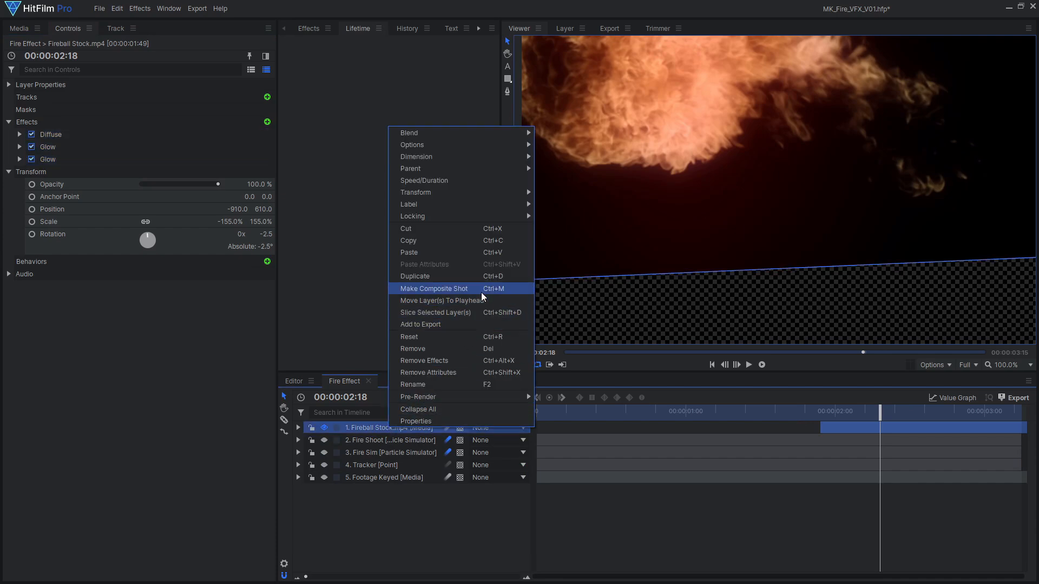
left_click(432, 288)
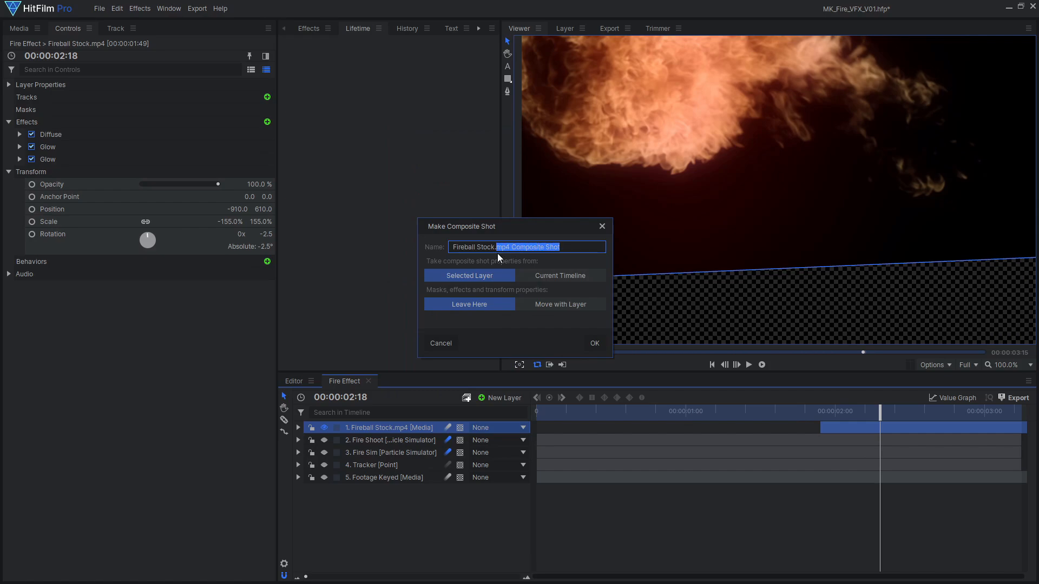
left_click(441, 343)
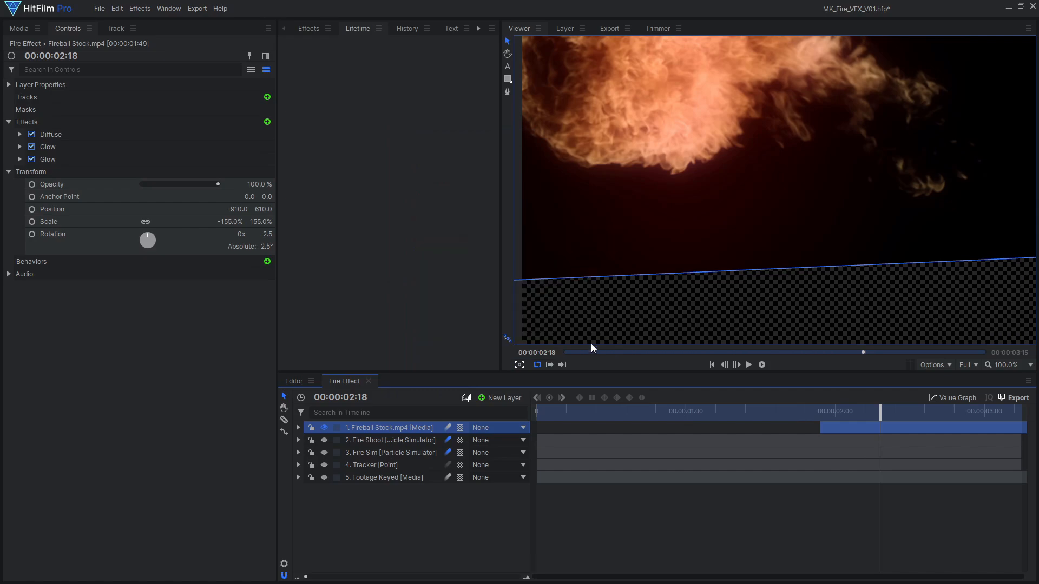
left_click(407, 381)
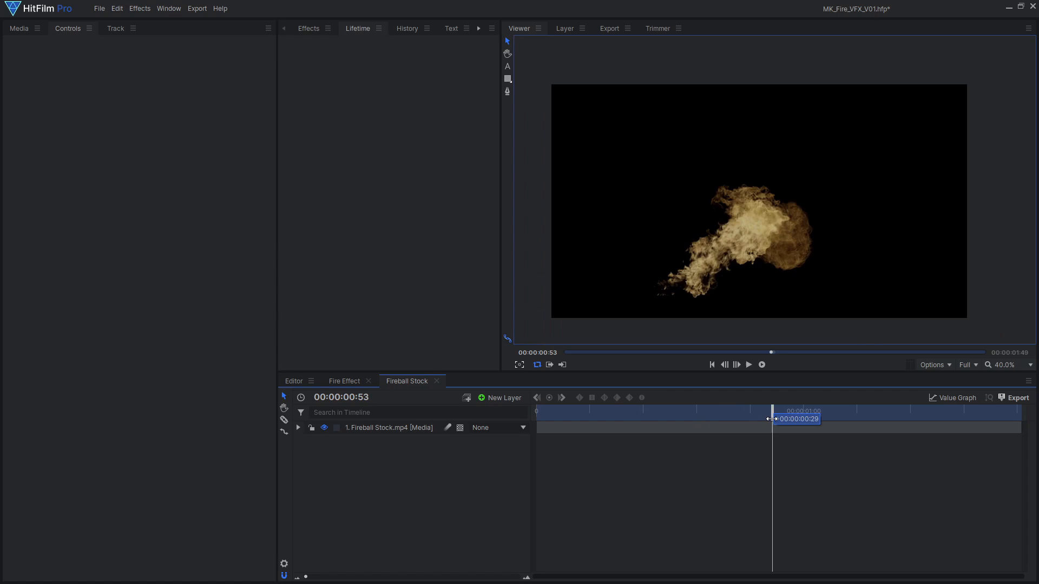
left_click(284, 563)
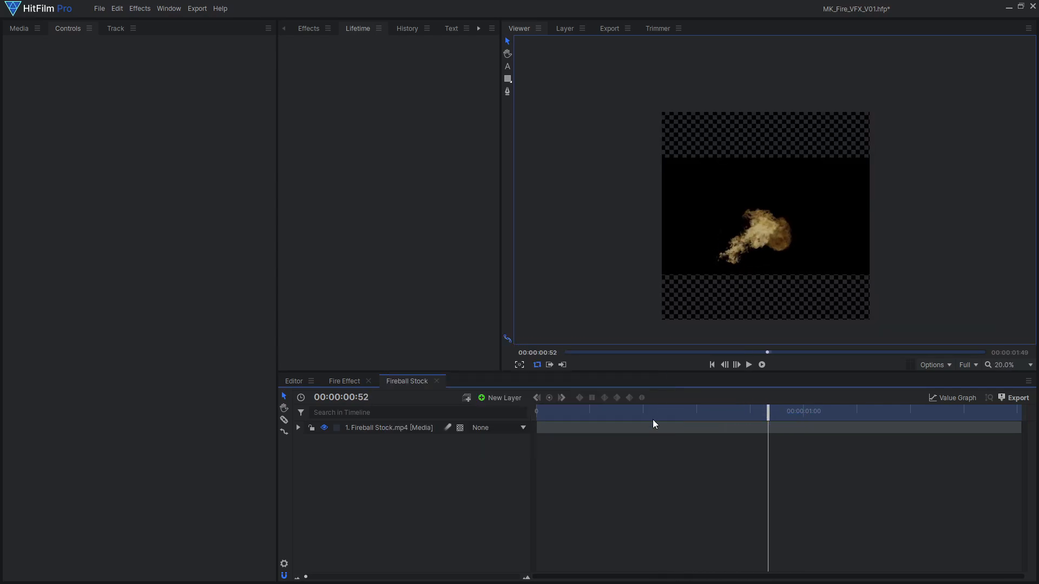
left_click(344, 381)
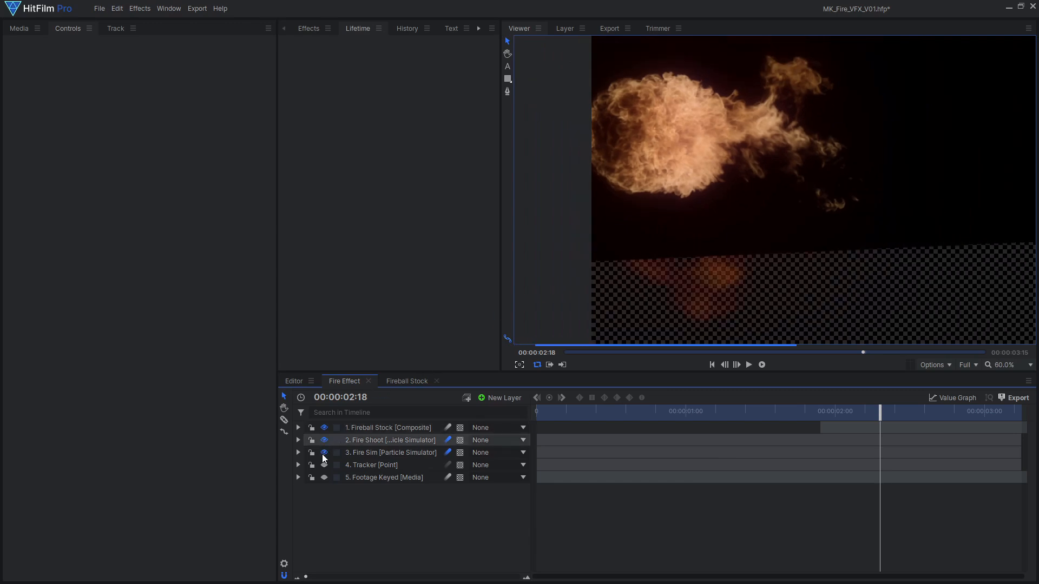
Play back the fire effect erupting from the fighter's hand, then stop the preview
right_click(390, 427)
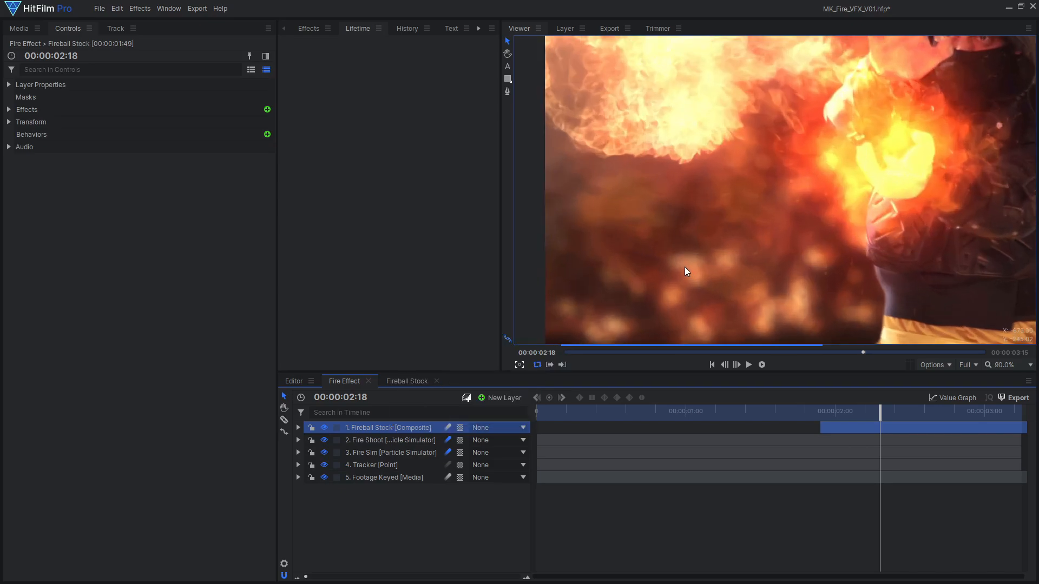
left_click(750, 365)
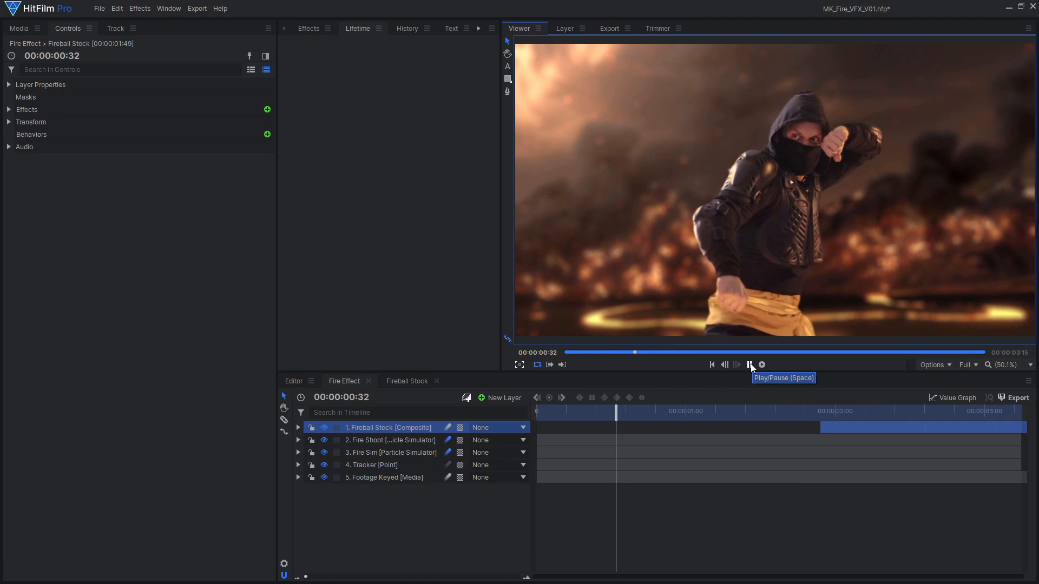
left_click(749, 365)
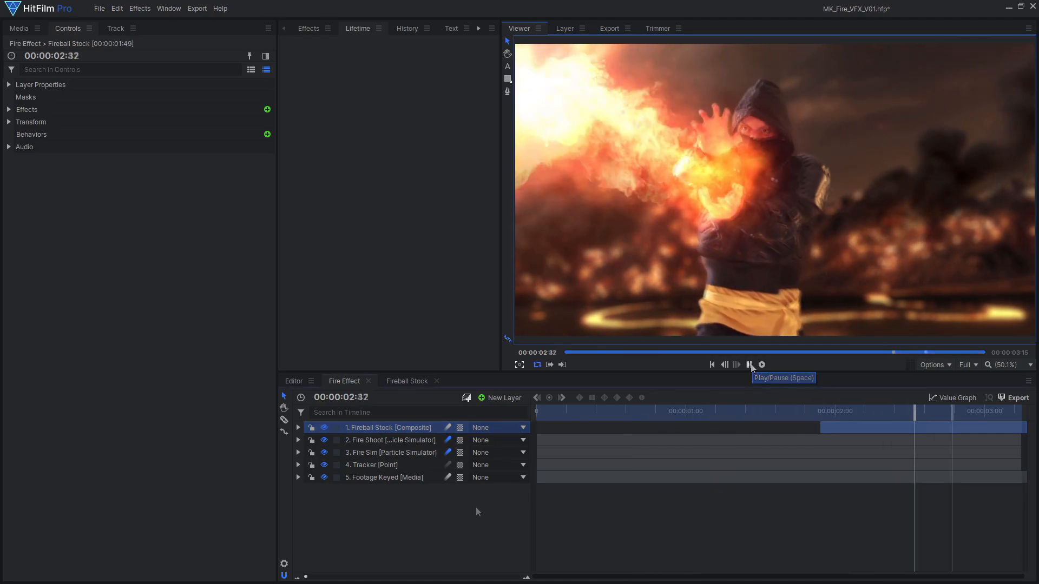
left_click(505, 398)
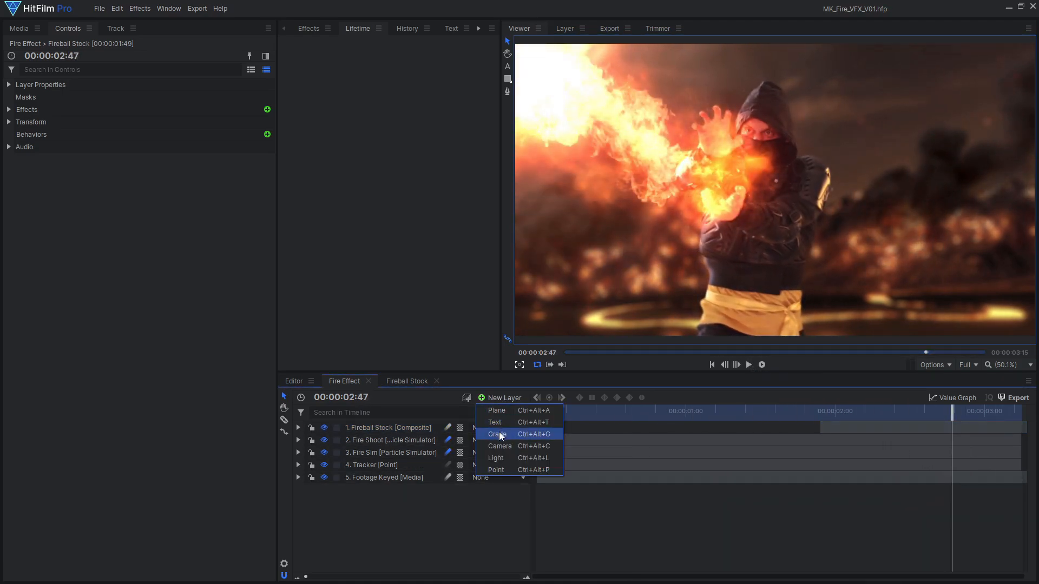
Add a grade layer with Heat Distortion and an elliptical mask around the fighter's torso
left_click(497, 434)
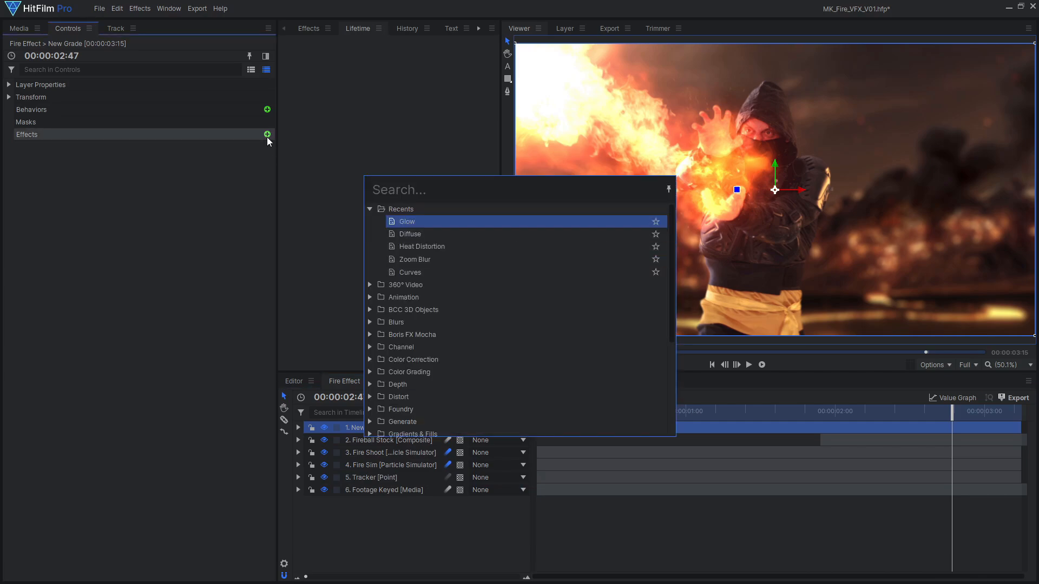
left_click(422, 247)
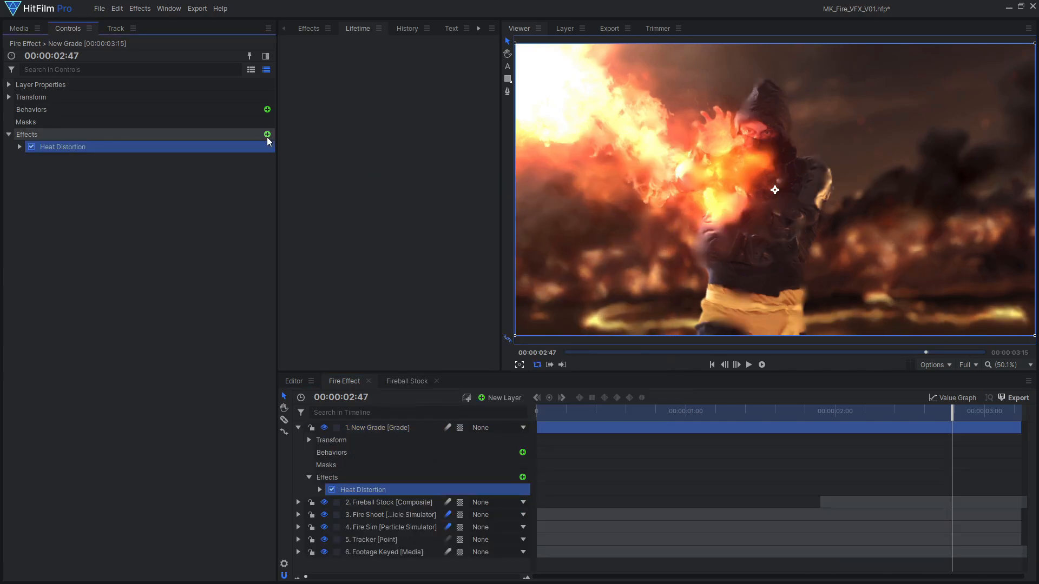
left_click(20, 147)
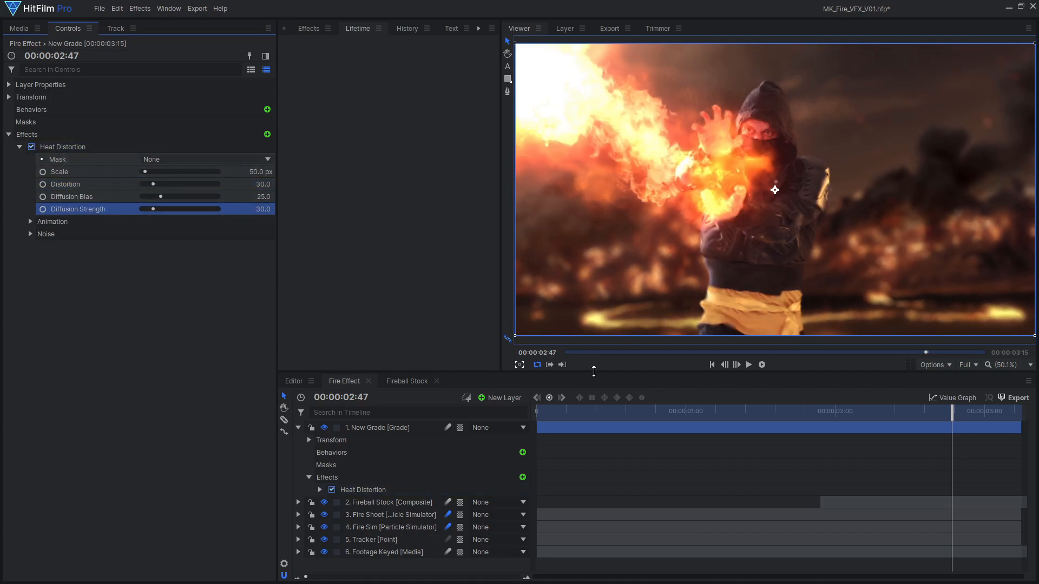
left_click_drag(953, 412, 946, 412)
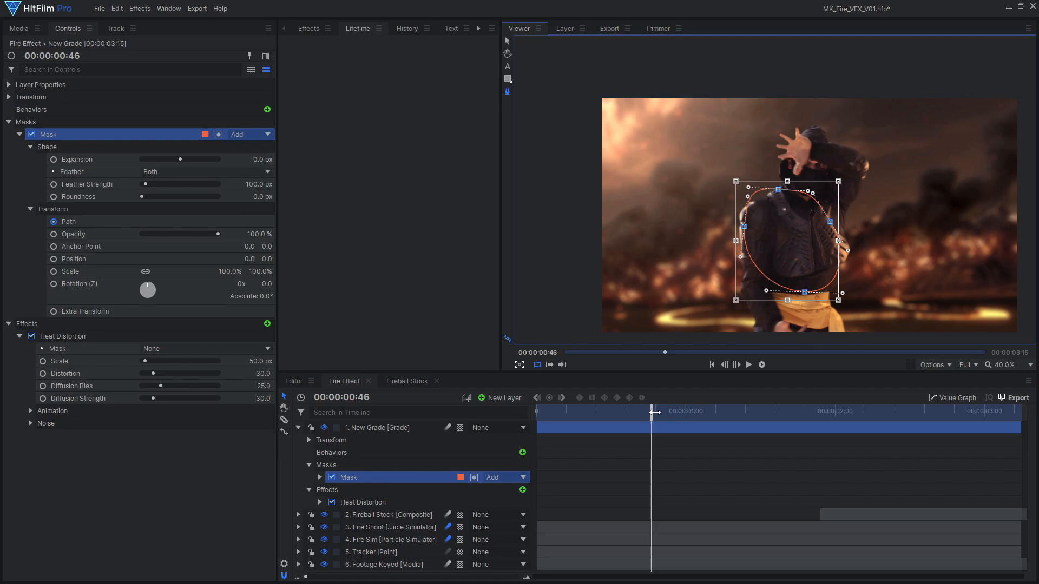
Keyframe the heat distortion amount across two frames, then show the project media list with New Plane 1
left_click(723, 411)
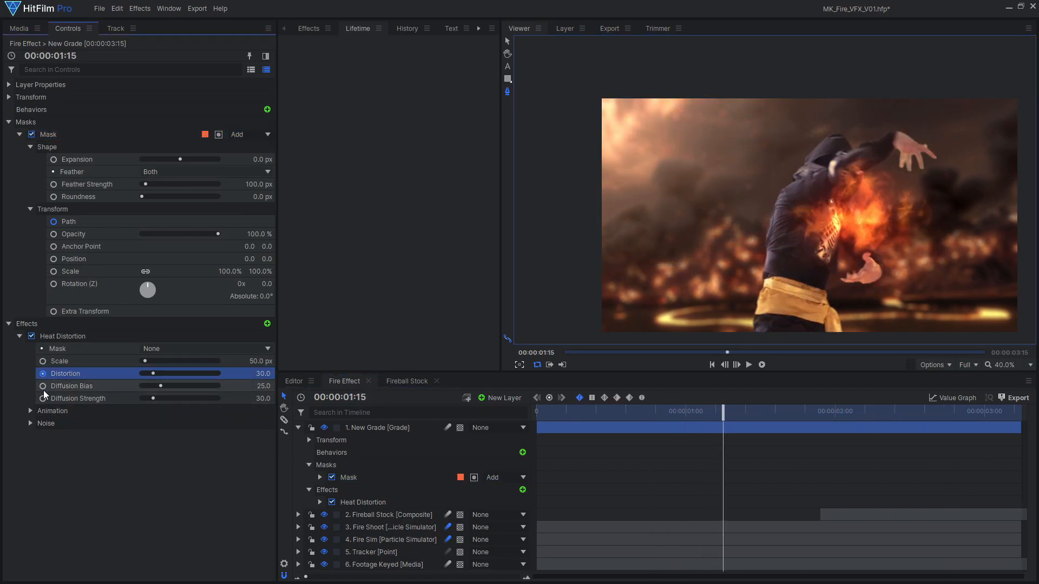
left_click_drag(721, 411, 683, 411)
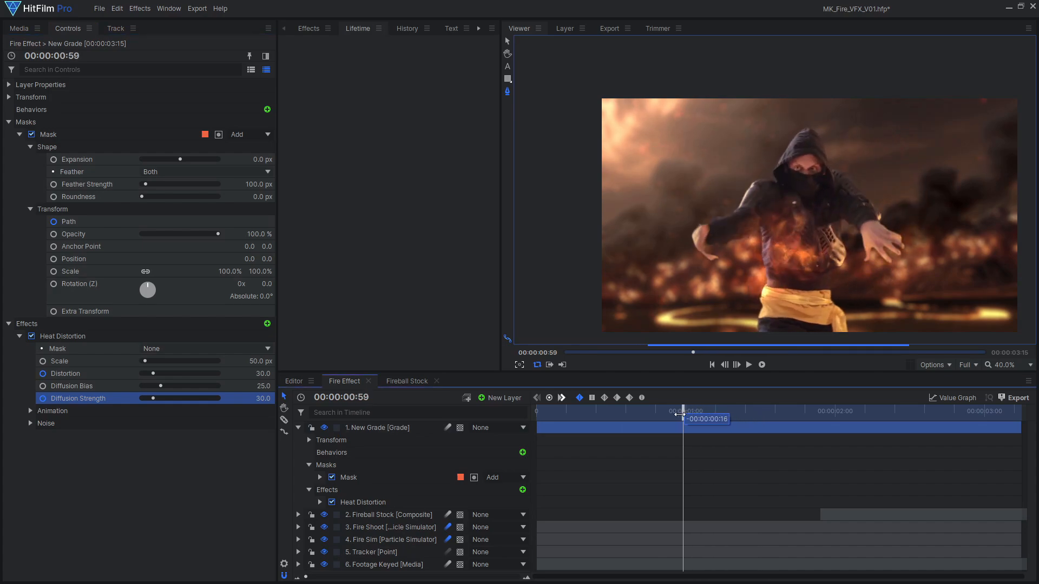
left_click(641, 412)
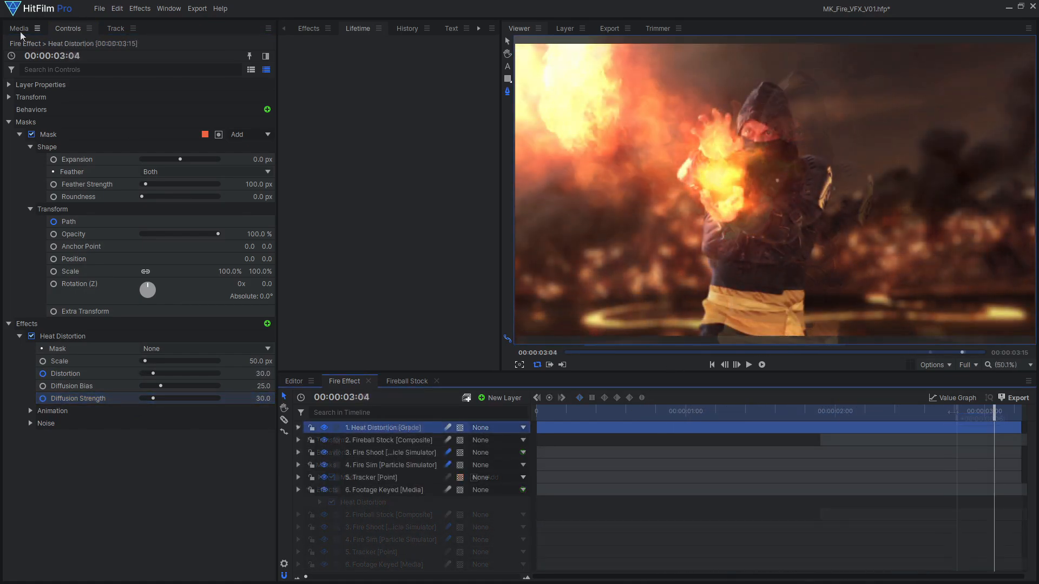
left_click(19, 28)
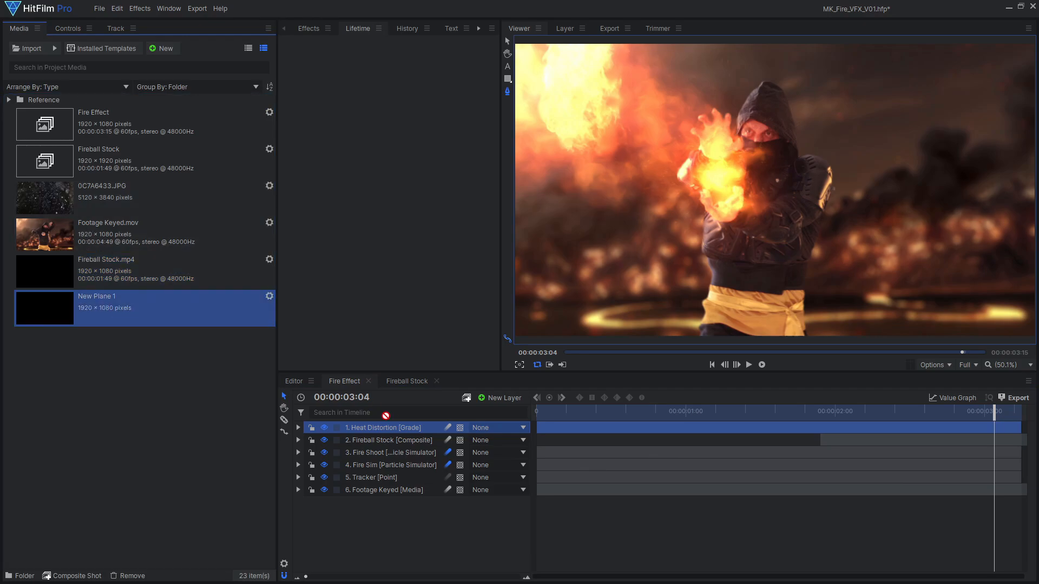
Blend New Plane 1 so the shot shows through and add a Custom Light Flares effect to it
right_click(379, 428)
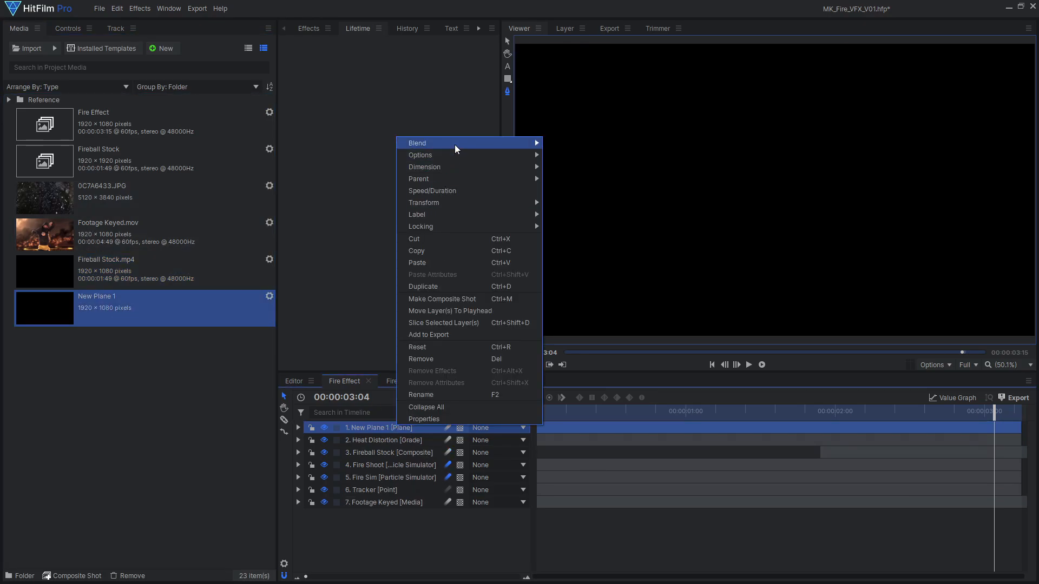
left_click(67, 28)
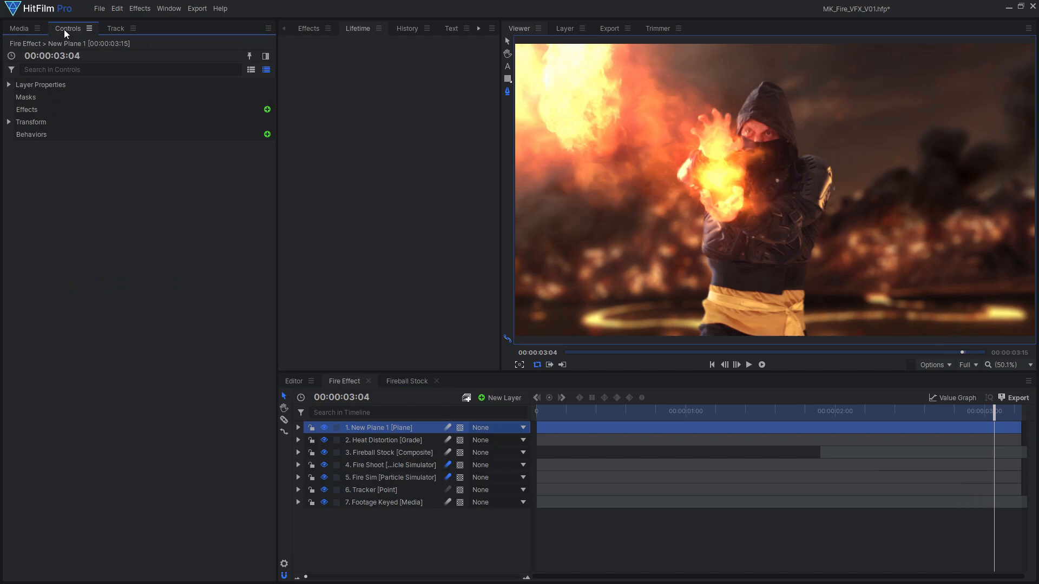
left_click(267, 109)
type("cust")
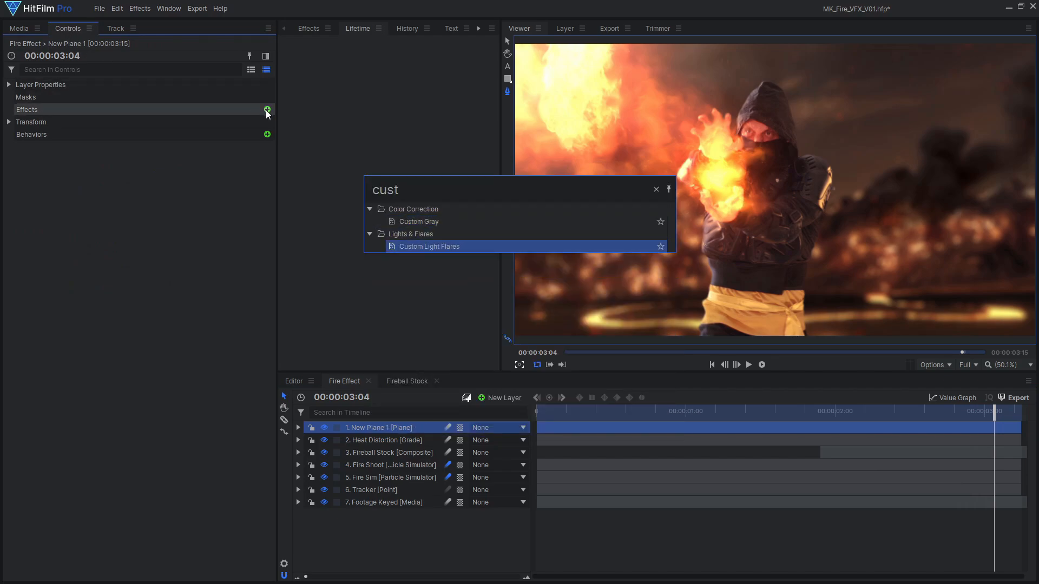
double_click(429, 247)
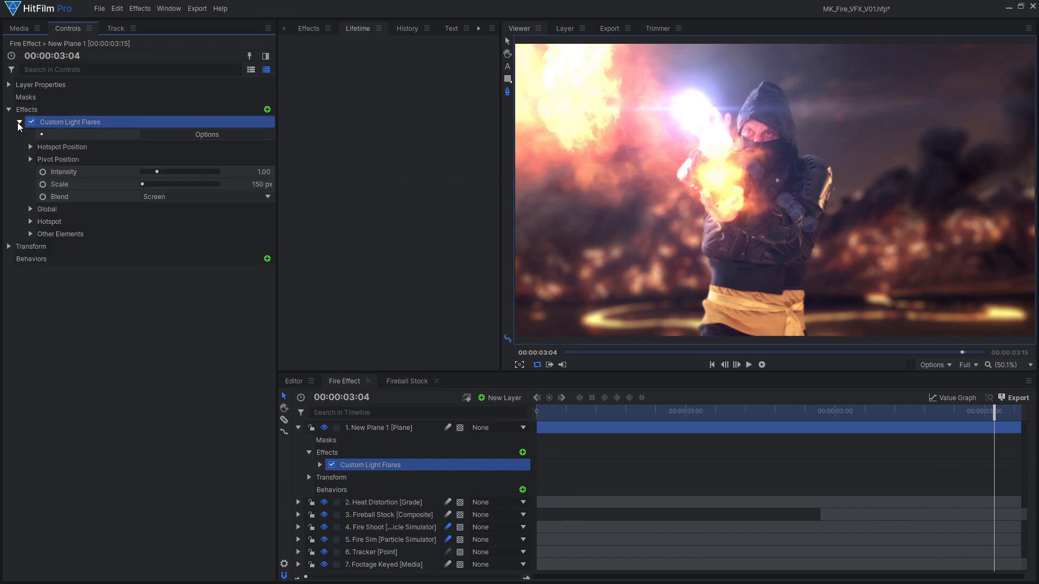
Choose the Golden Artifacts flare preset and apply it to the plane
left_click(207, 135)
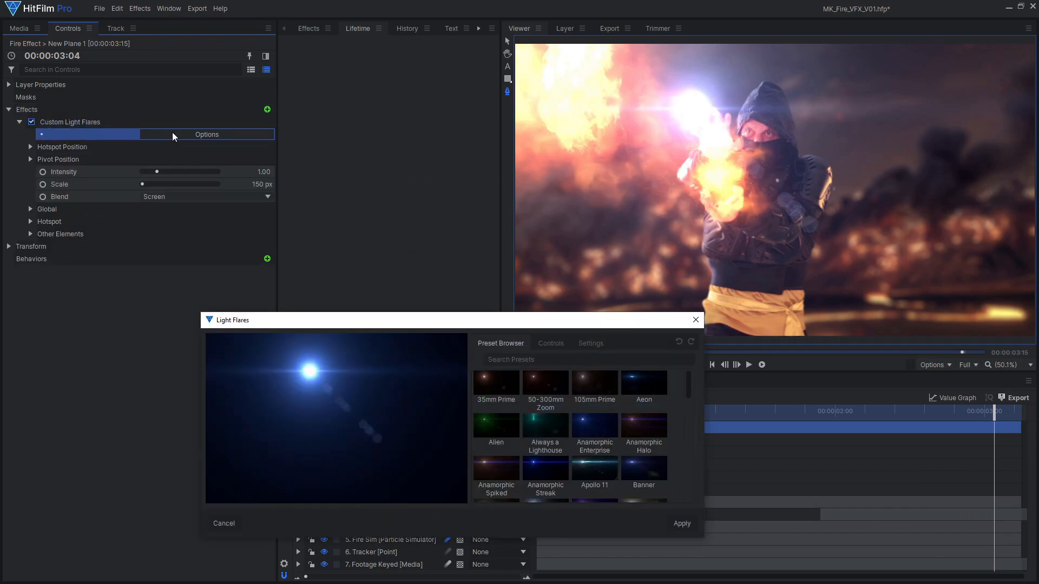
mouse_move(84, 244)
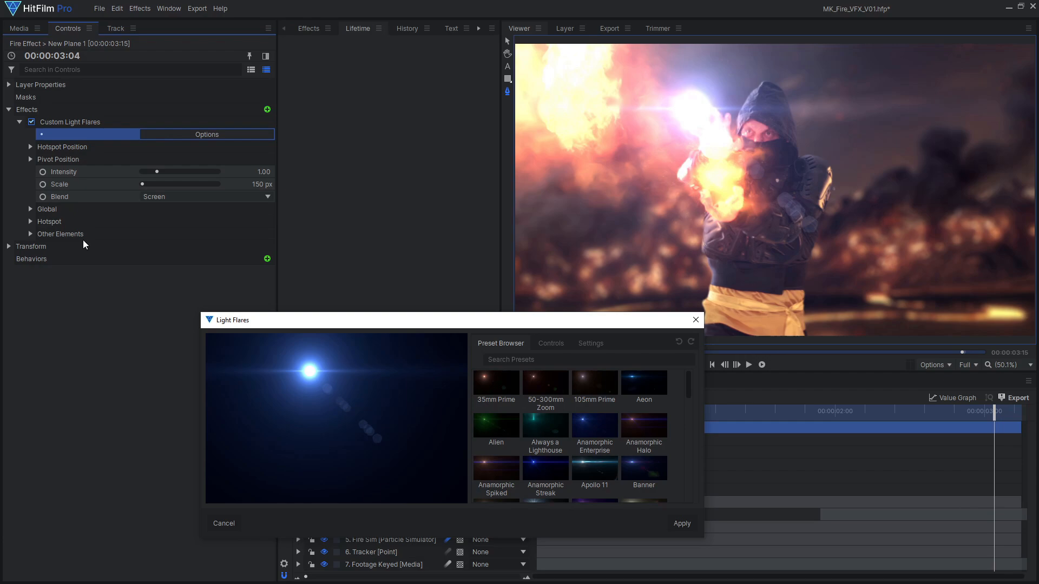
scroll("down", 3)
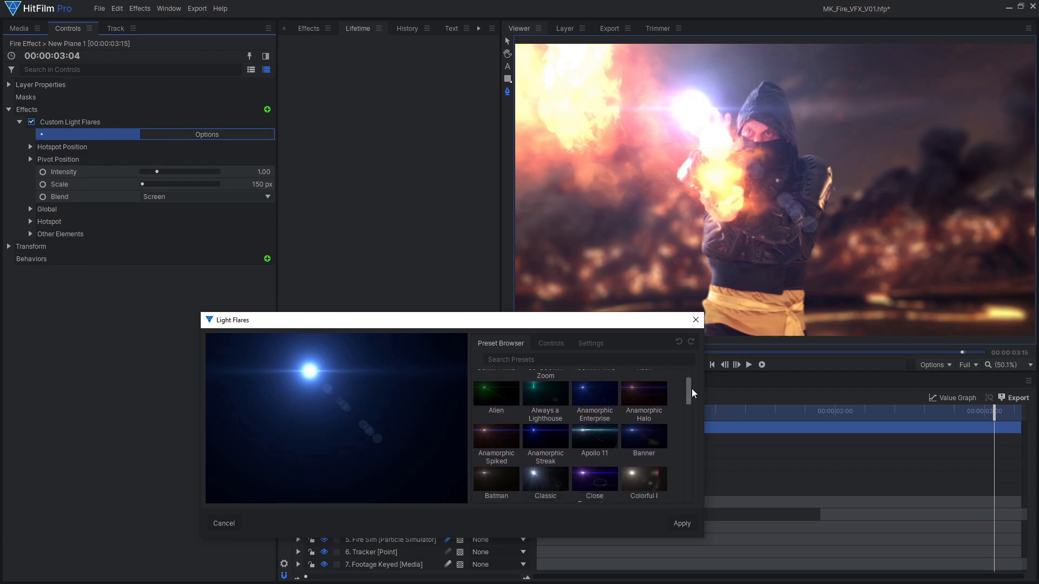
scroll("down", 3)
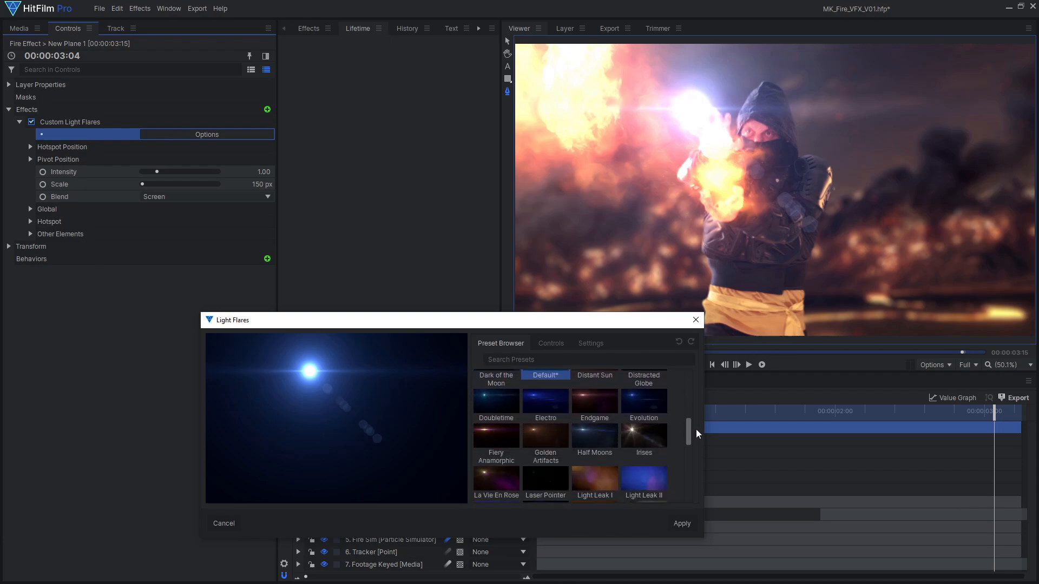
left_click(544, 435)
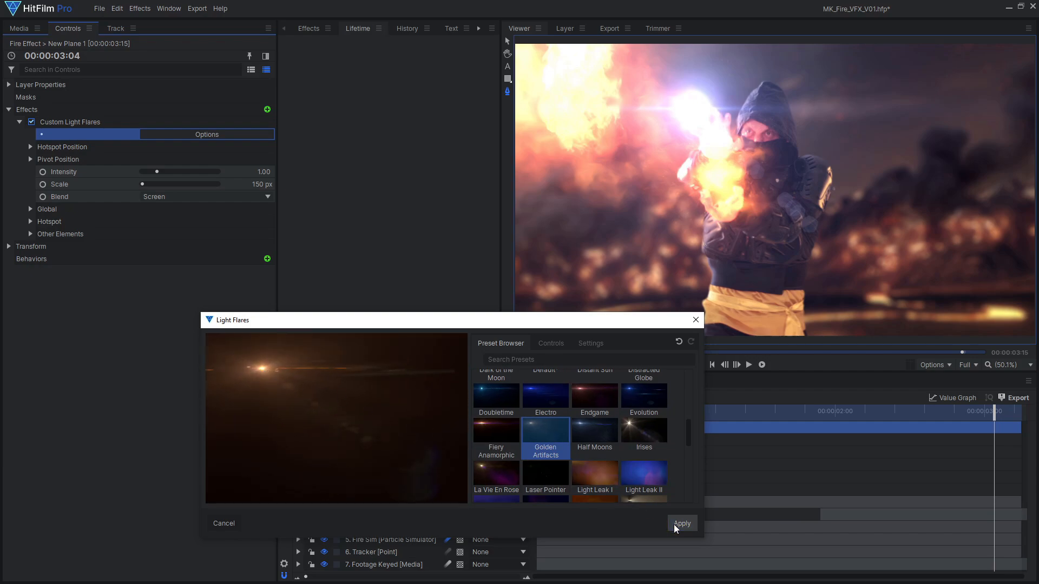
left_click(682, 523)
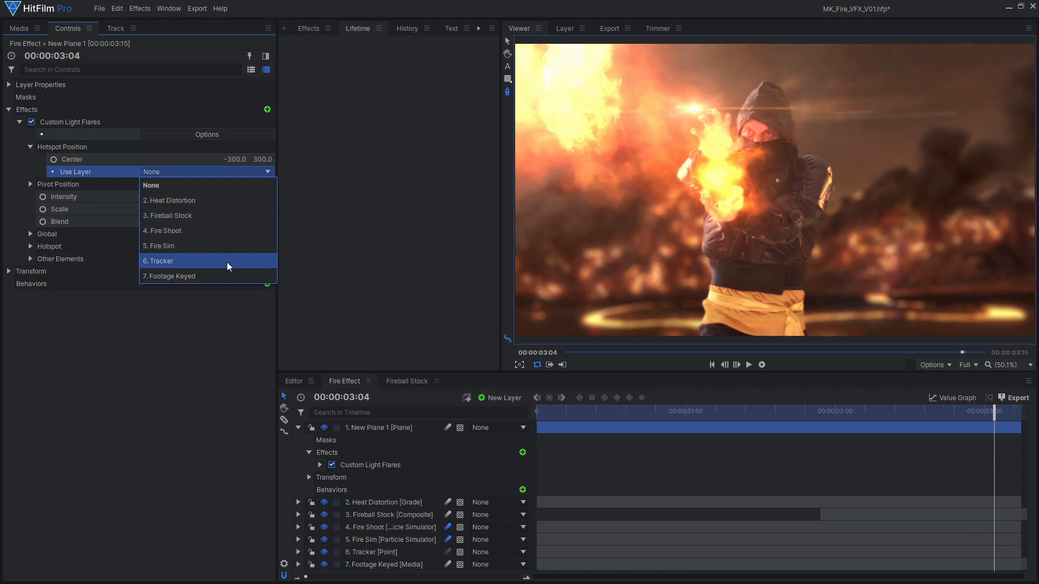
Link the flare hotspot to the 6. Tracker layer and keyframe it from 0 intensity to full at 300 px scale
left_click(158, 260)
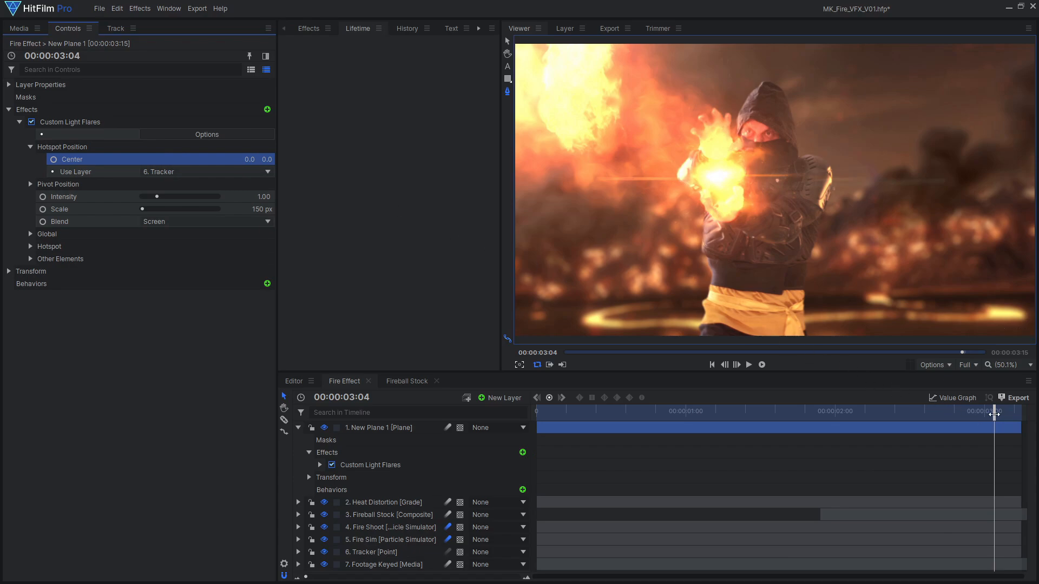
left_click_drag(993, 411, 819, 411)
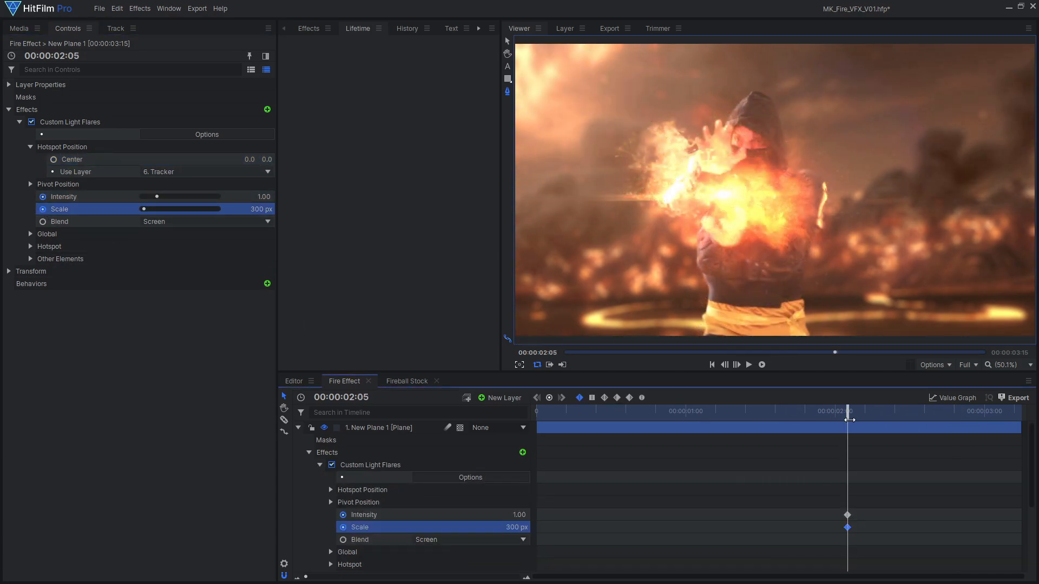
left_click_drag(848, 411, 712, 411)
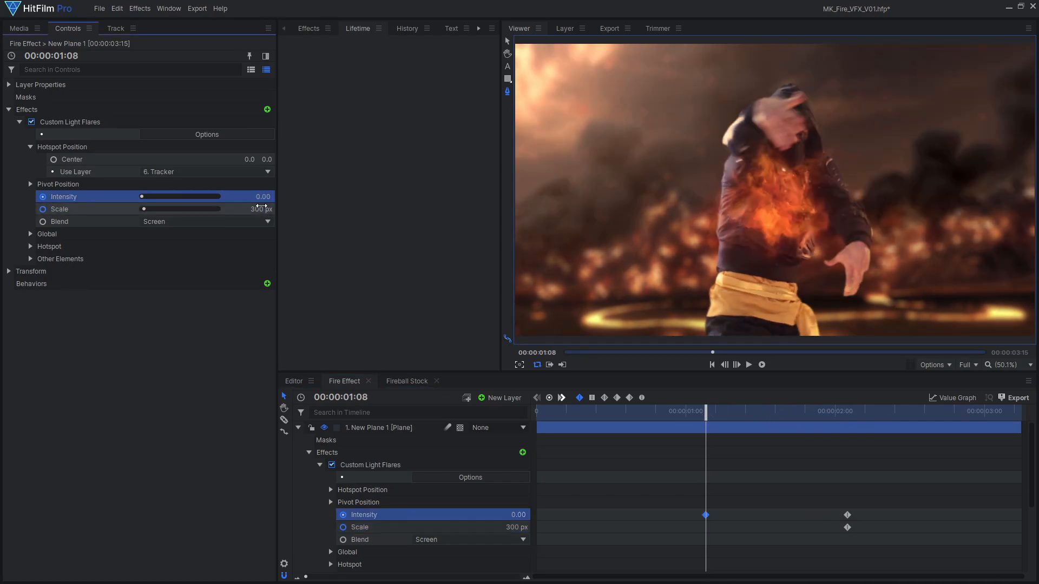
left_click_drag(706, 418, 762, 419)
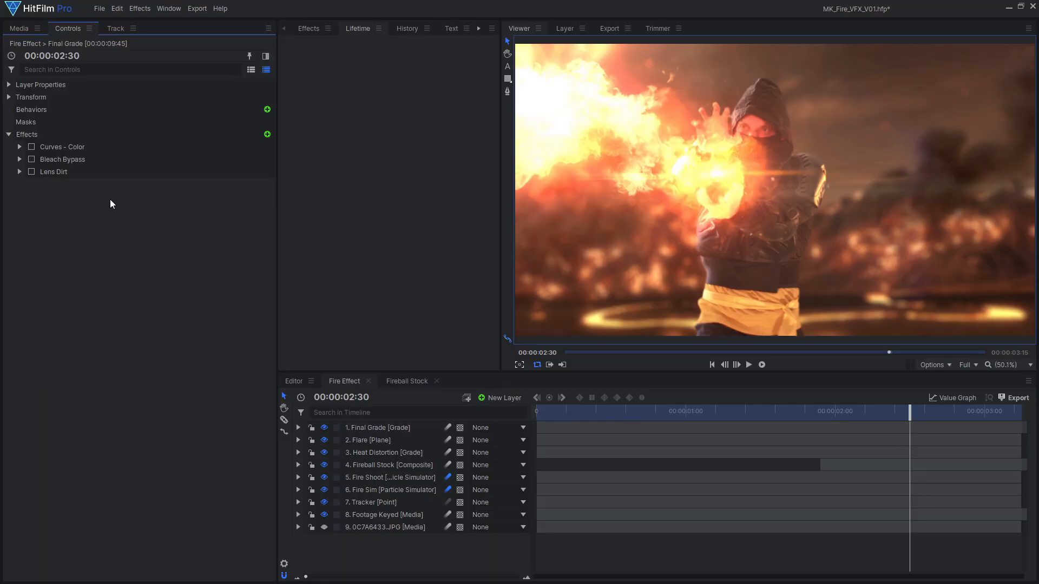
Enable the Final Grade's Curves (red channel shown) and Bleach Bypass effects
left_click(20, 147)
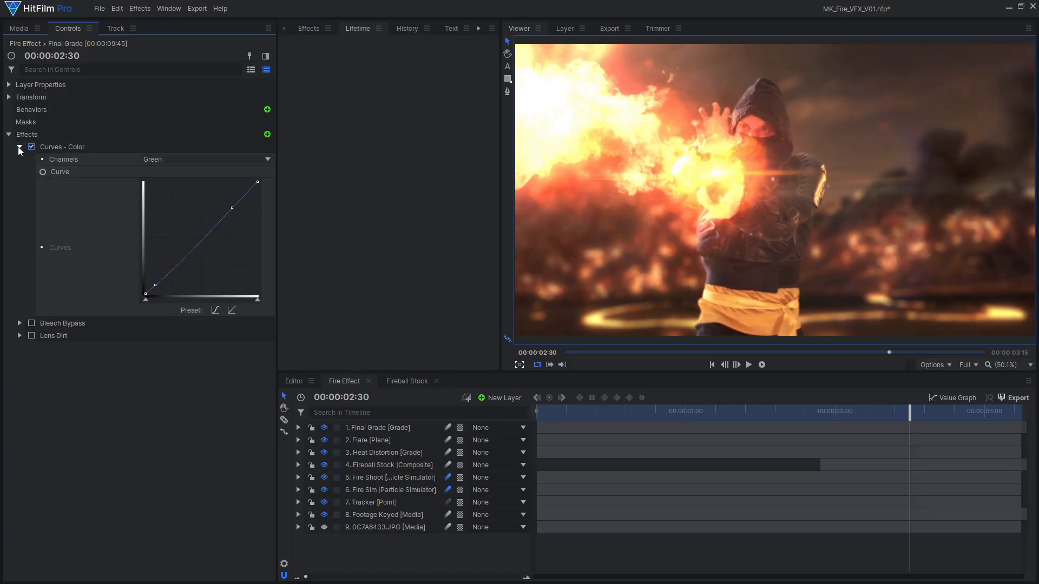
left_click(207, 159)
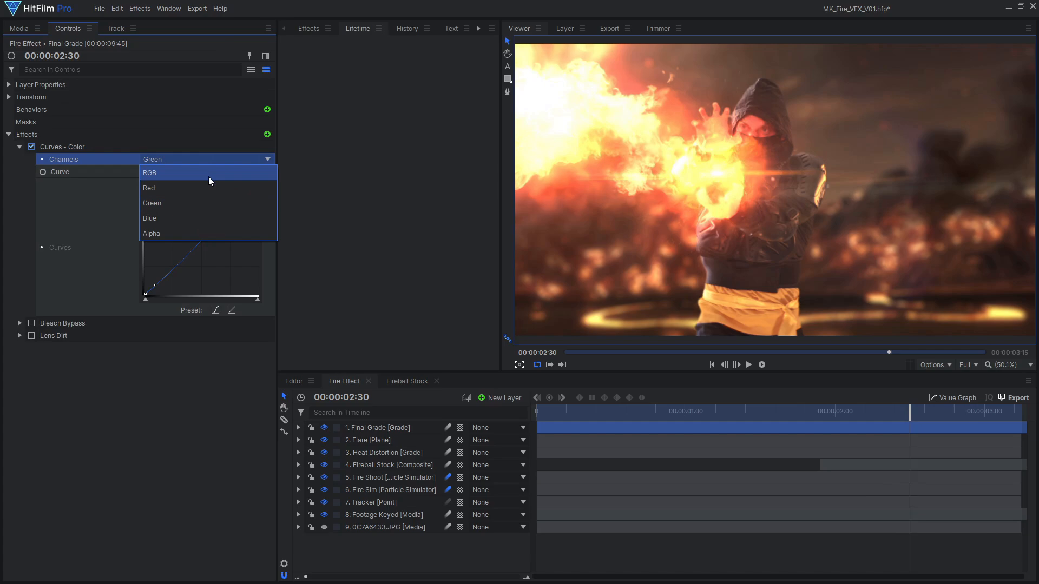
left_click(150, 188)
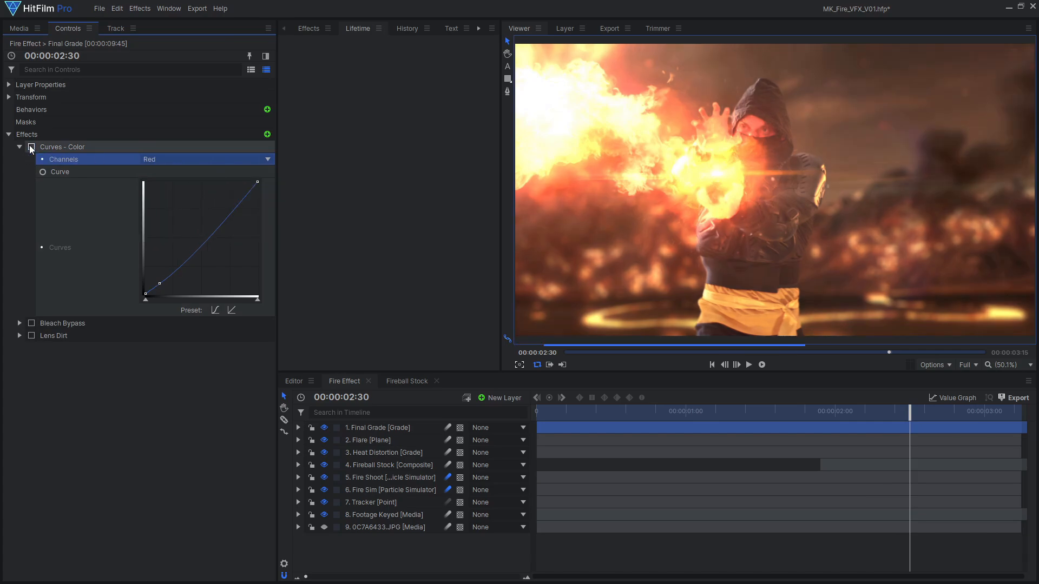
left_click(19, 146)
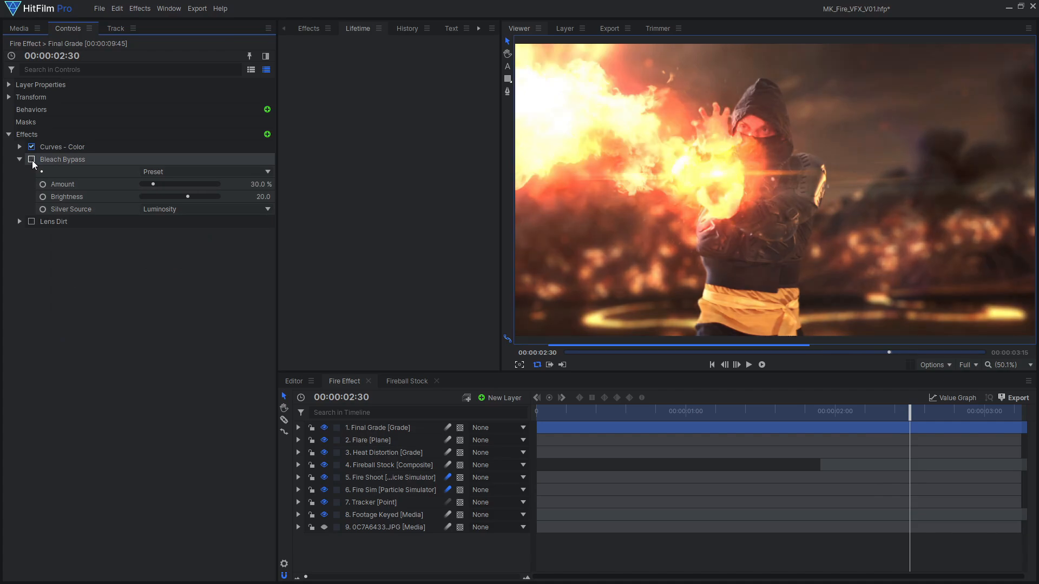
left_click(30, 159)
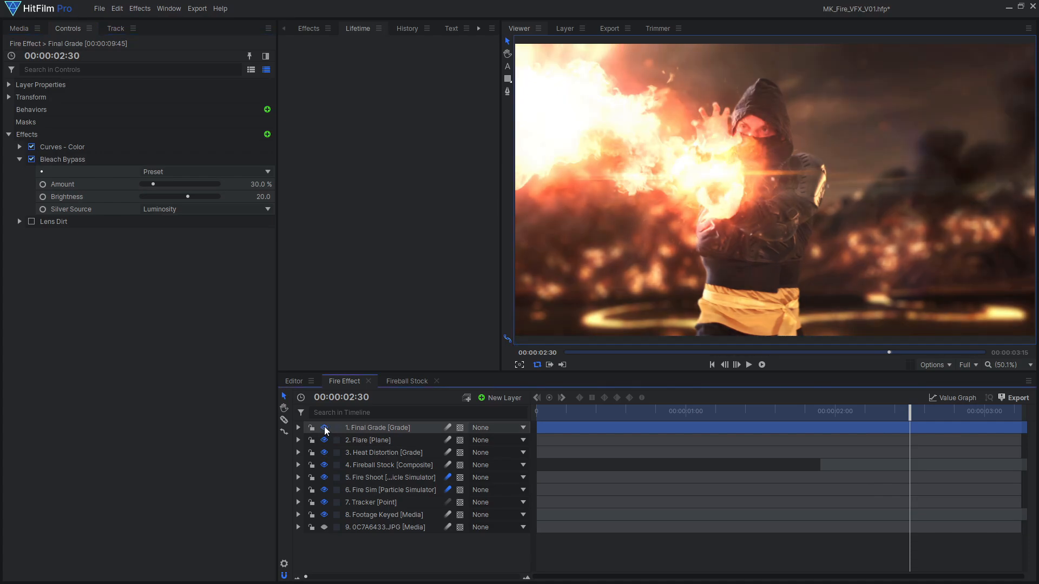
Select the Fireball Stock layer and reveal its effects list
left_click(389, 466)
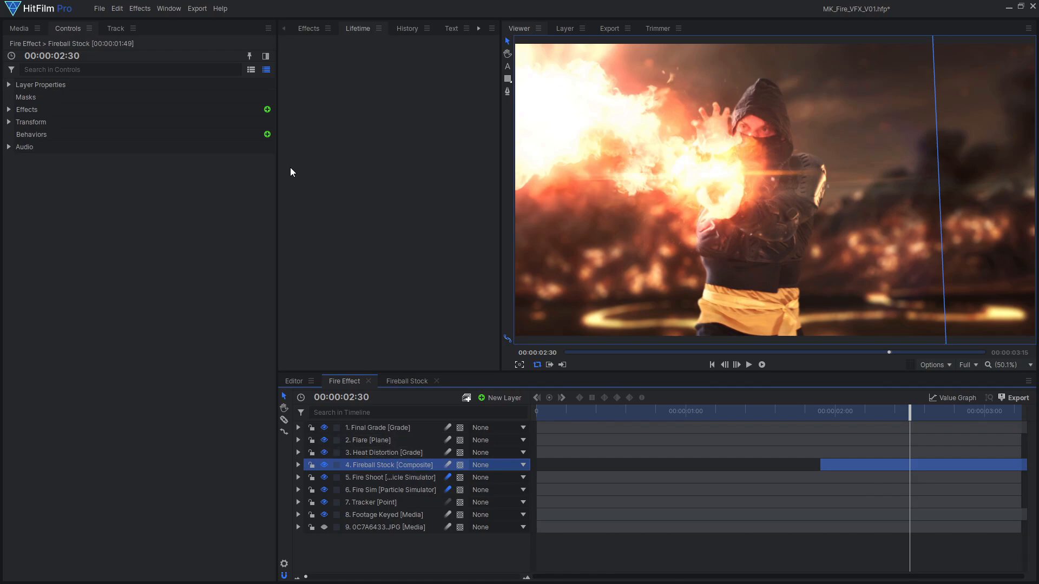
left_click(266, 110)
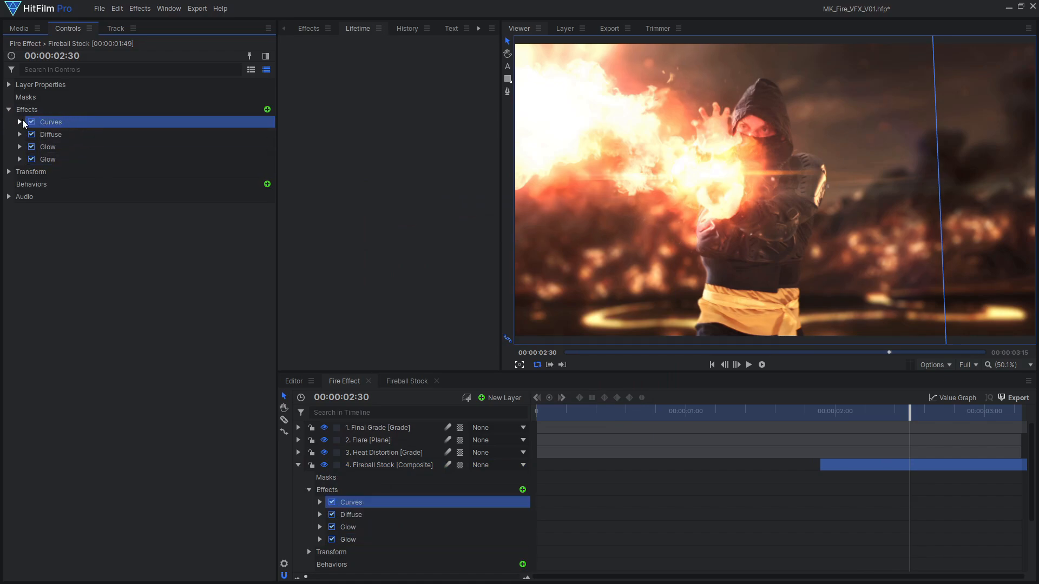
Reshape the Fireball Stock brightness curve and lower the Fire Sim saturation to -40
left_click(20, 121)
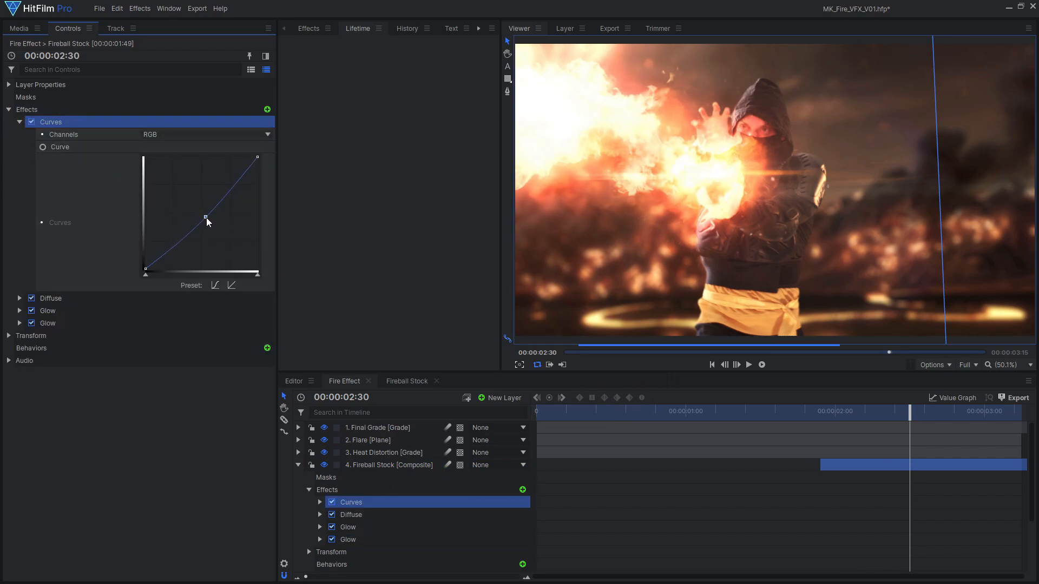
left_click_drag(206, 218, 218, 225)
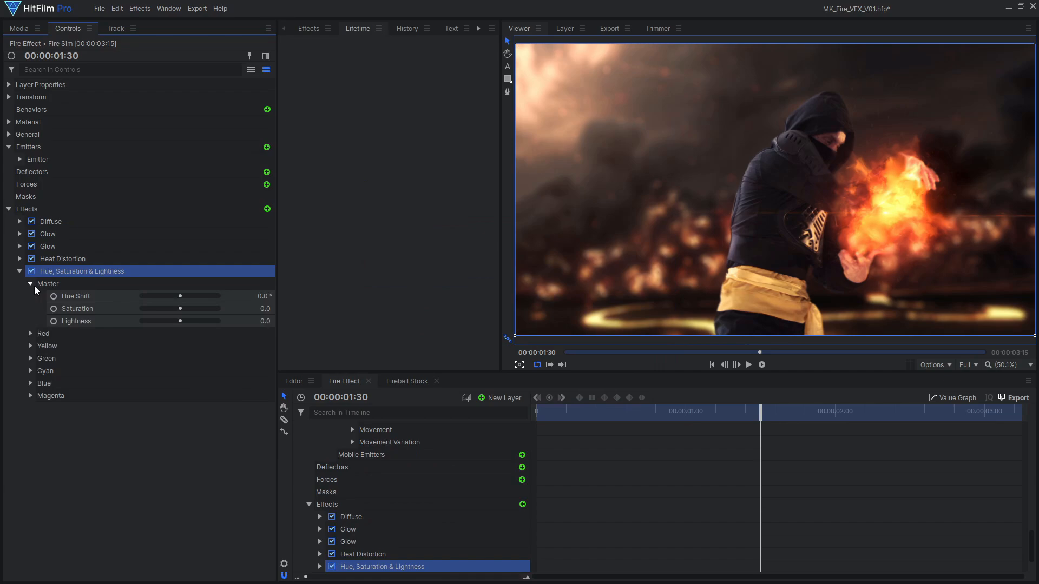
left_click_drag(170, 308, 163, 309)
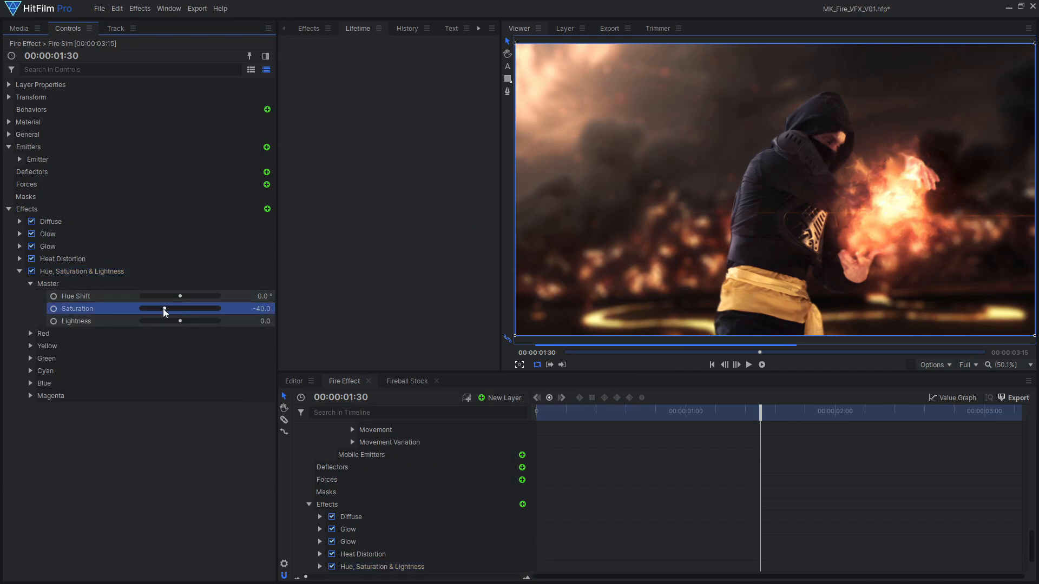
left_click_drag(163, 308, 169, 308)
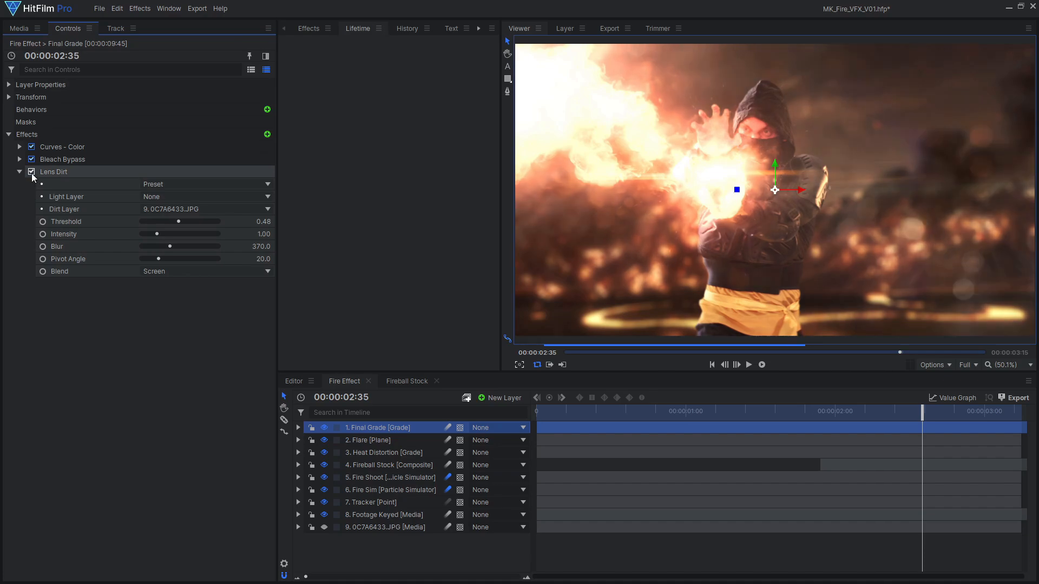
left_click_drag(920, 411, 823, 411)
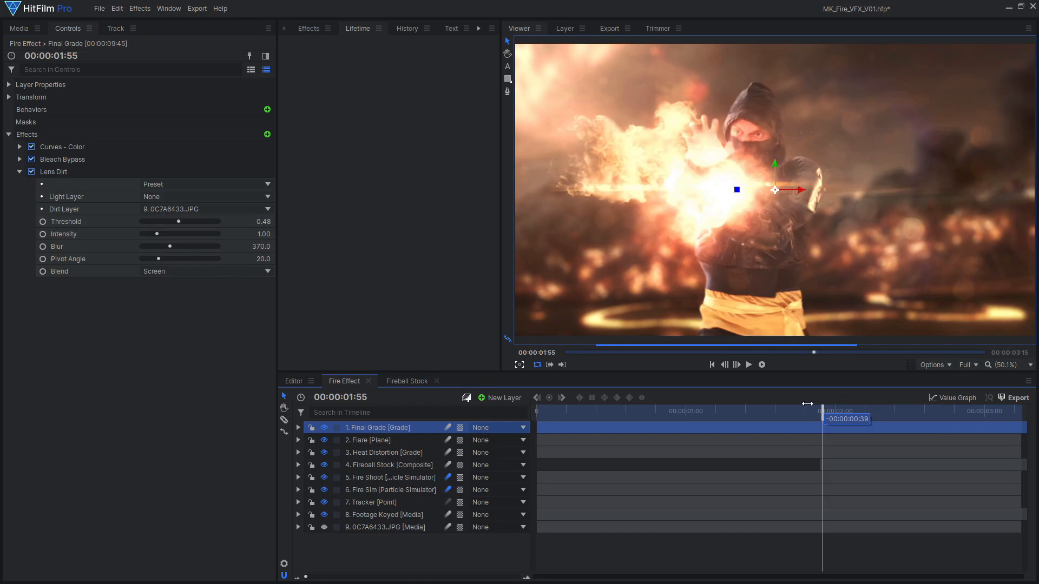
left_click_drag(825, 409, 831, 409)
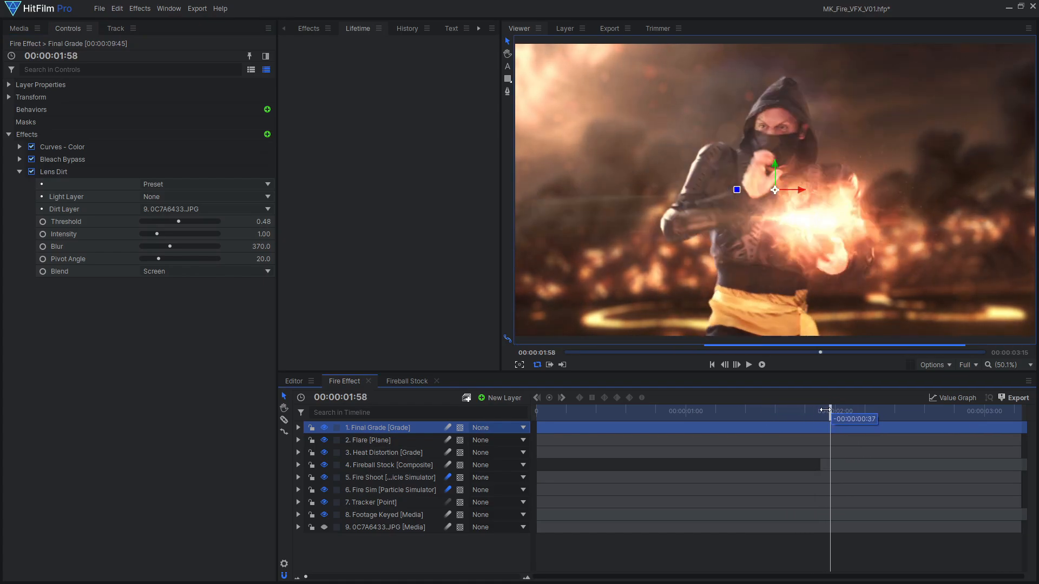
left_click_drag(831, 419, 855, 419)
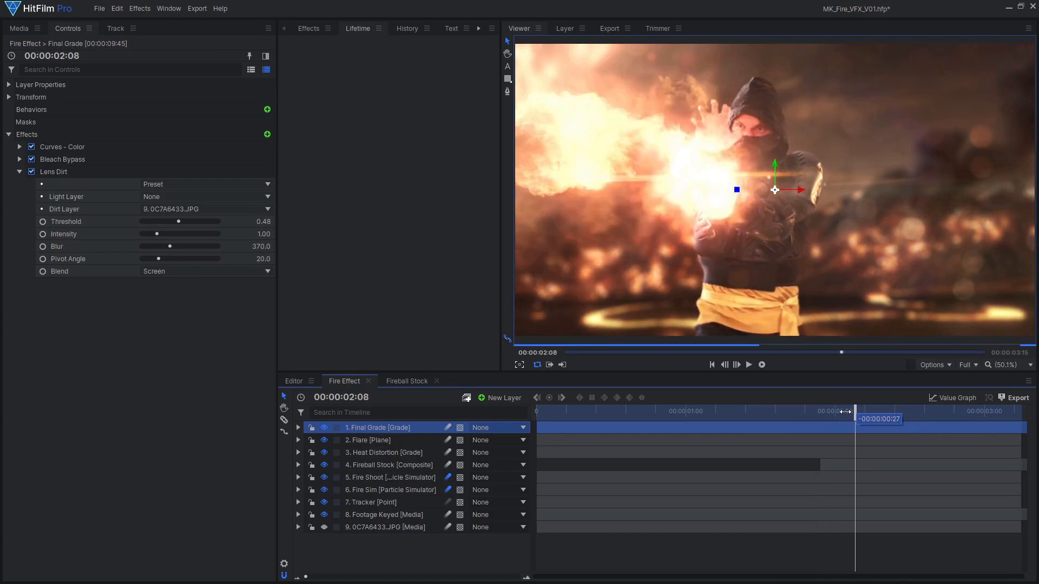
left_click_drag(855, 419, 903, 418)
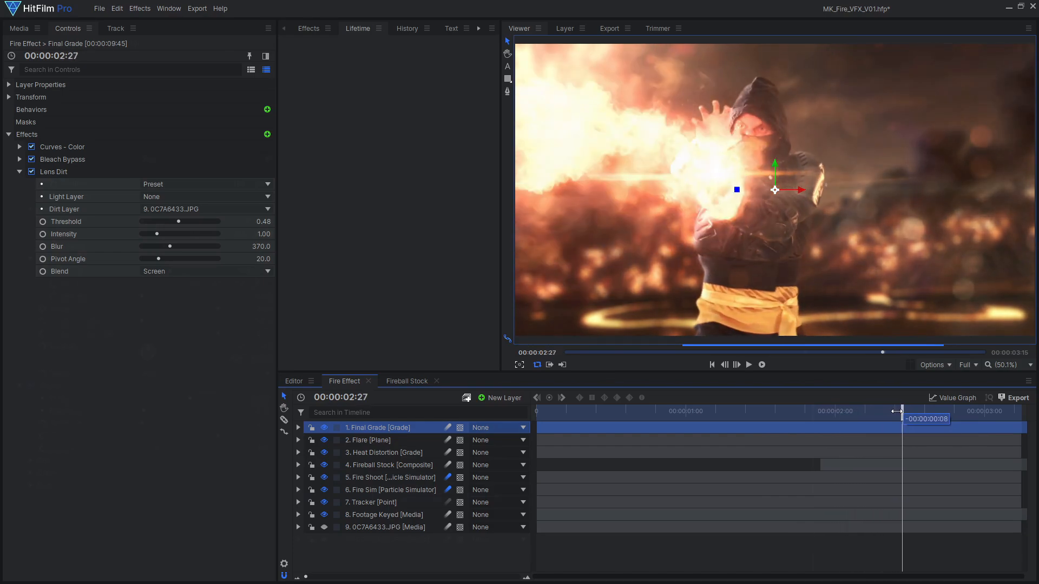